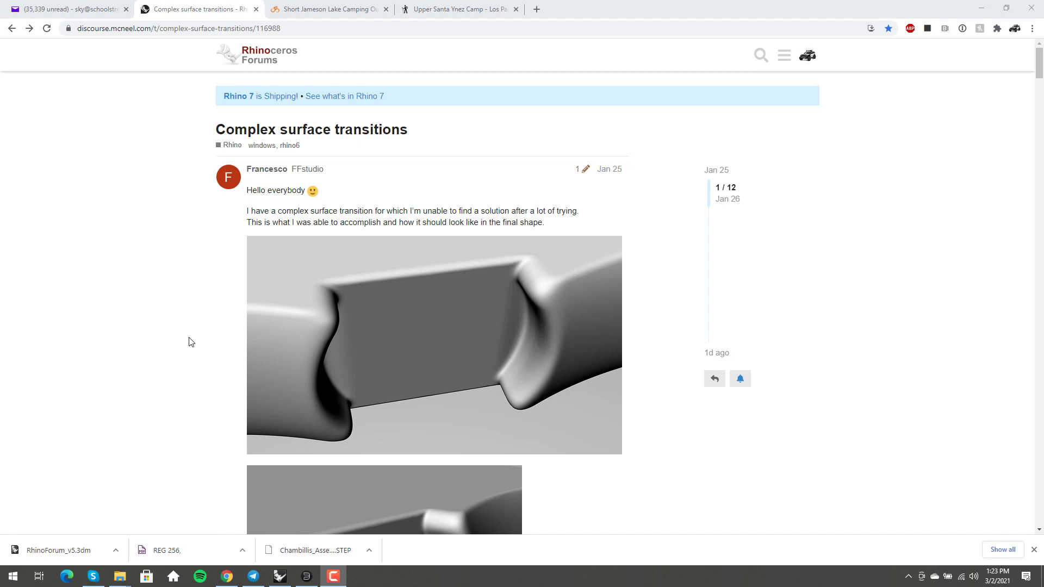
- Zoom out in the Perspective viewport to frame the grey primary slab surfaces
scroll("down", 3)
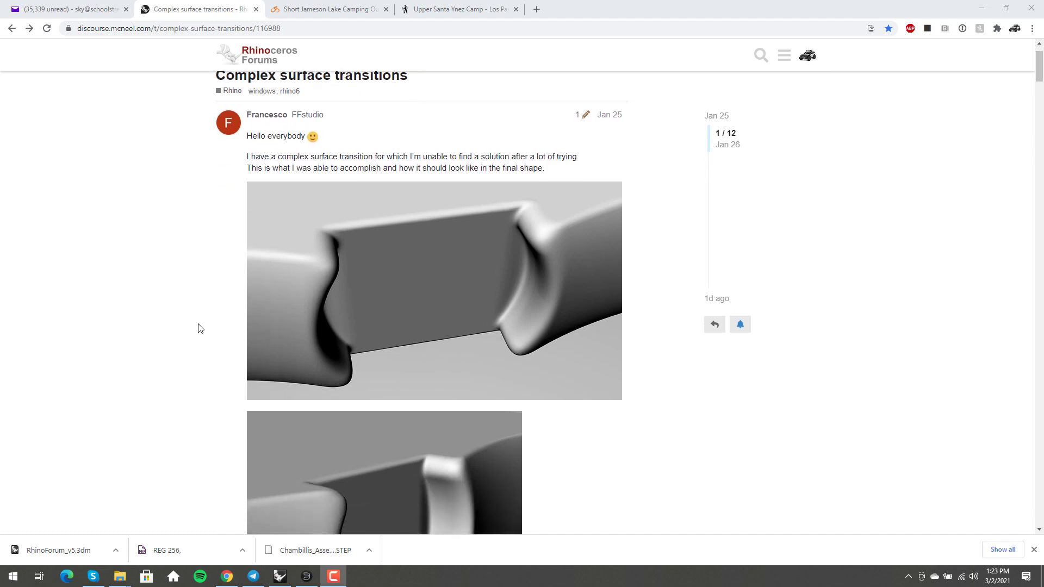
scroll("down", 3)
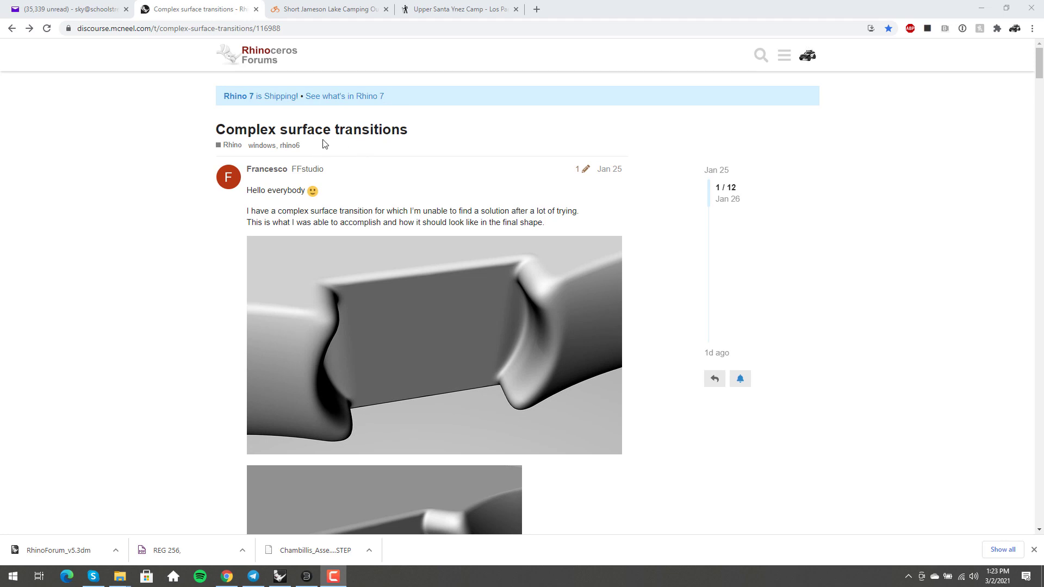
mouse_move(167, 368)
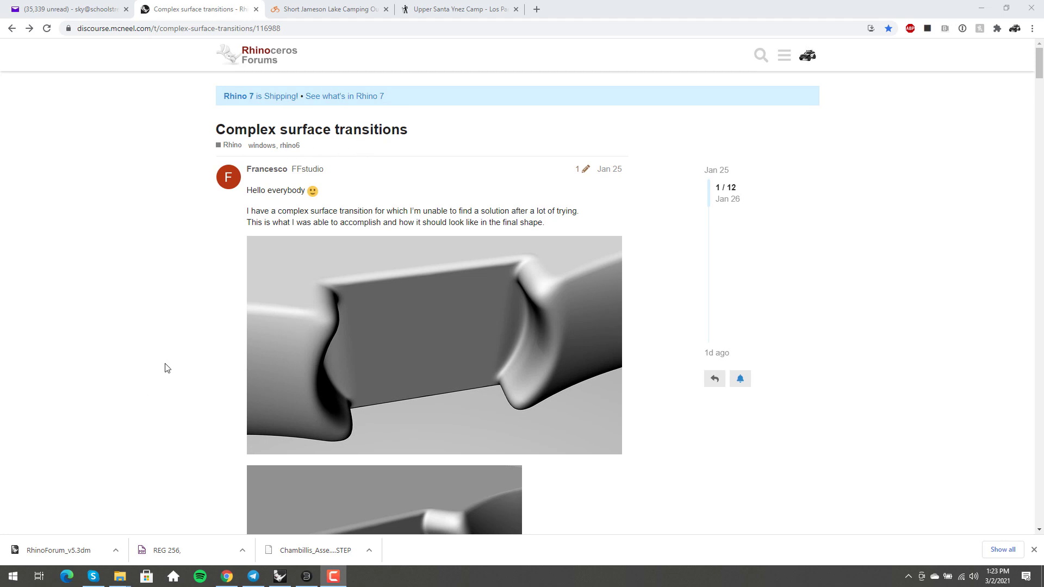
scroll("down", 3)
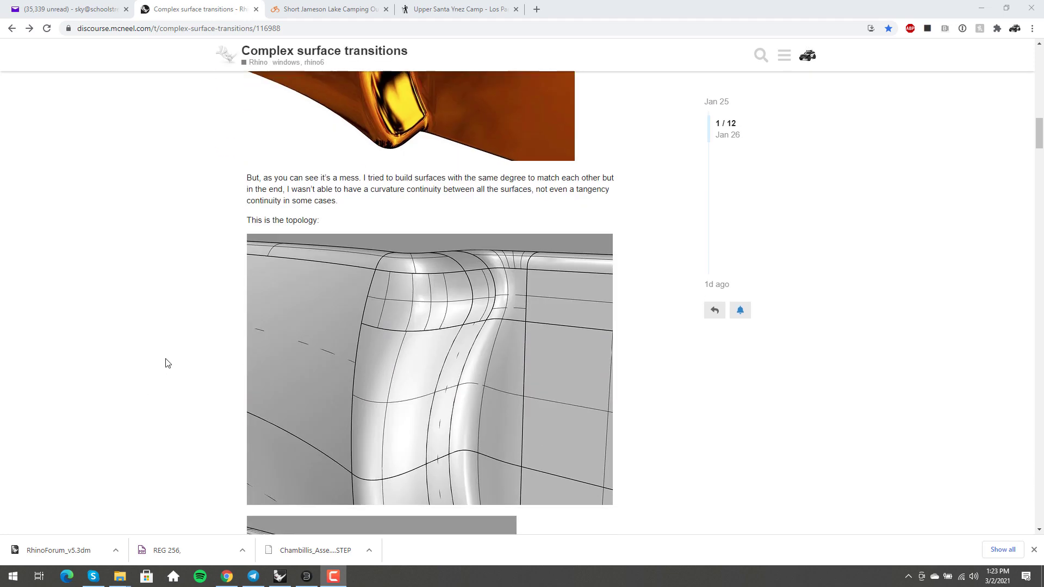
scroll("down", 3)
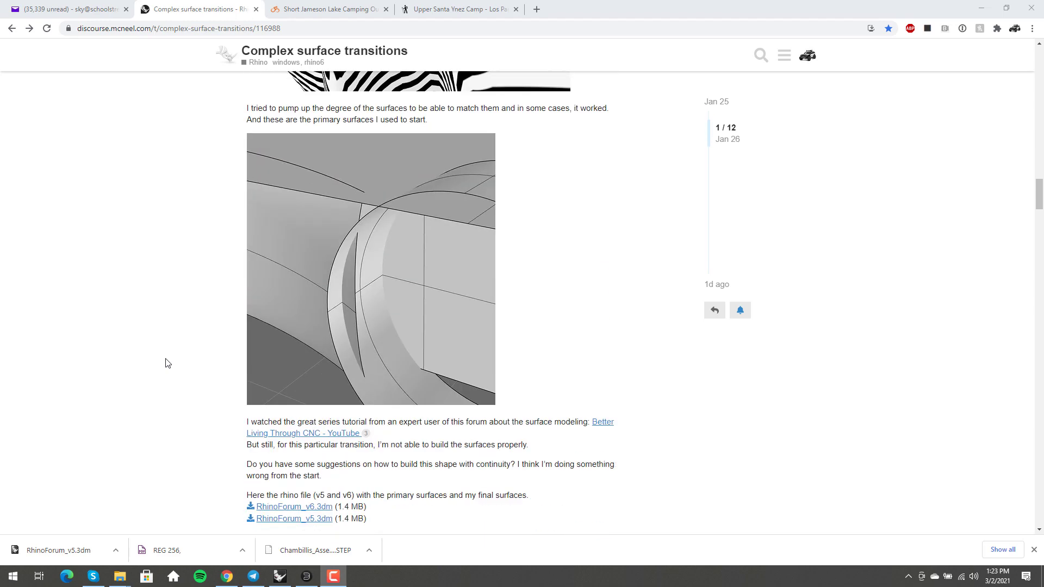
scroll("down", 3)
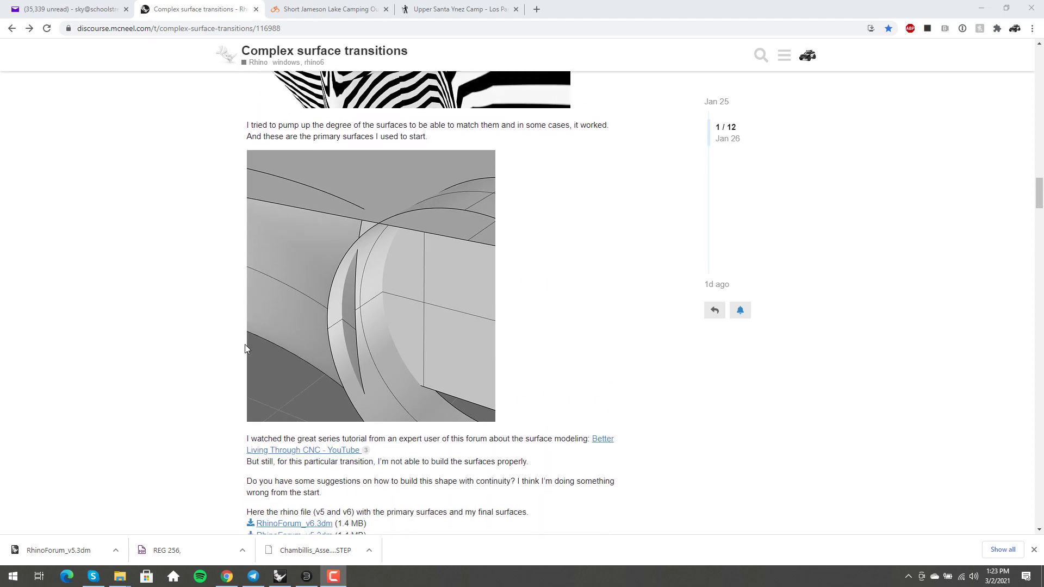
scroll("up", 3)
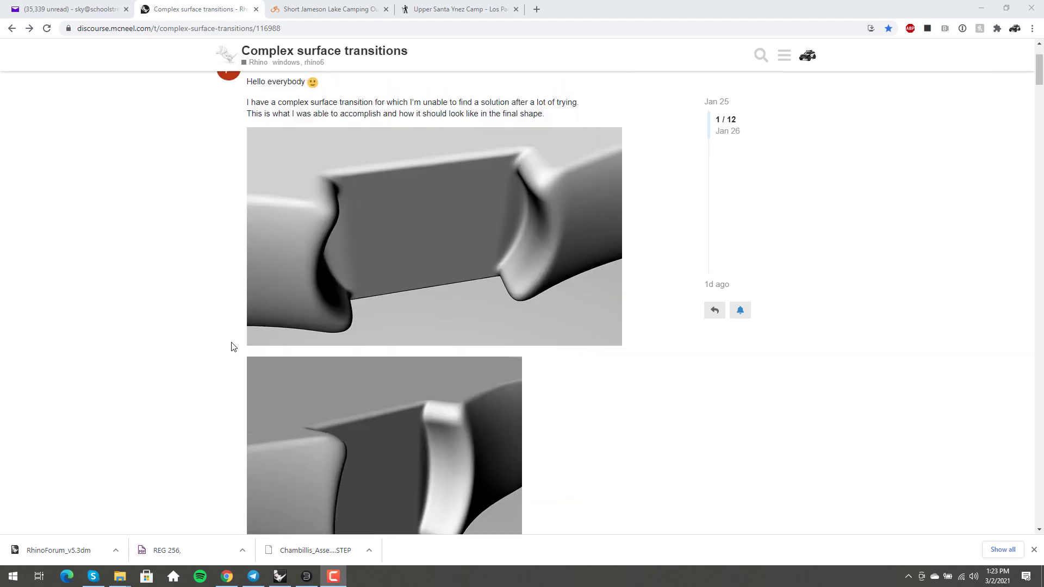
scroll("down", 3)
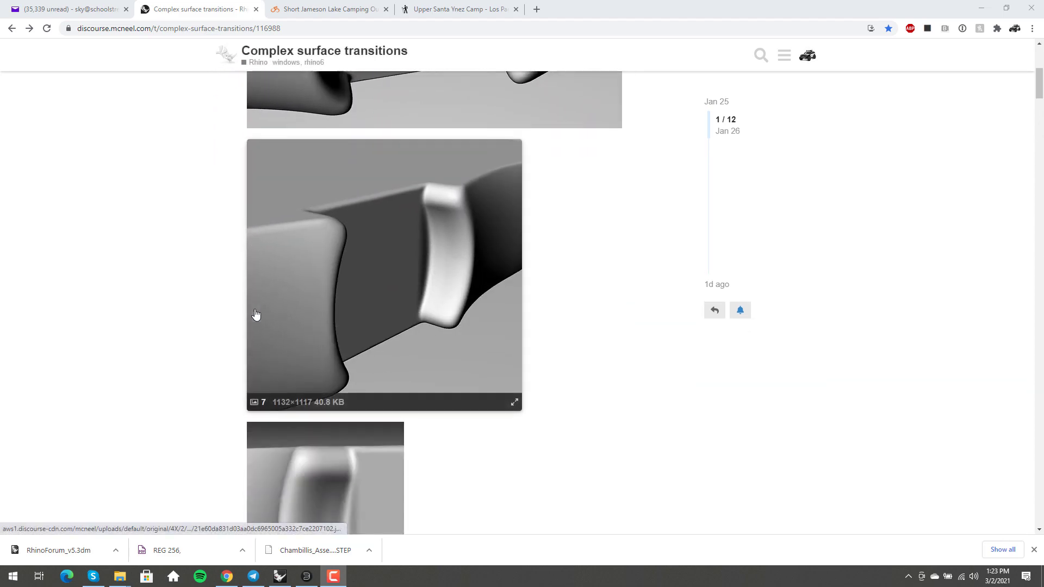
scroll("down", 3)
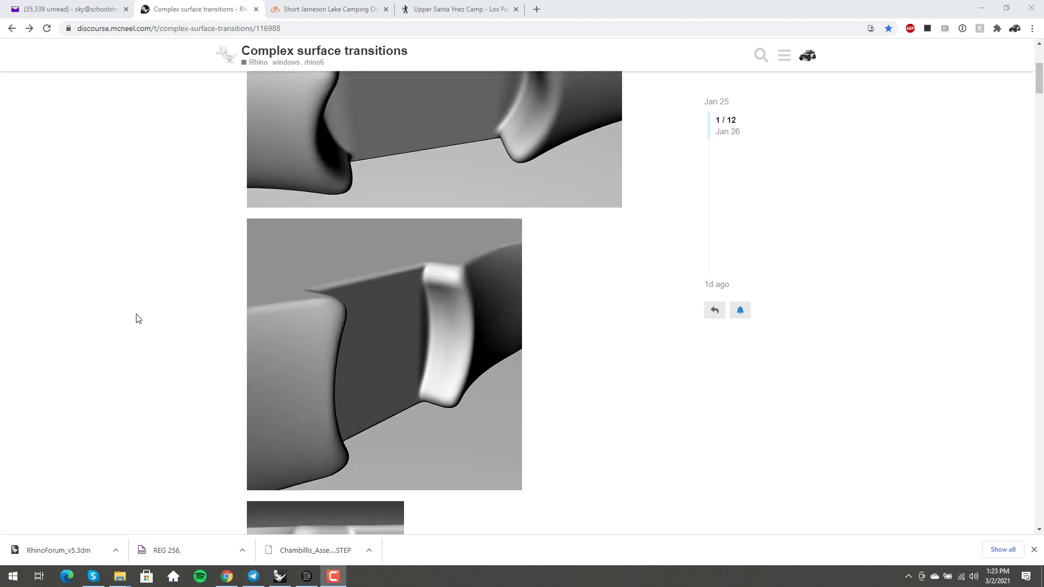
scroll("down", 3)
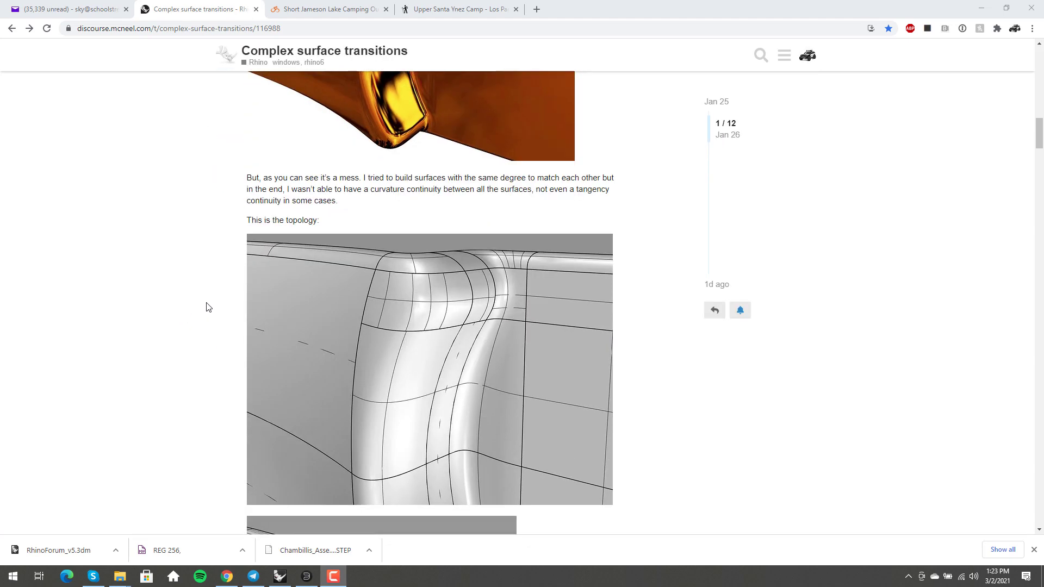
scroll("down", 3)
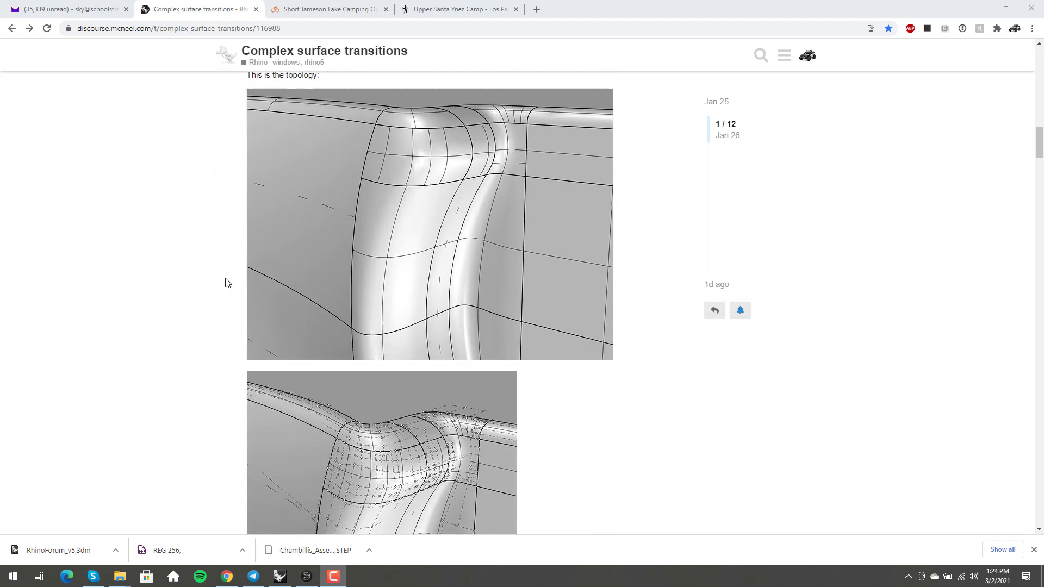
scroll("down", 3)
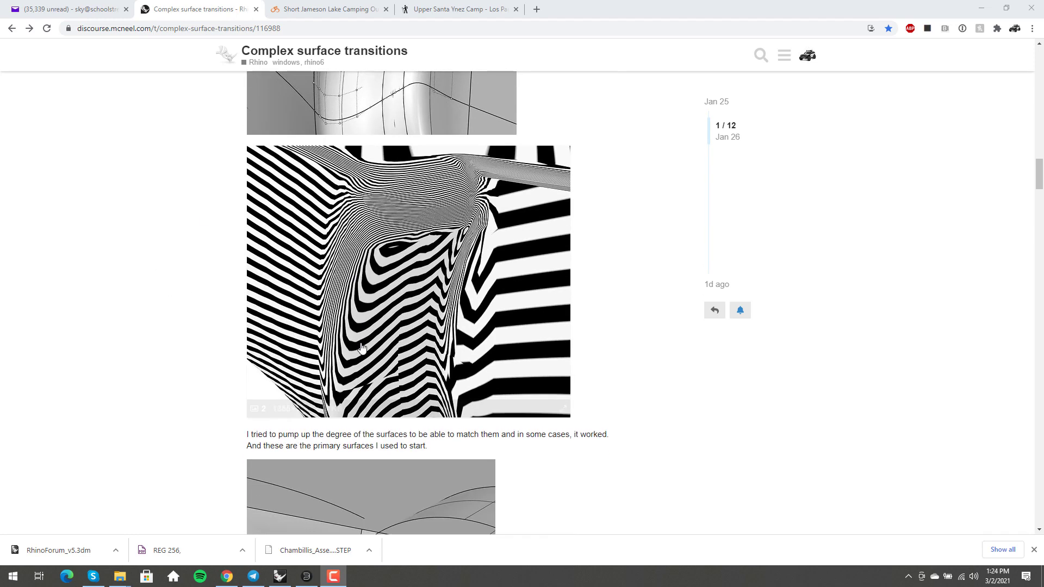
scroll("down", 3)
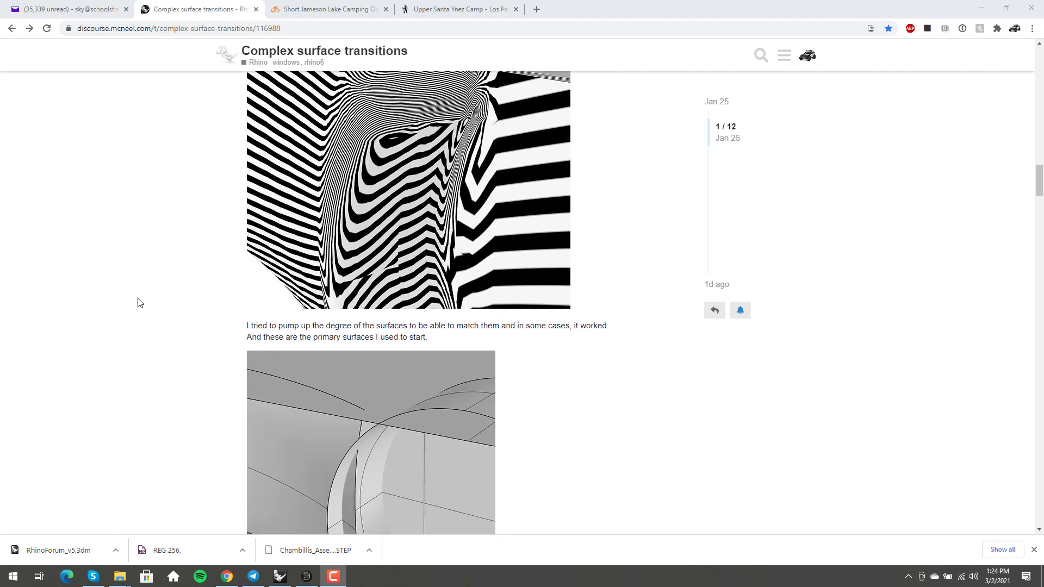
scroll("down", 3)
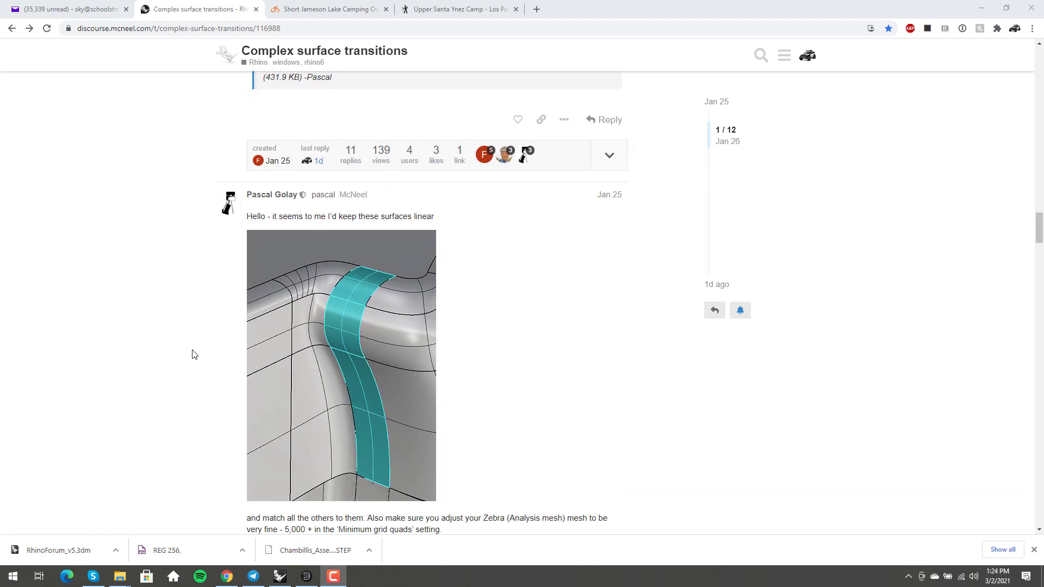
scroll("down", 3)
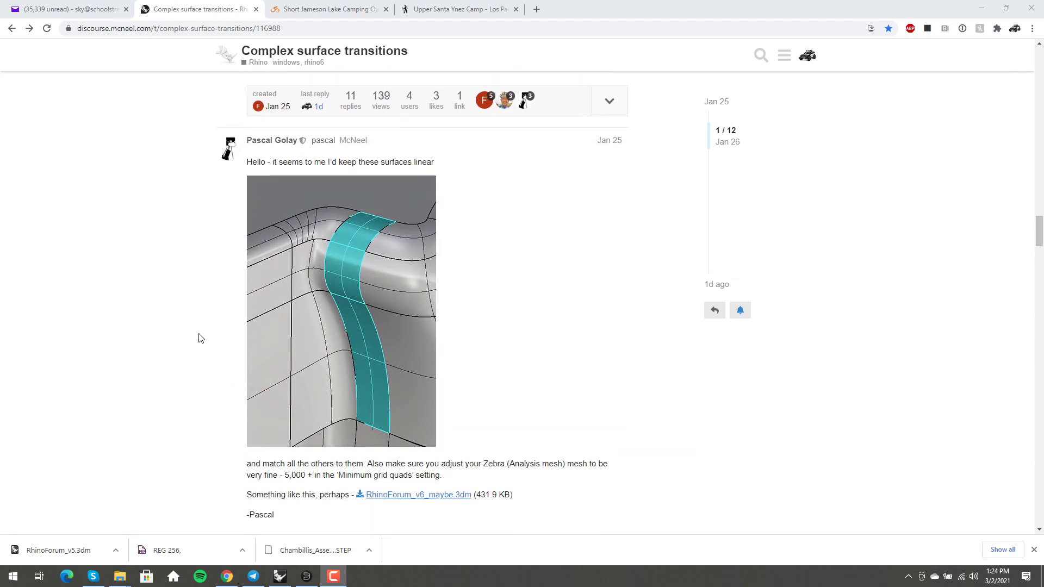
scroll("down", 3)
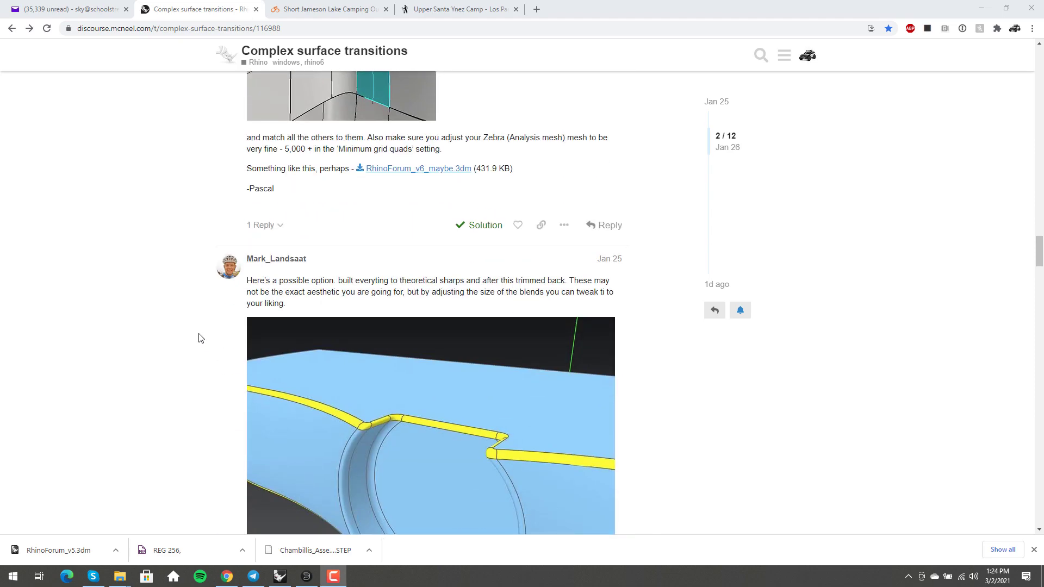
scroll("down", 3)
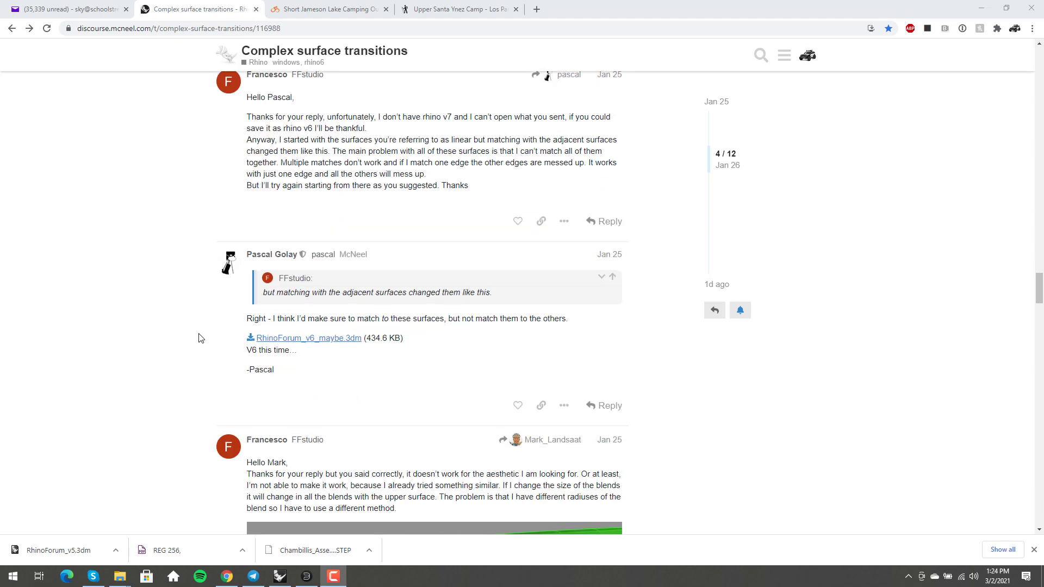
scroll("down", 3)
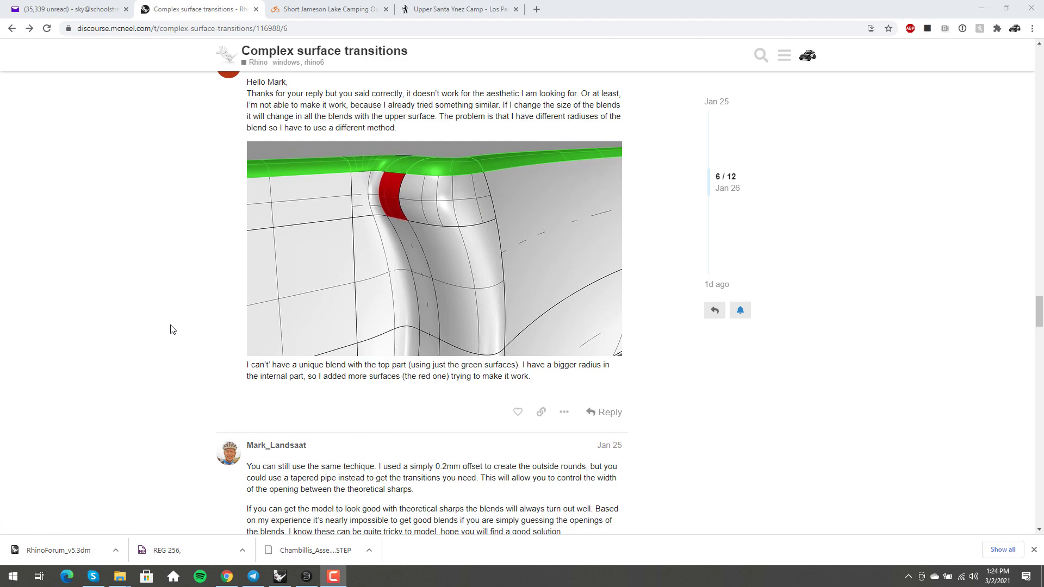
scroll("down", 3)
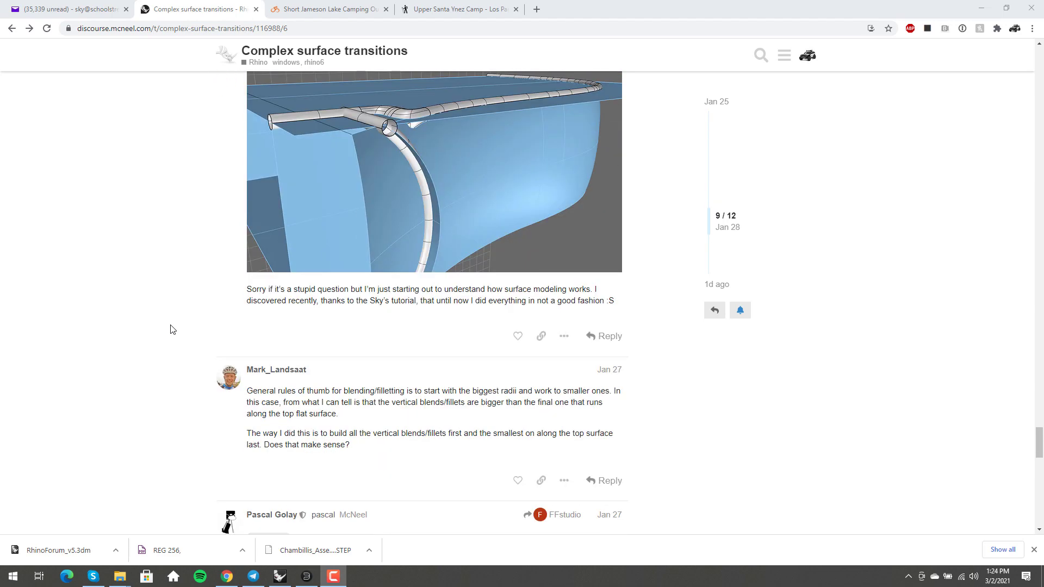
scroll("down", 3)
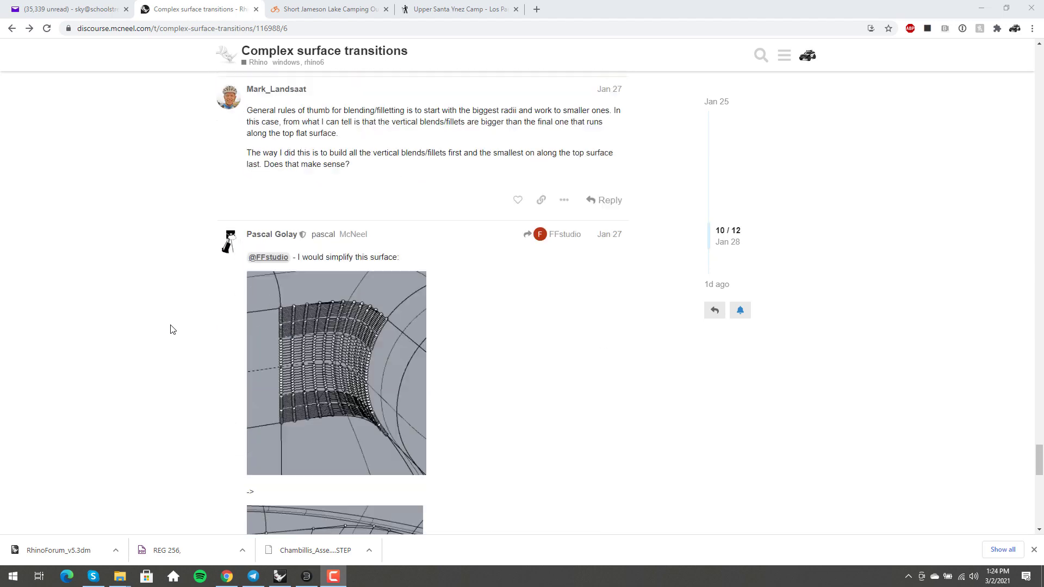
scroll("down", 3)
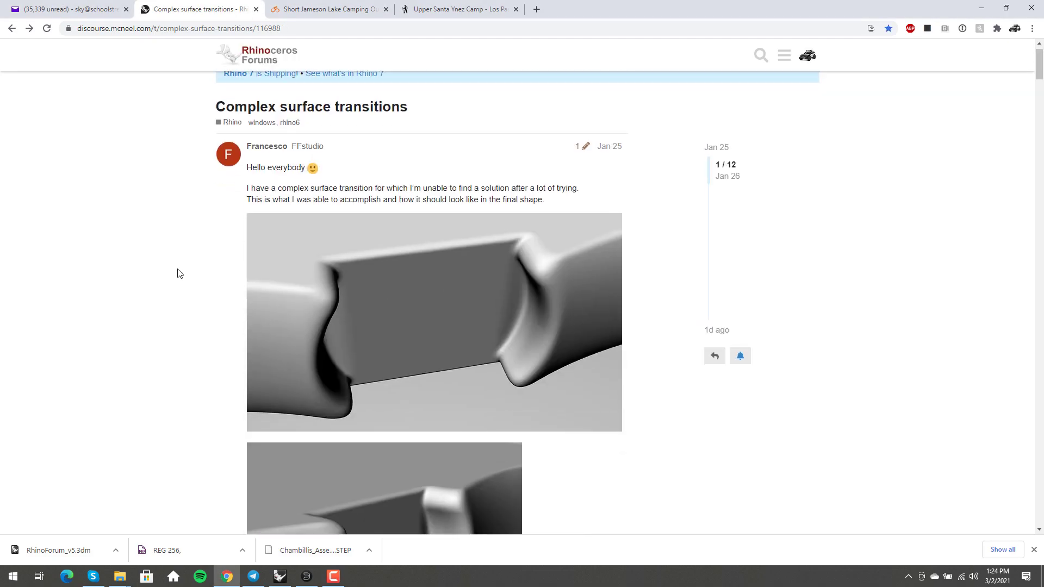
scroll("down", 3)
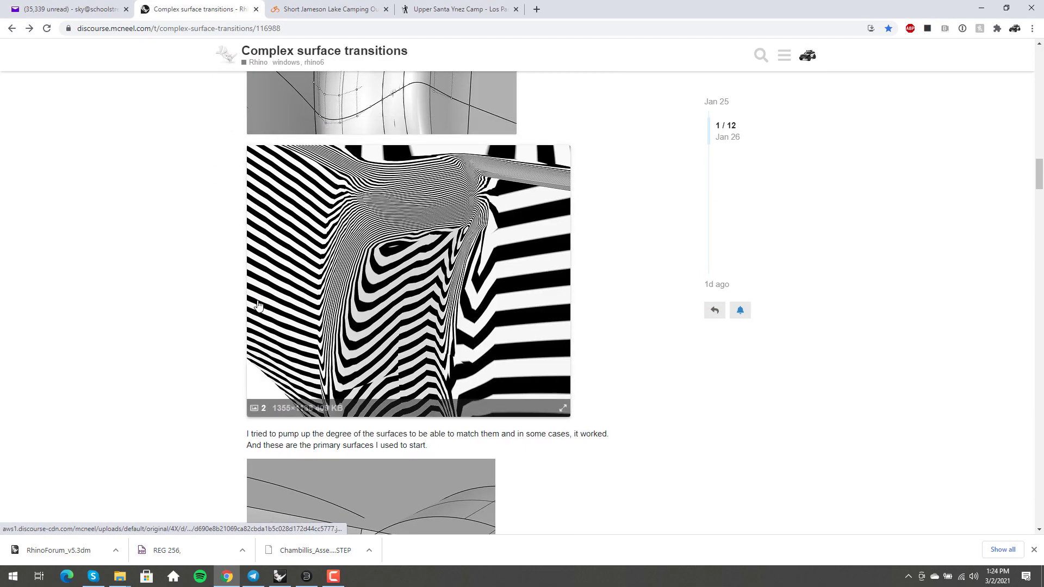
scroll("down", 3)
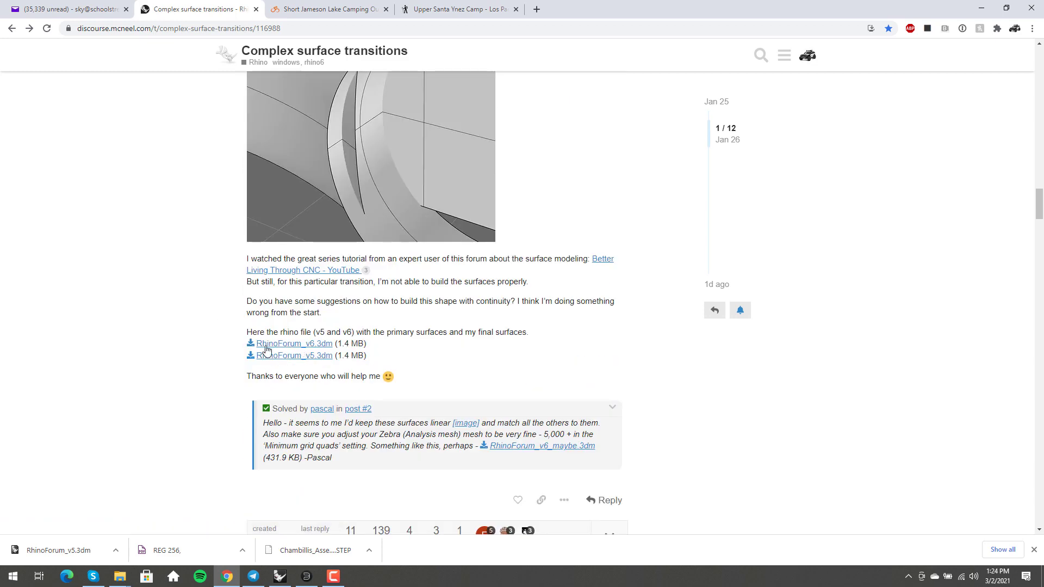
mouse_move(216, 354)
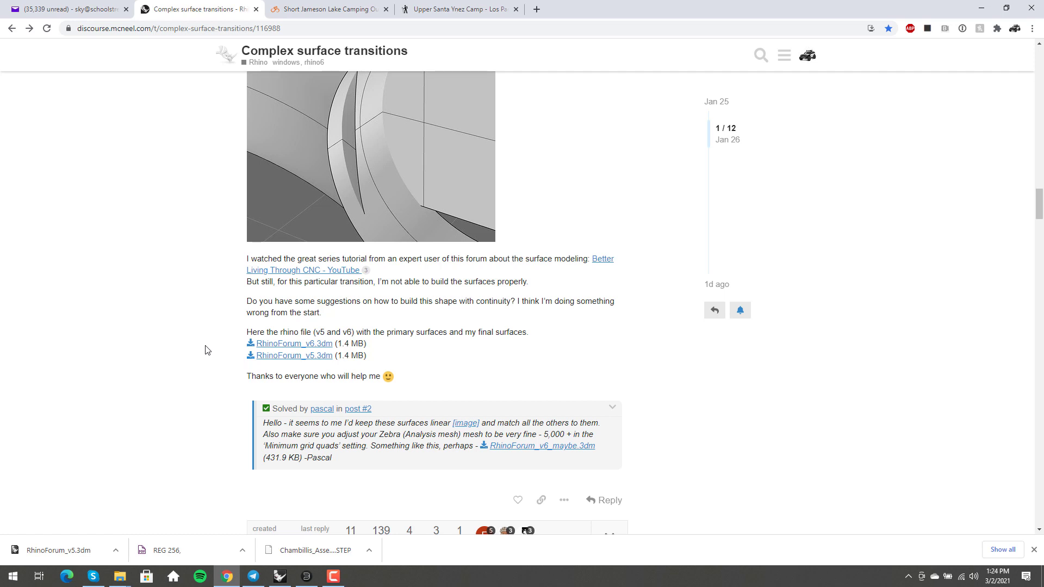
mouse_move(225, 370)
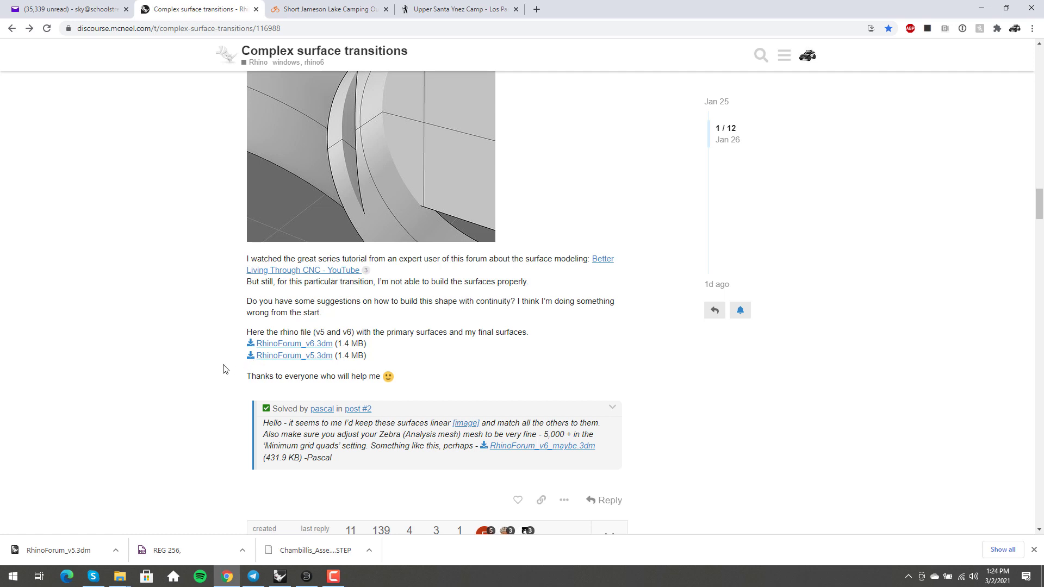
scroll("down", 3)
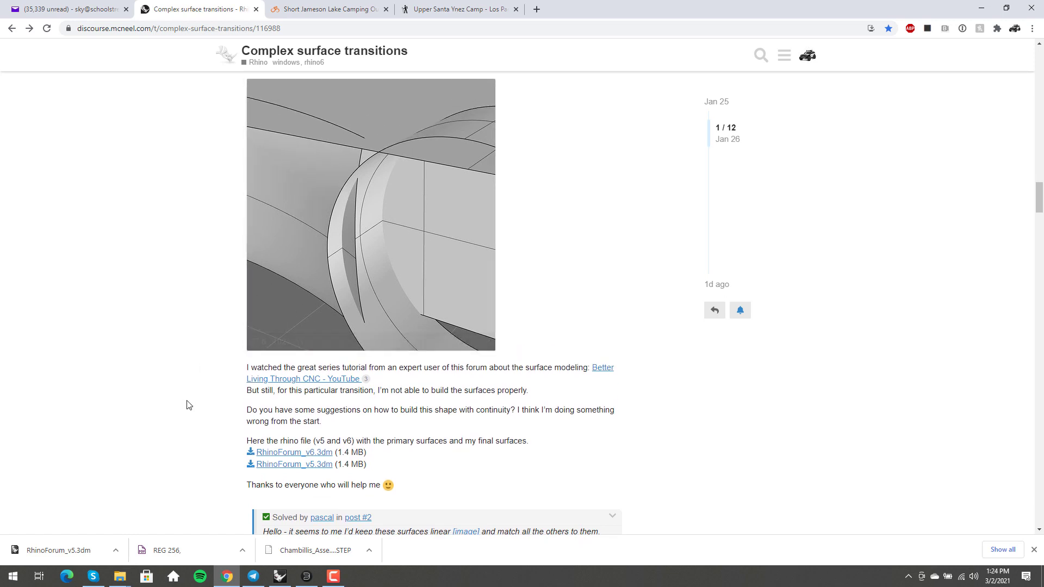
scroll("down", 3)
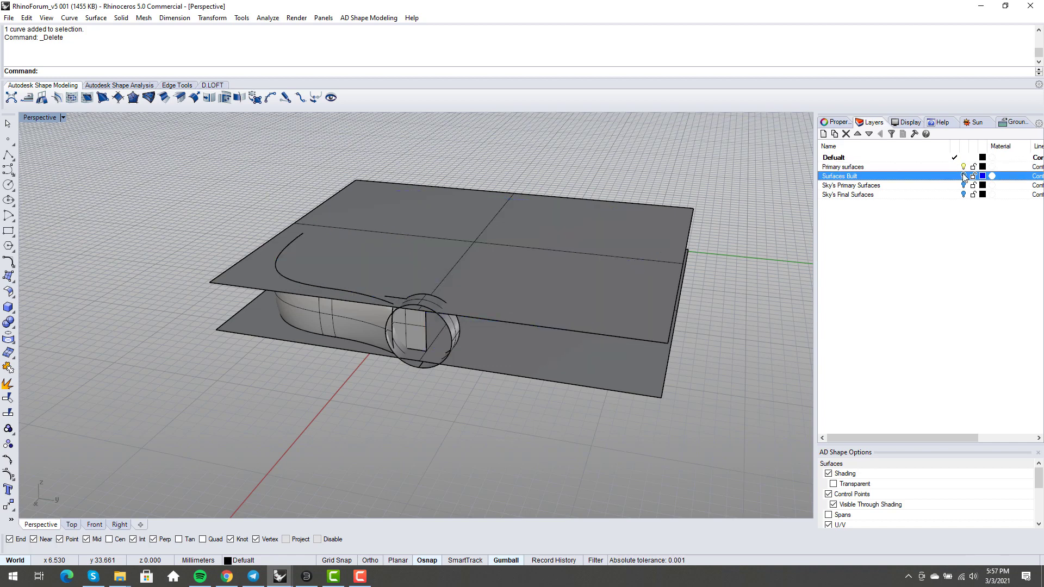
- Hide the Primary surfaces layer and show the blue Surfaces Built layer instead
left_click(865, 167)
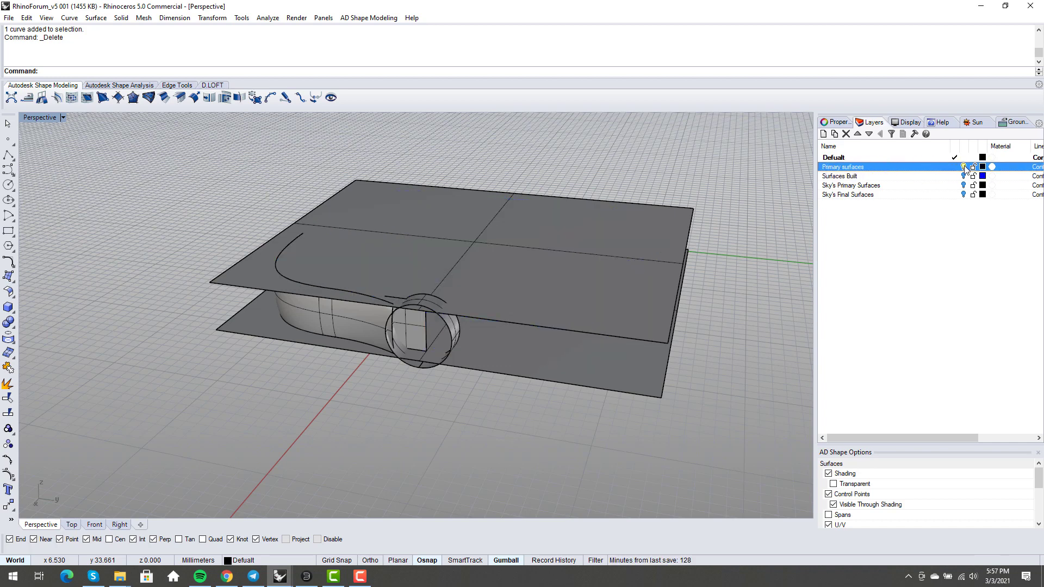
mouse_move(964, 167)
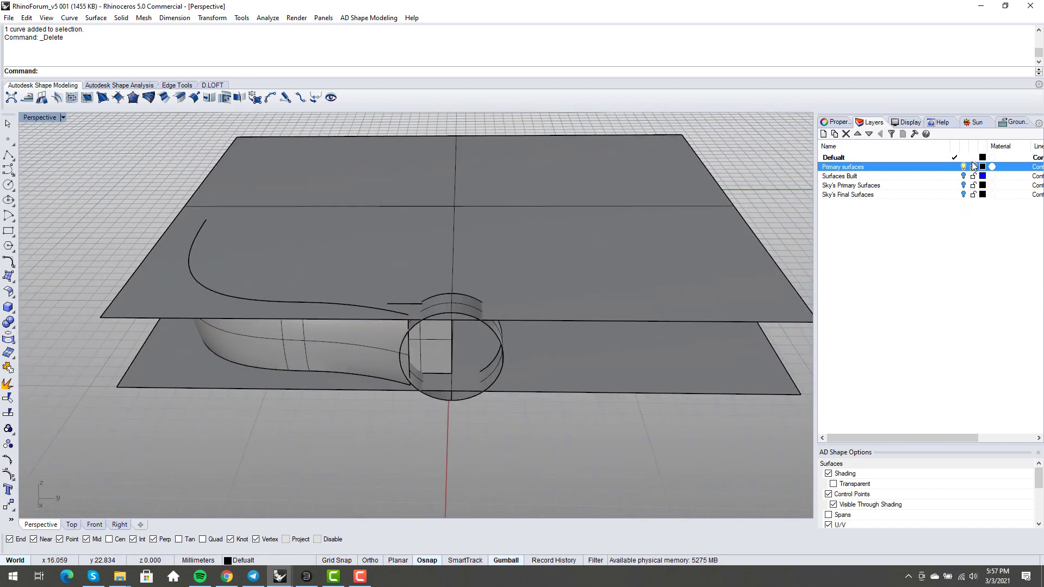
left_click(840, 176)
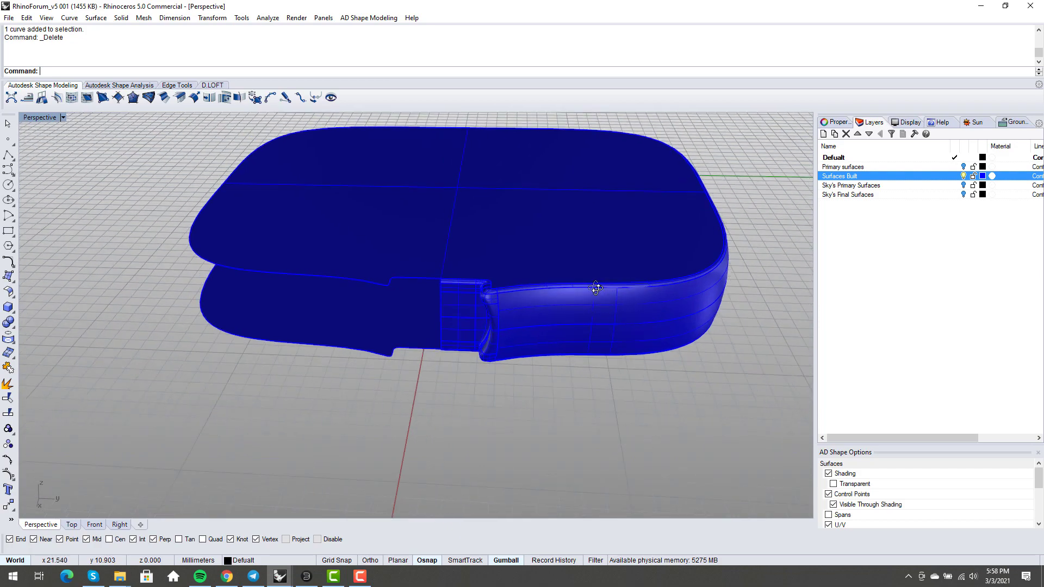
scroll("up", 3)
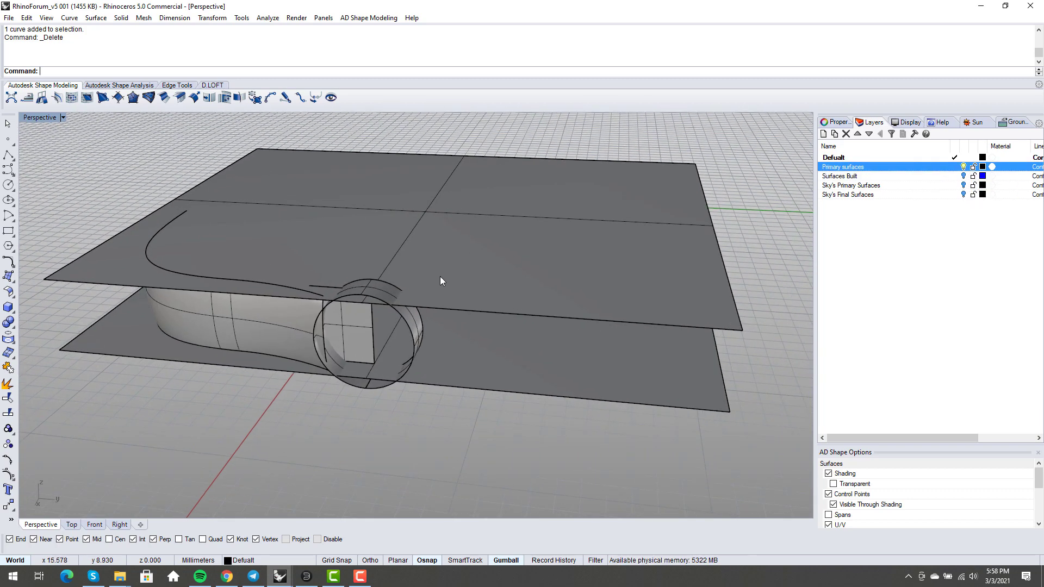
- Orbit along the notch, then show only the blue Surfaces Built layer
left_click_drag(439, 280, 370, 339)
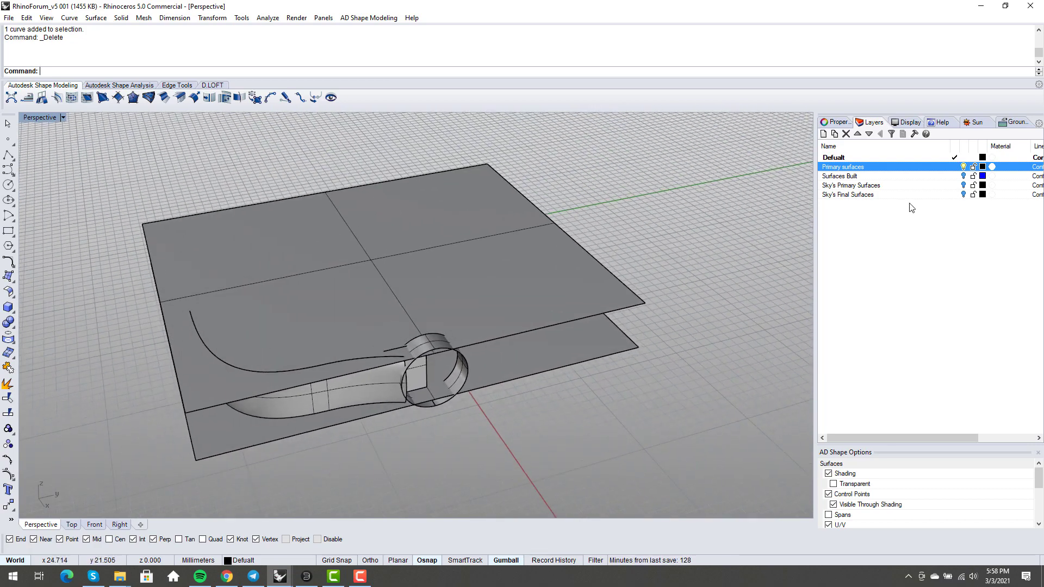
left_click(865, 177)
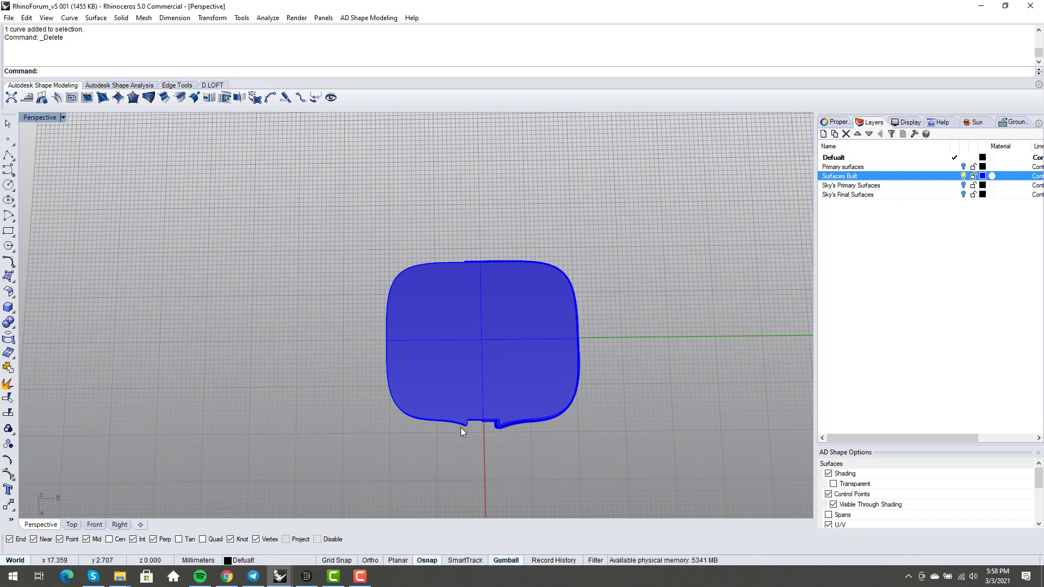
mouse_move(380, 339)
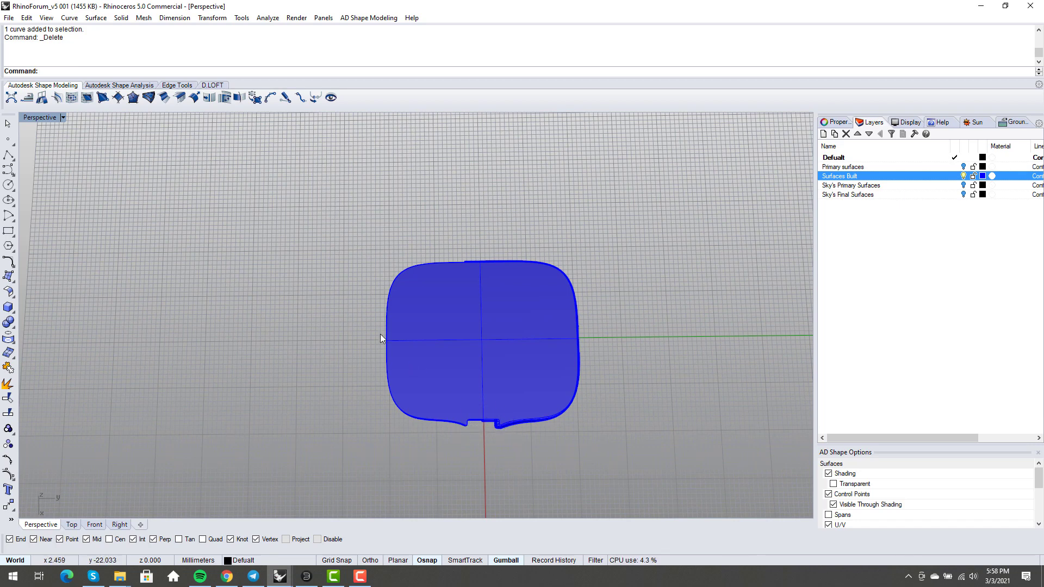
mouse_move(558, 408)
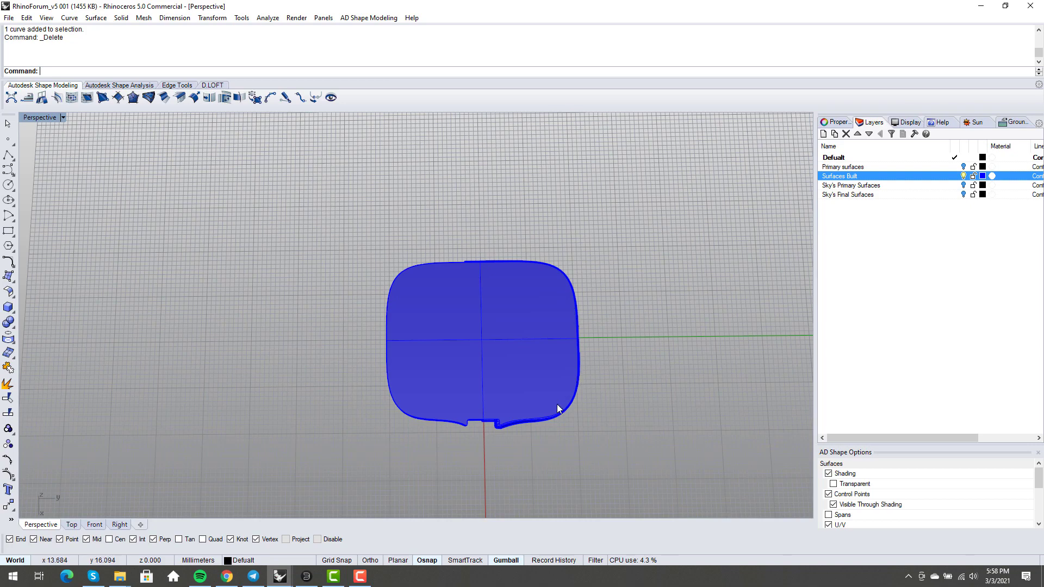
mouse_move(536, 262)
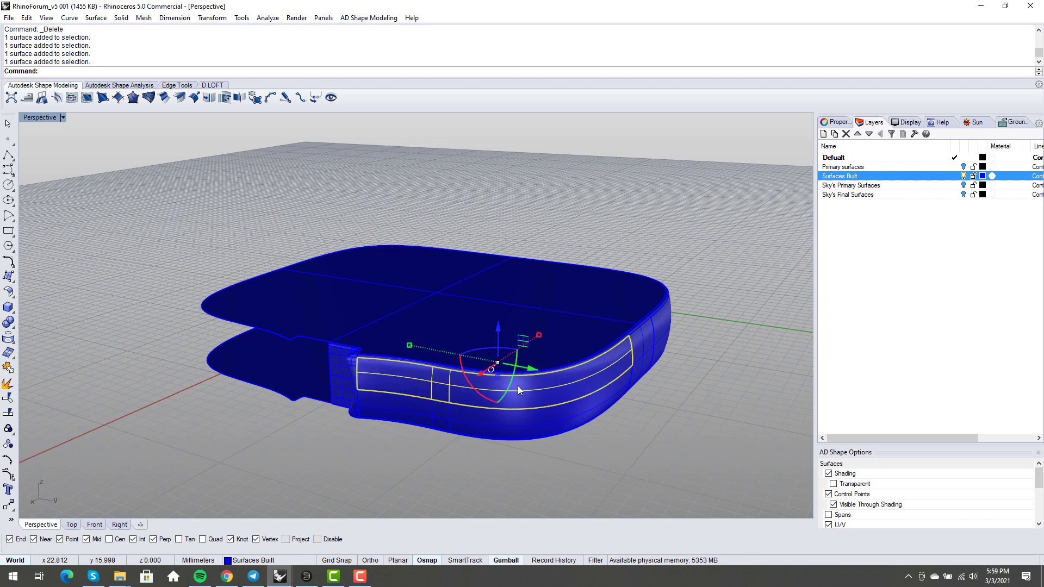
mouse_move(442, 385)
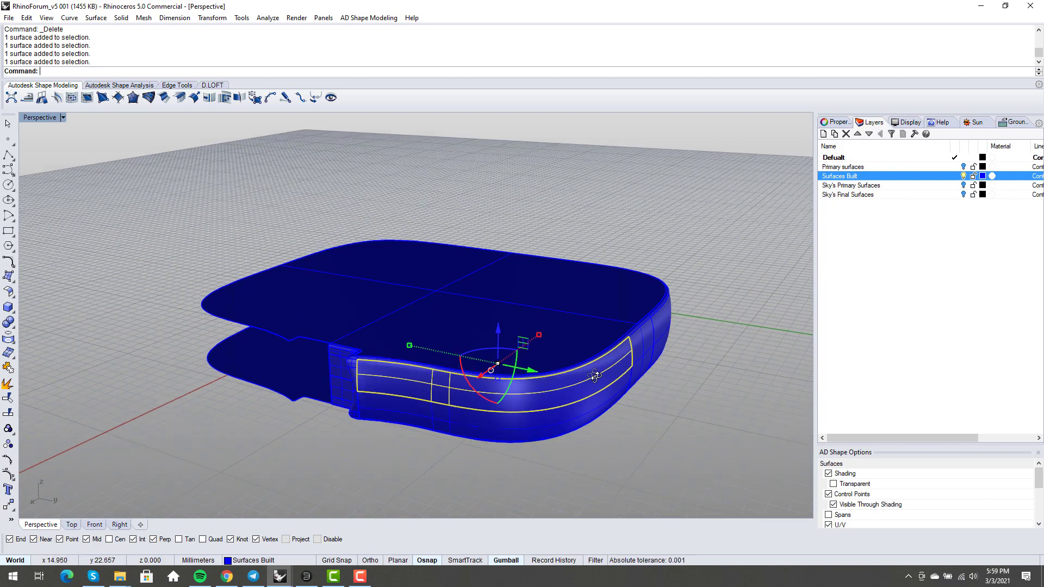
left_click_drag(592, 373, 636, 416)
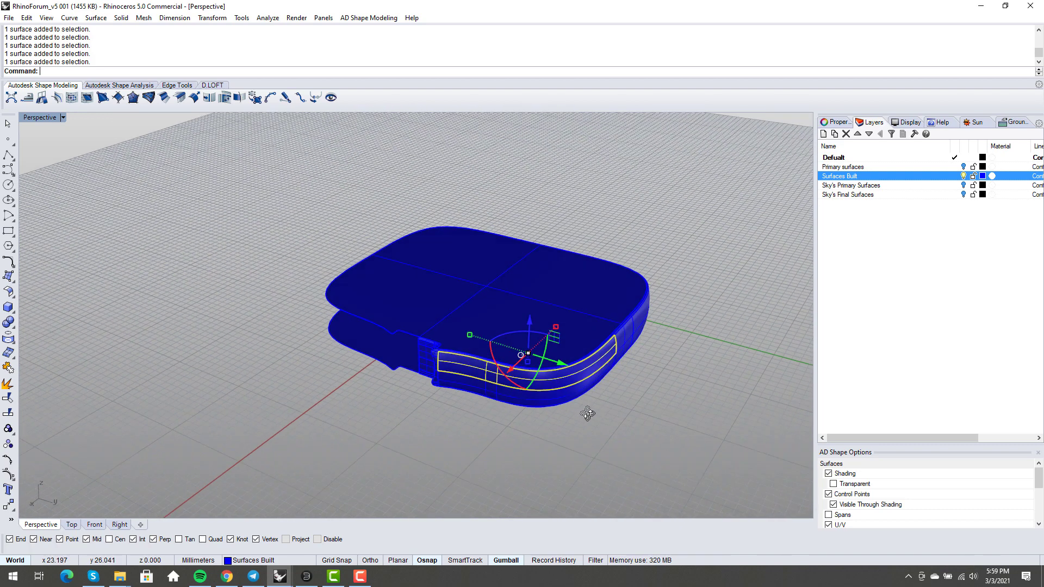
left_click(499, 377)
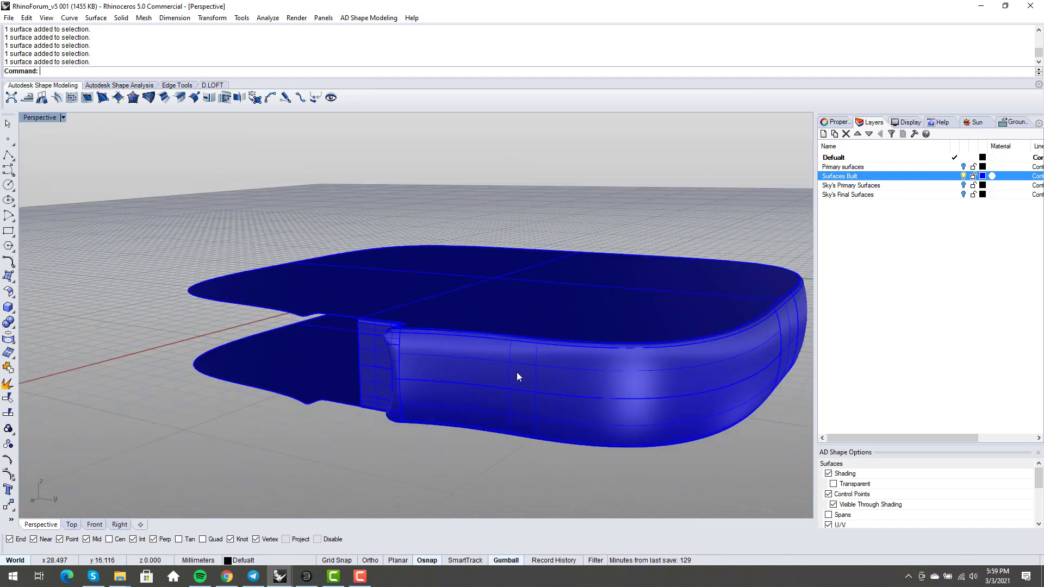
left_click_drag(519, 376, 529, 370)
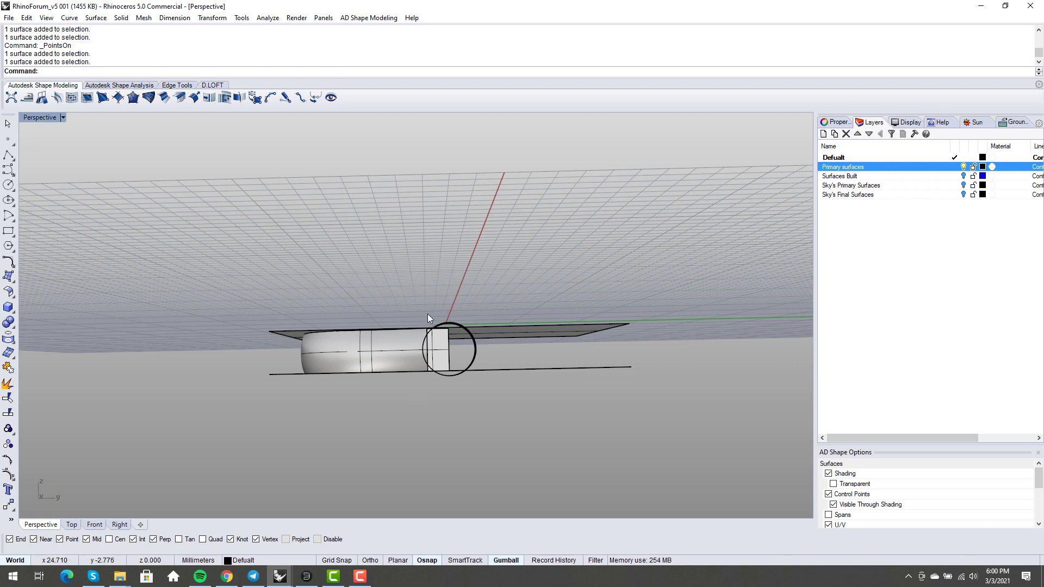
- Orbit the slab, then make Sky's Primary Surfaces the visible layer with its corner patches
left_click_drag(426, 318, 417, 388)
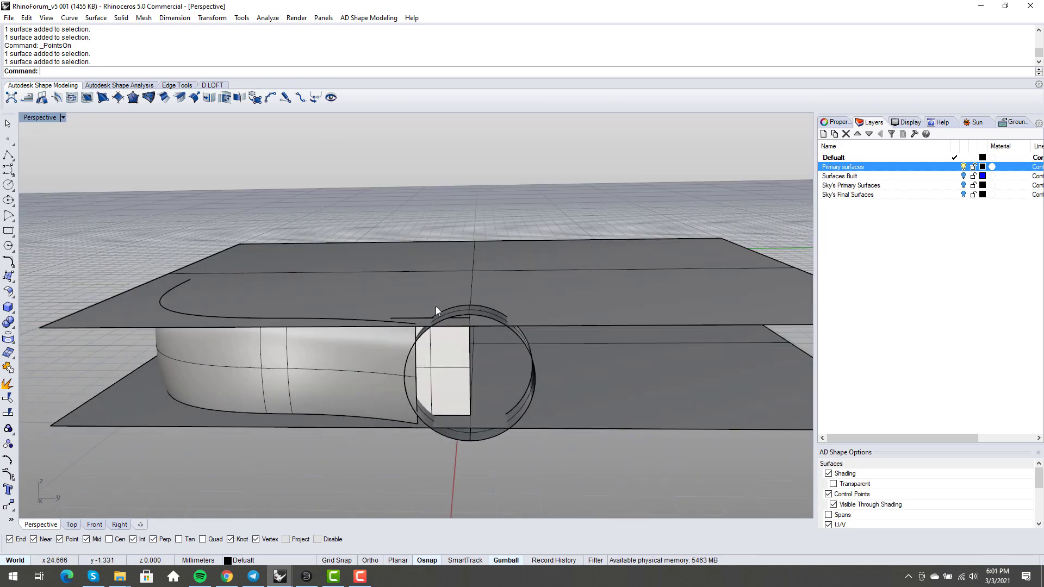
mouse_move(432, 315)
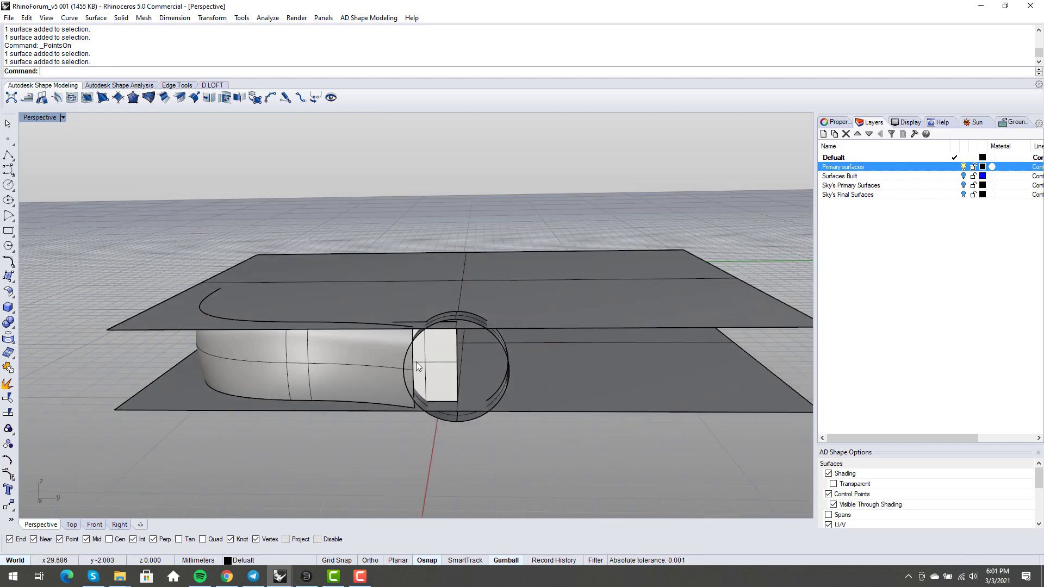
left_click_drag(419, 366, 433, 376)
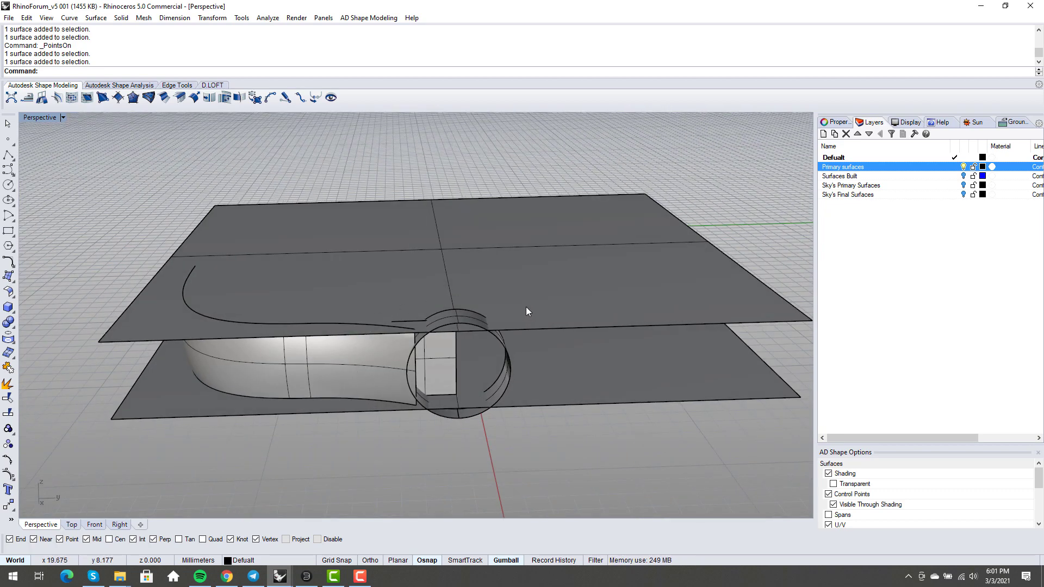
left_click(963, 168)
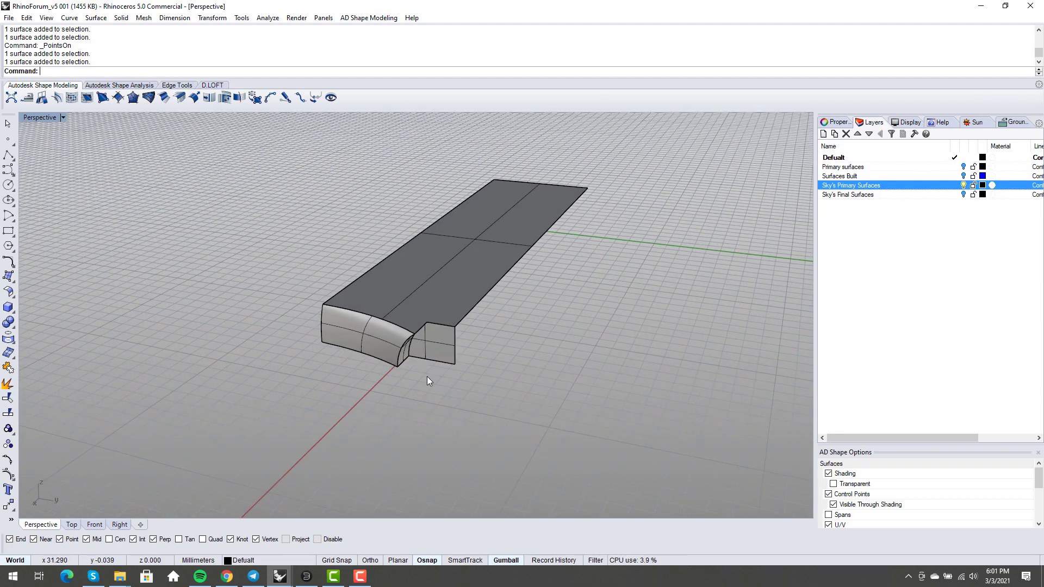
- Orbit to the rebuilt notch and select its patches to turn their control points on
left_click_drag(428, 380, 428, 356)
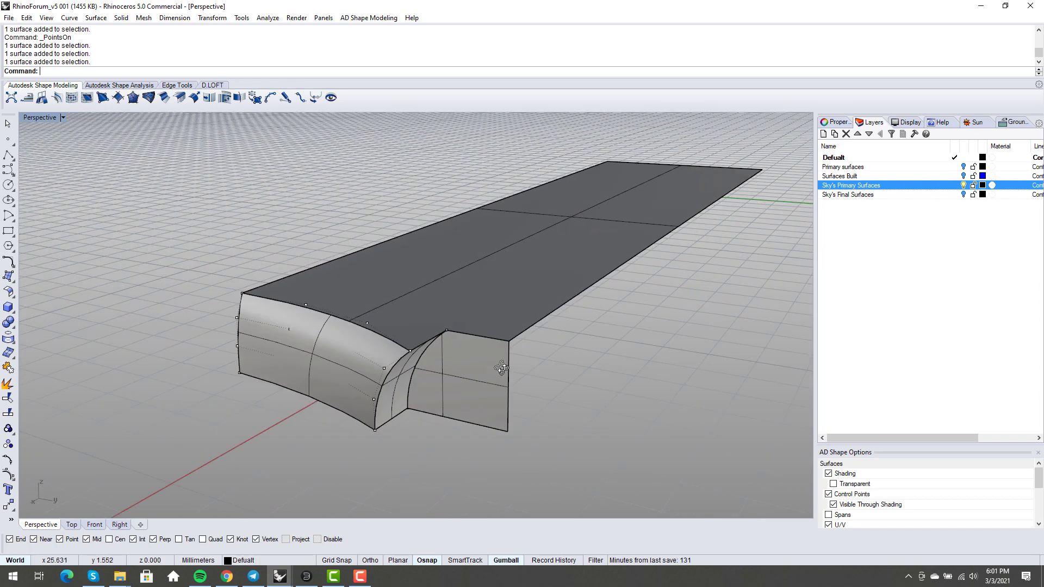
left_click_drag(498, 366, 485, 394)
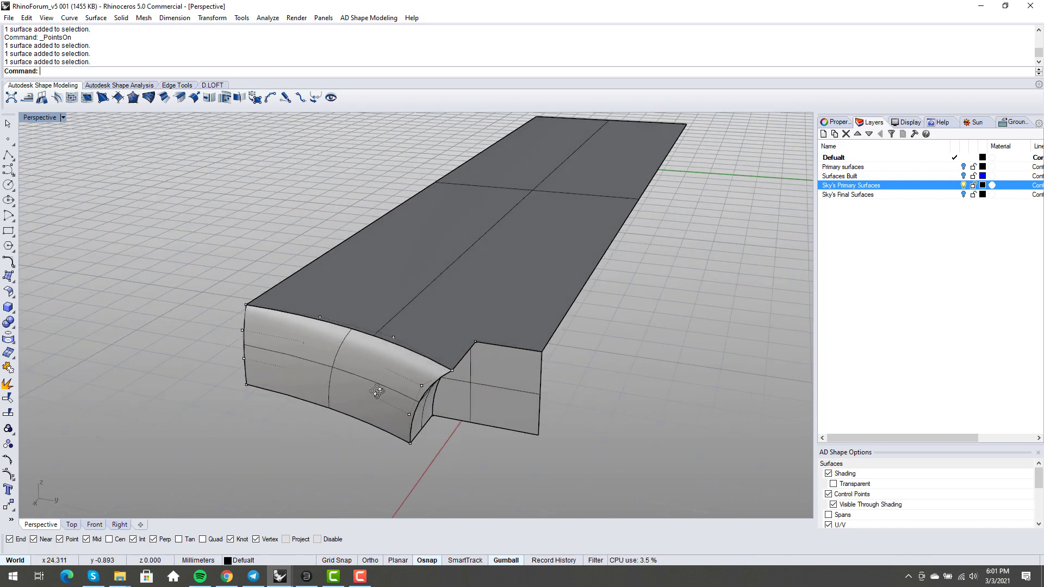
left_click_drag(378, 392, 410, 406)
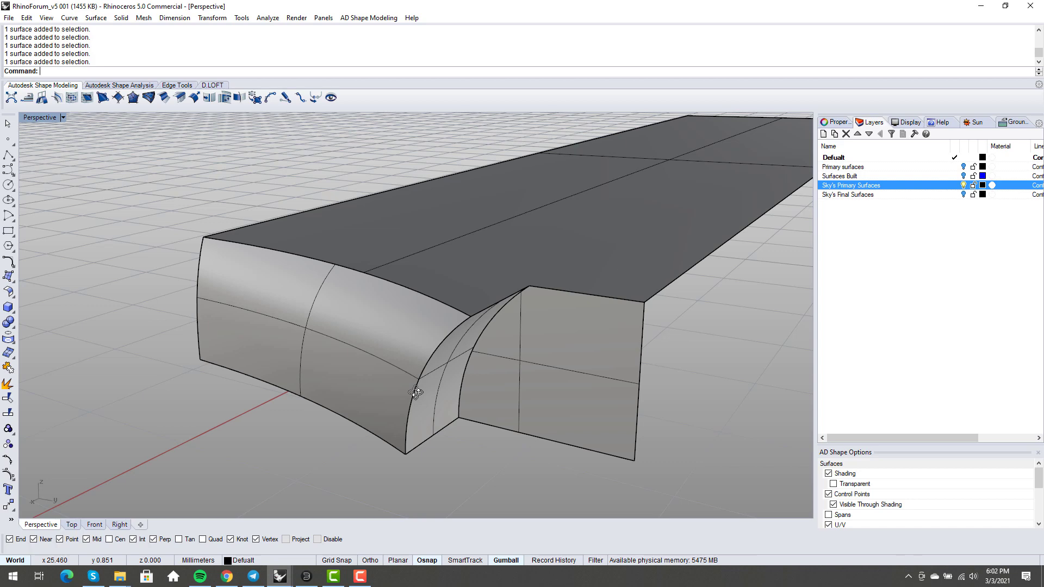
left_click(439, 392)
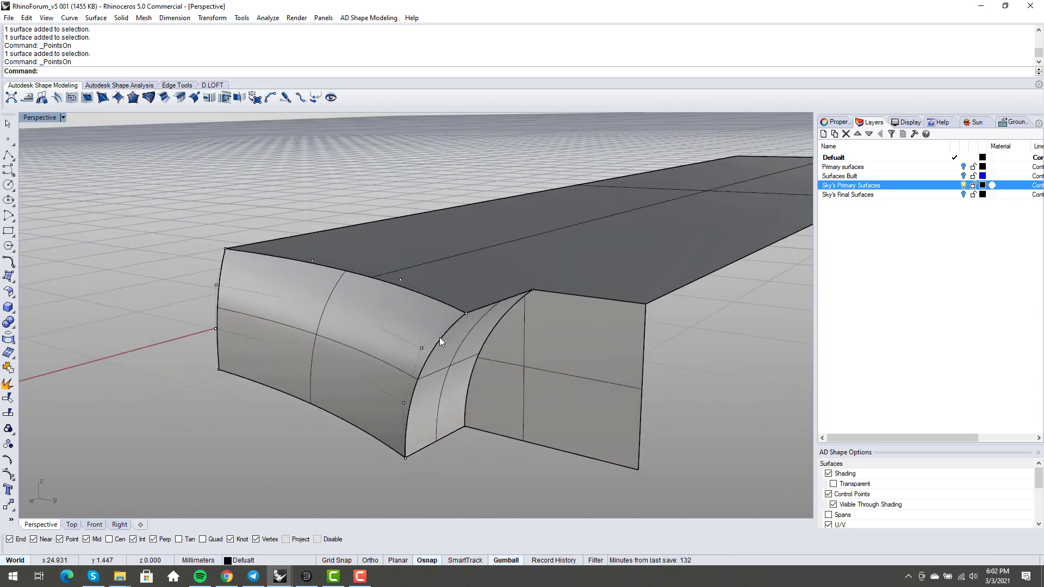
mouse_move(476, 325)
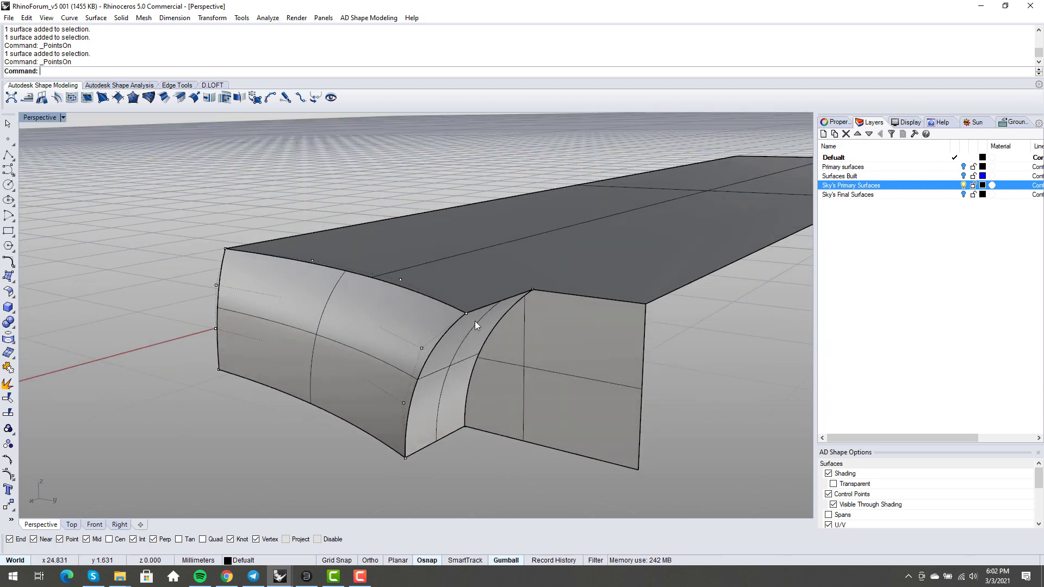
- Orbit around the notch to examine the patch control-point layout from below and front
left_click_drag(476, 325, 378, 459)
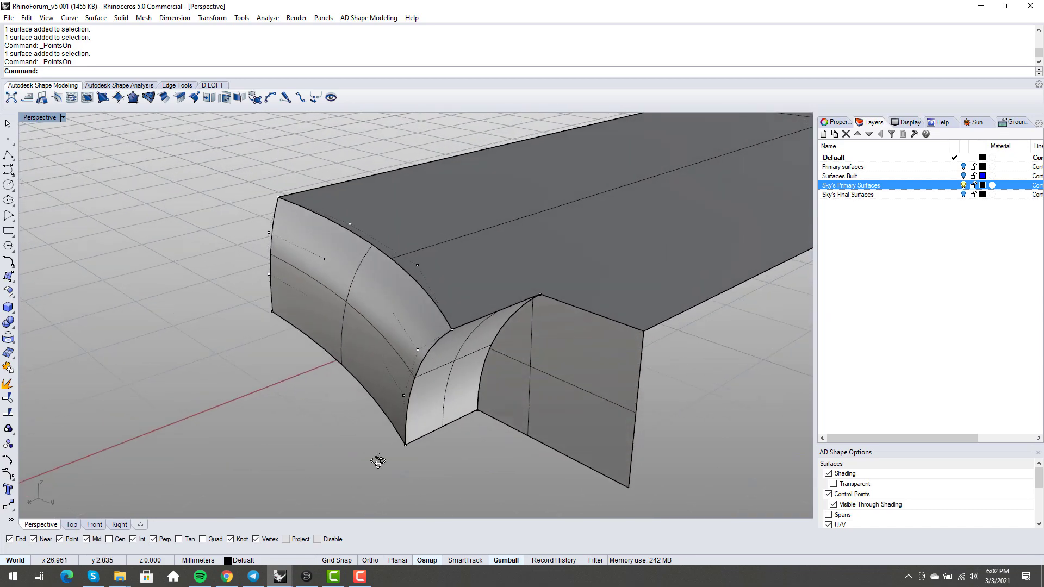
left_click_drag(378, 460, 462, 450)
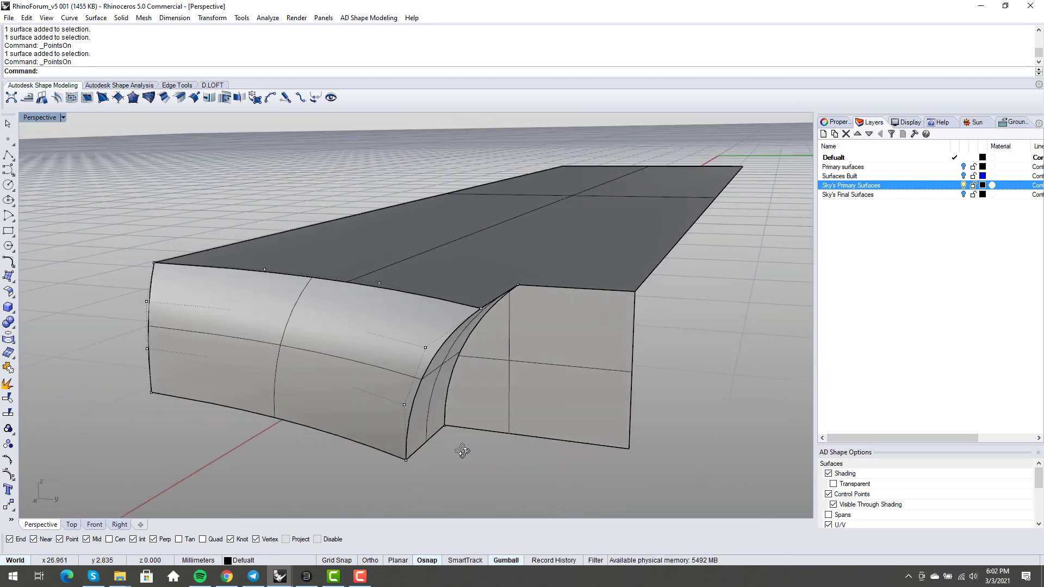
left_click_drag(462, 450, 438, 443)
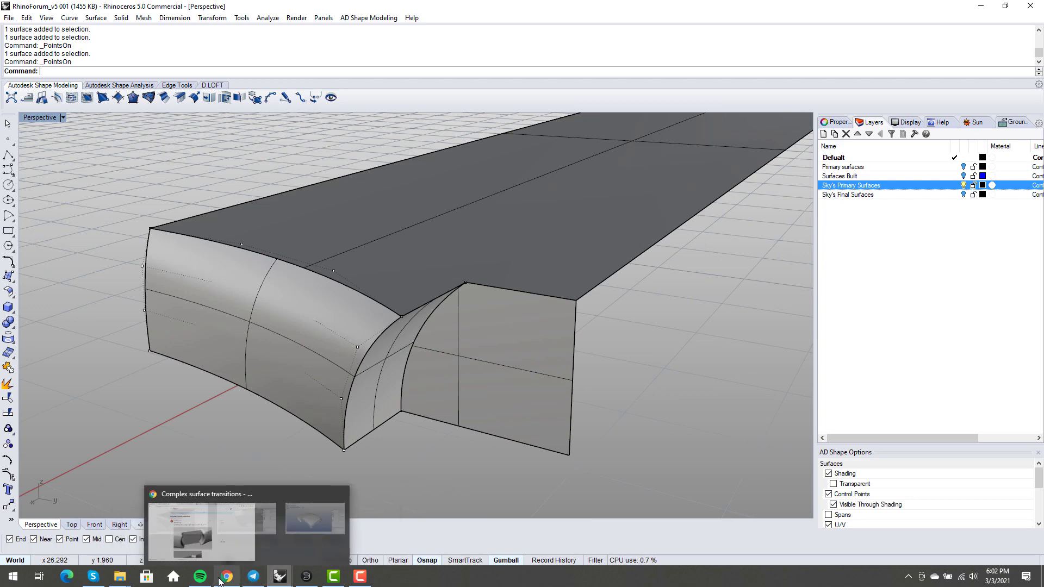
left_click(227, 576)
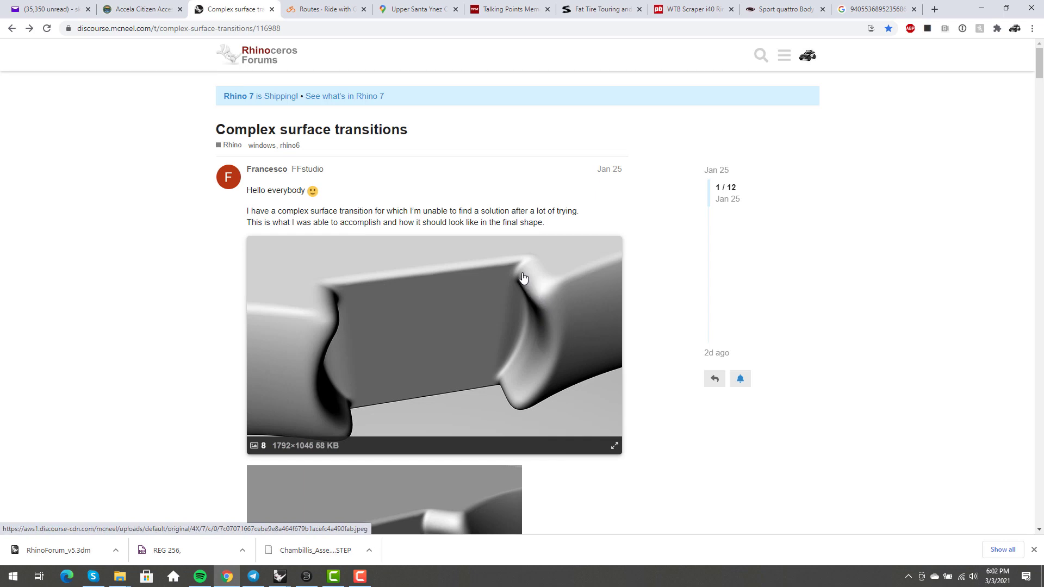
mouse_move(540, 300)
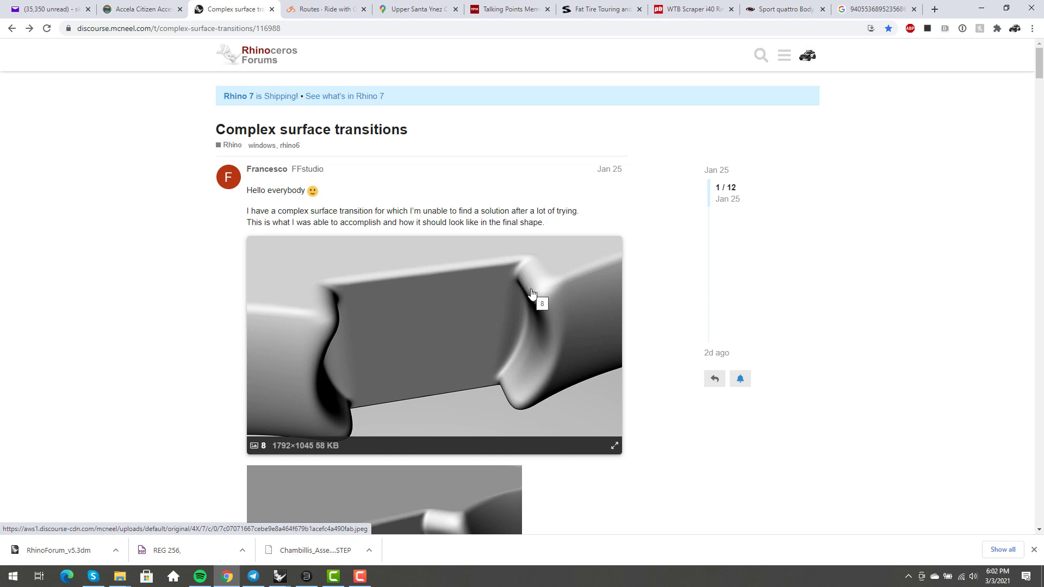
mouse_move(539, 295)
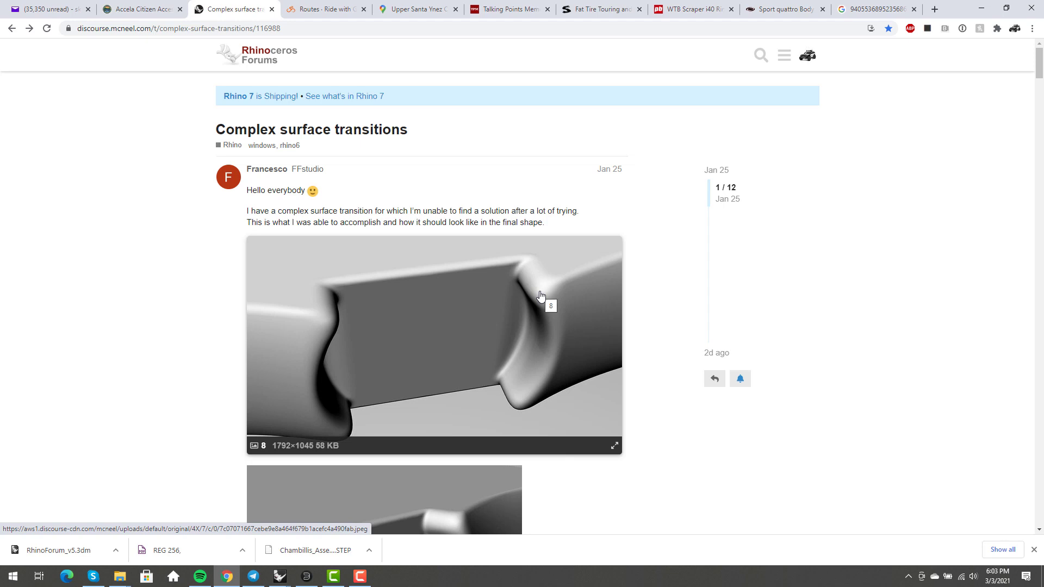
mouse_move(499, 374)
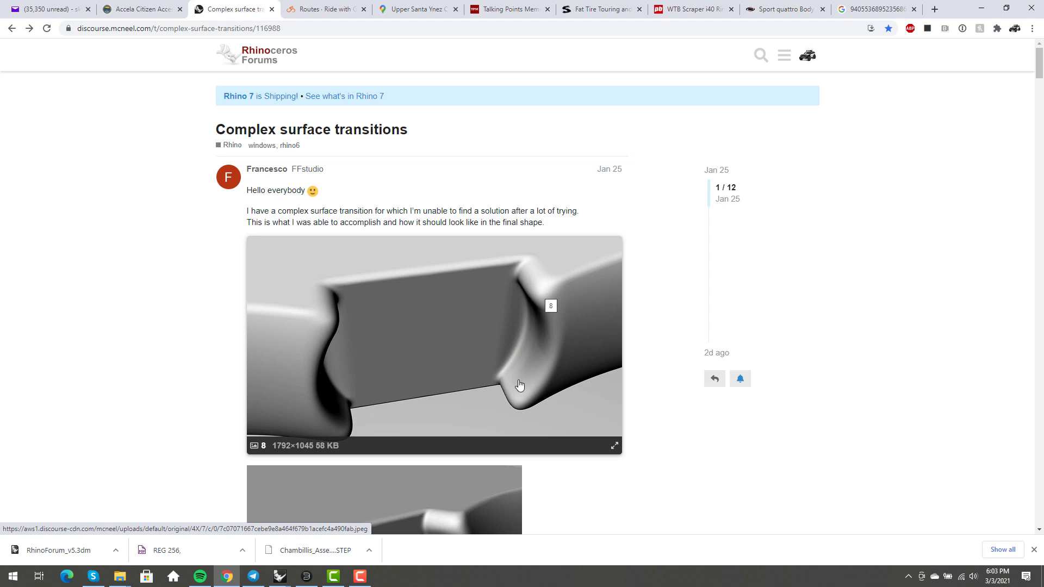
mouse_move(595, 426)
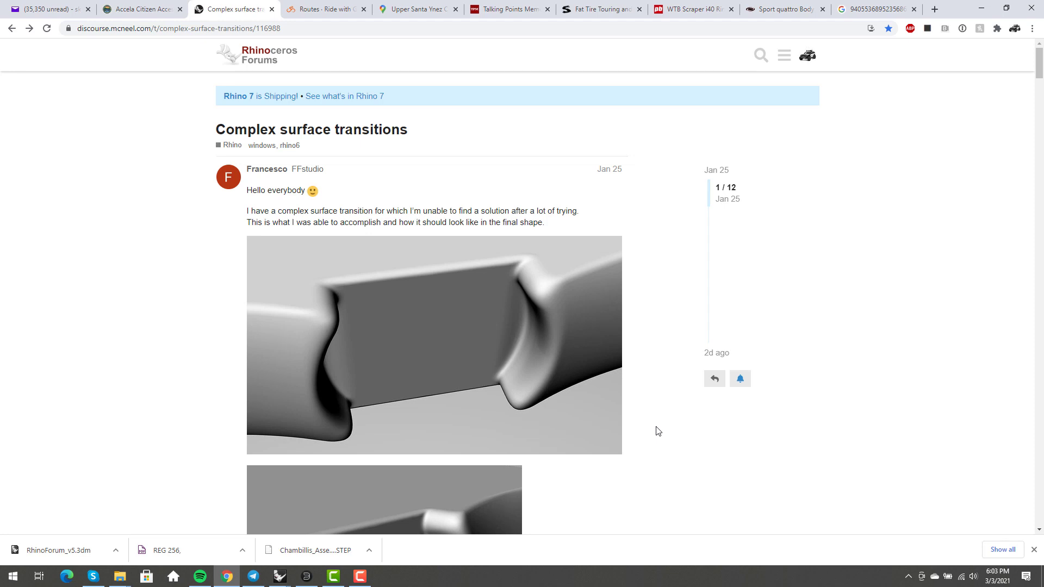
mouse_move(528, 276)
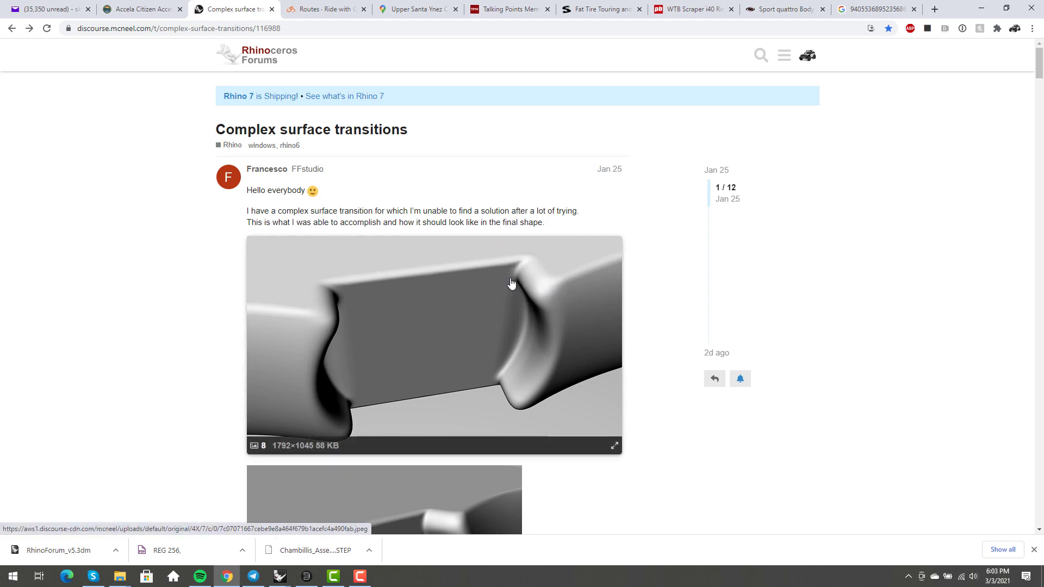
mouse_move(559, 271)
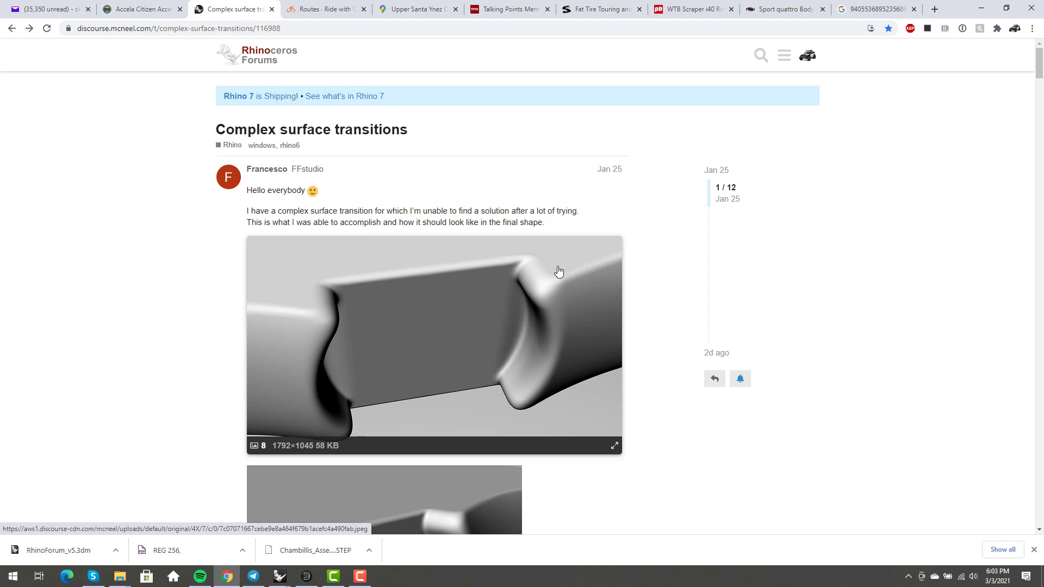
mouse_move(526, 299)
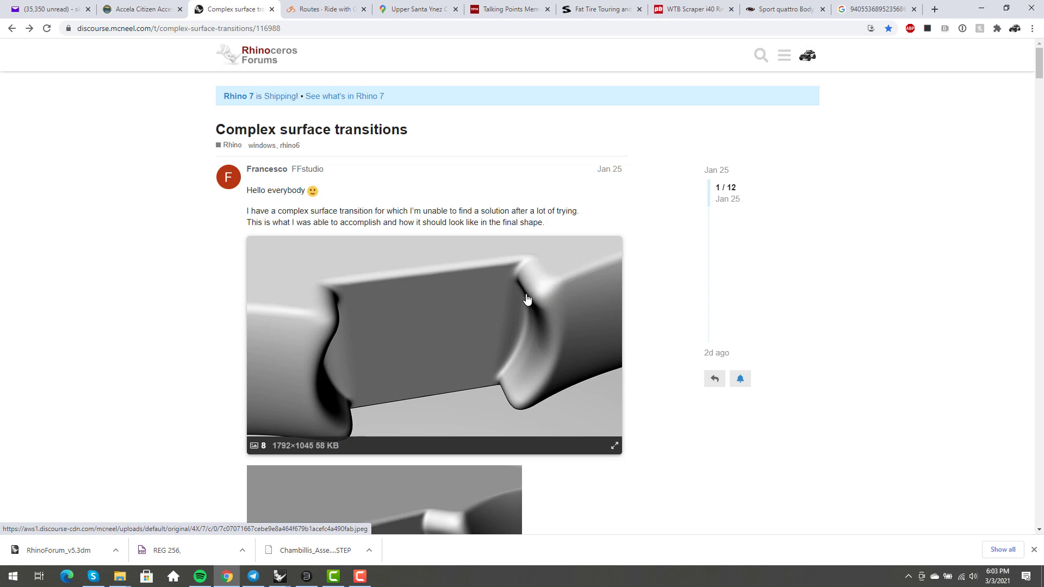
mouse_move(523, 369)
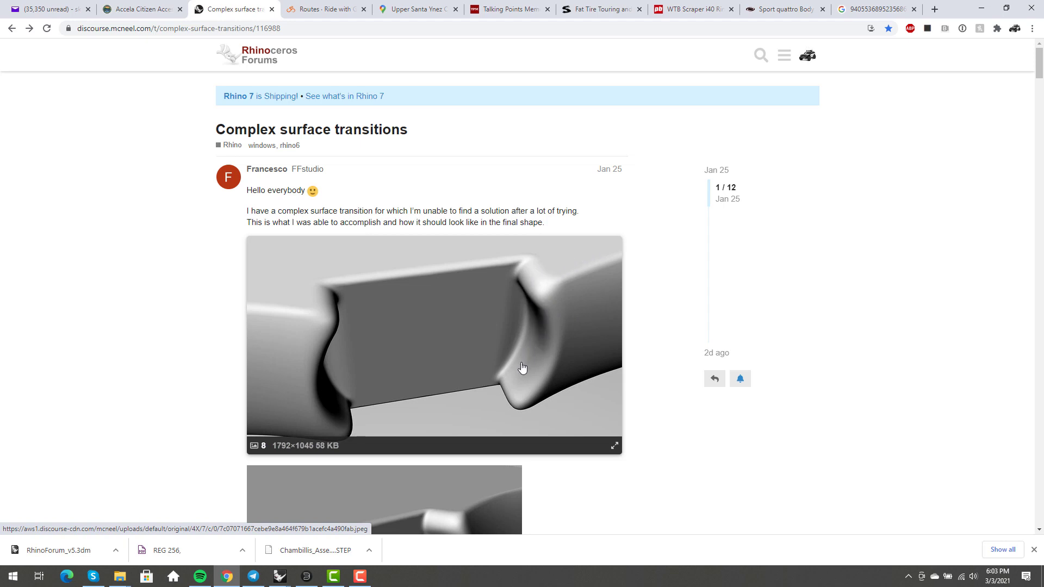
mouse_move(566, 266)
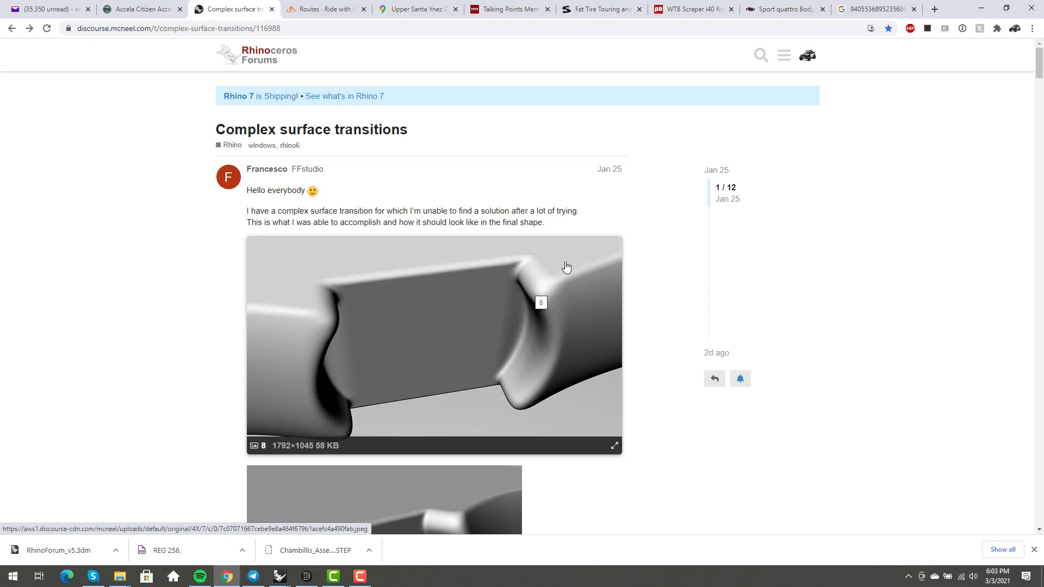
mouse_move(524, 296)
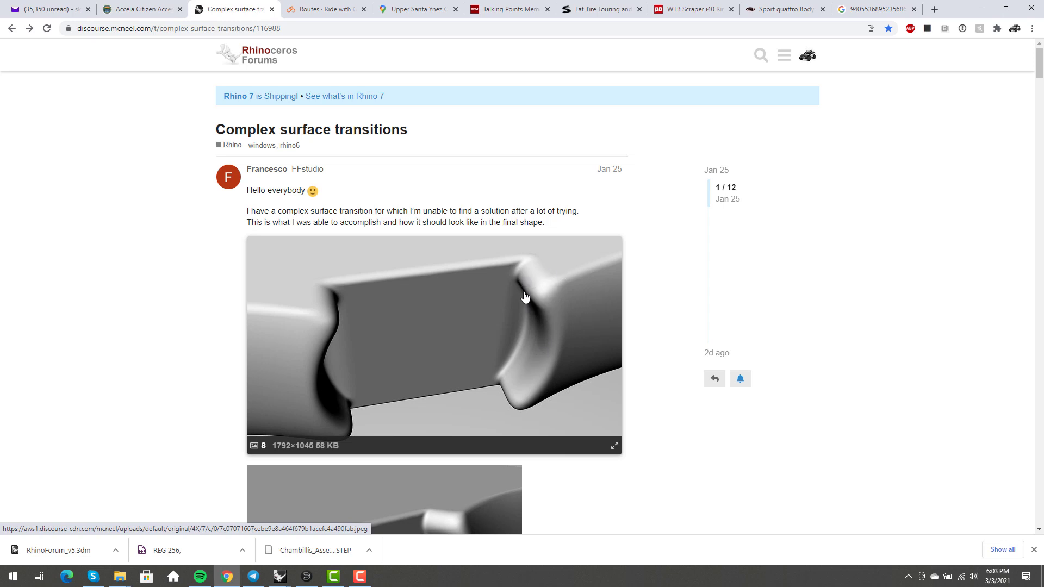
mouse_move(534, 304)
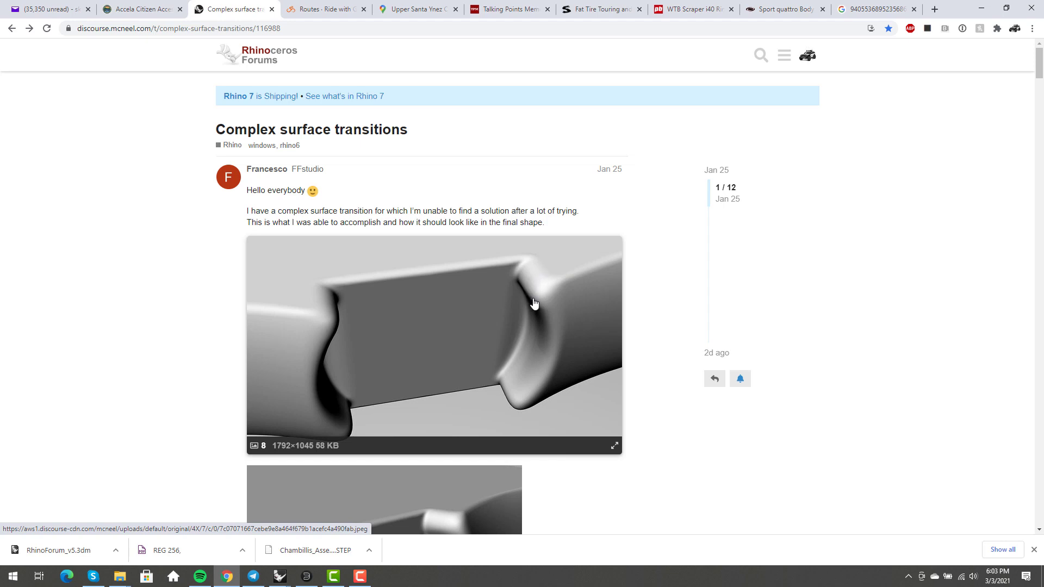
mouse_move(573, 274)
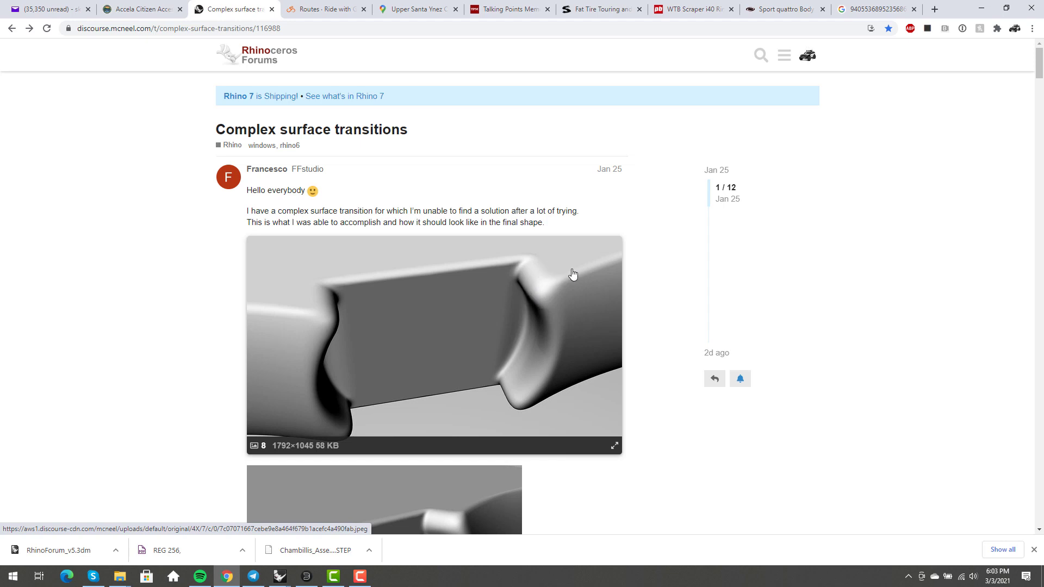
mouse_move(595, 268)
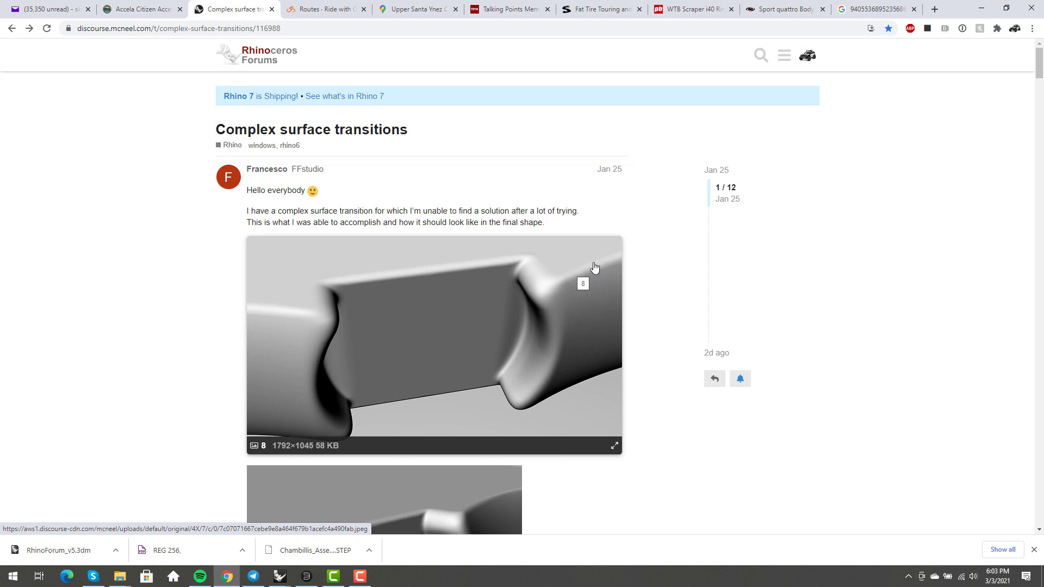
mouse_move(574, 279)
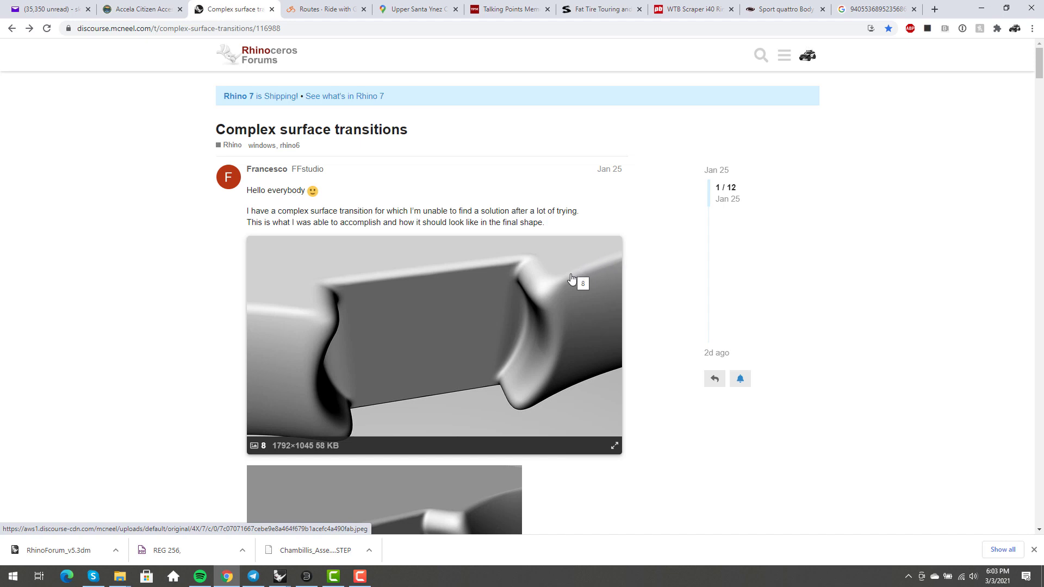
mouse_move(551, 363)
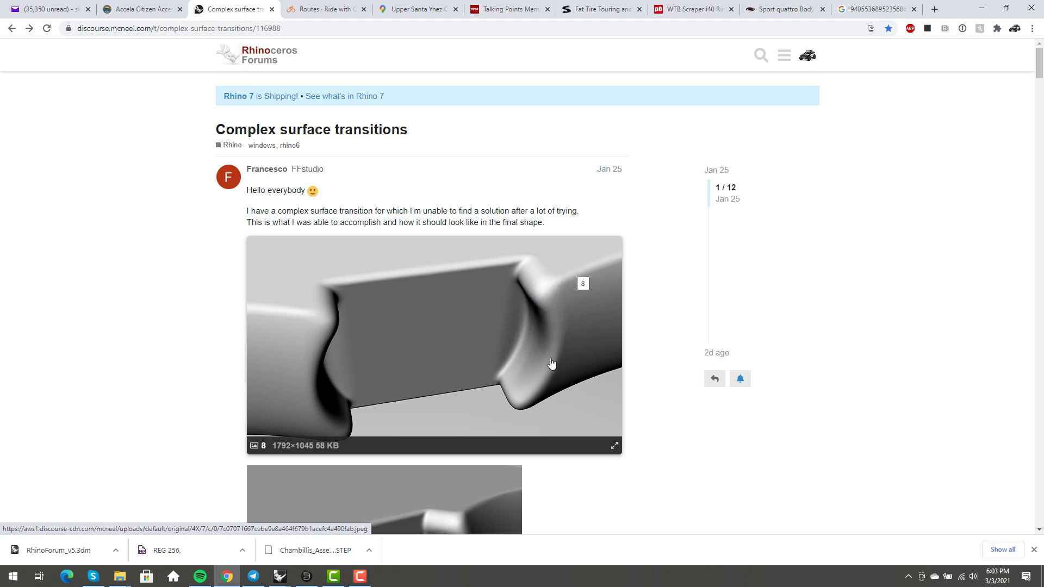
mouse_move(599, 375)
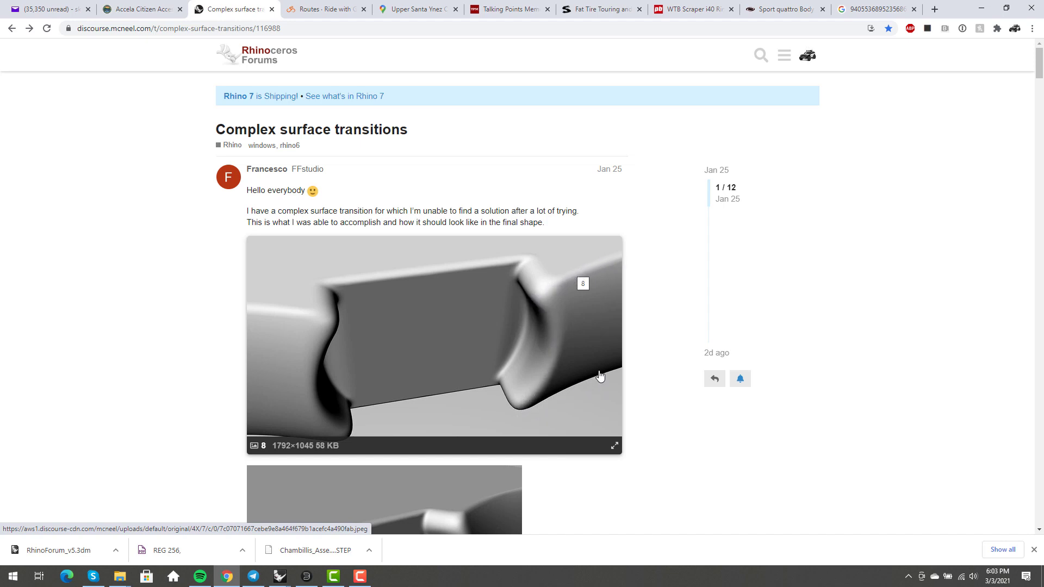
mouse_move(546, 274)
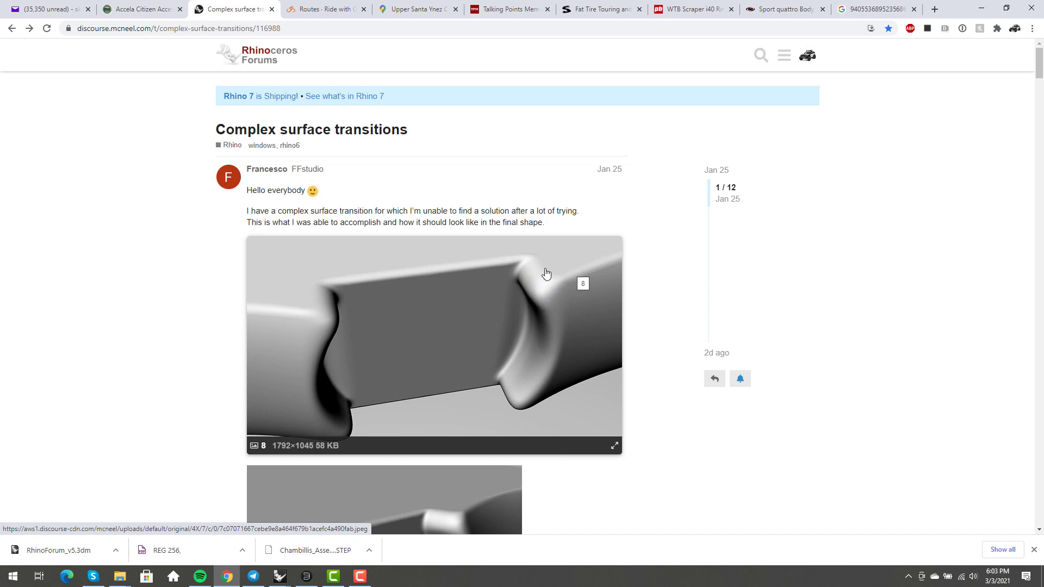
mouse_move(496, 386)
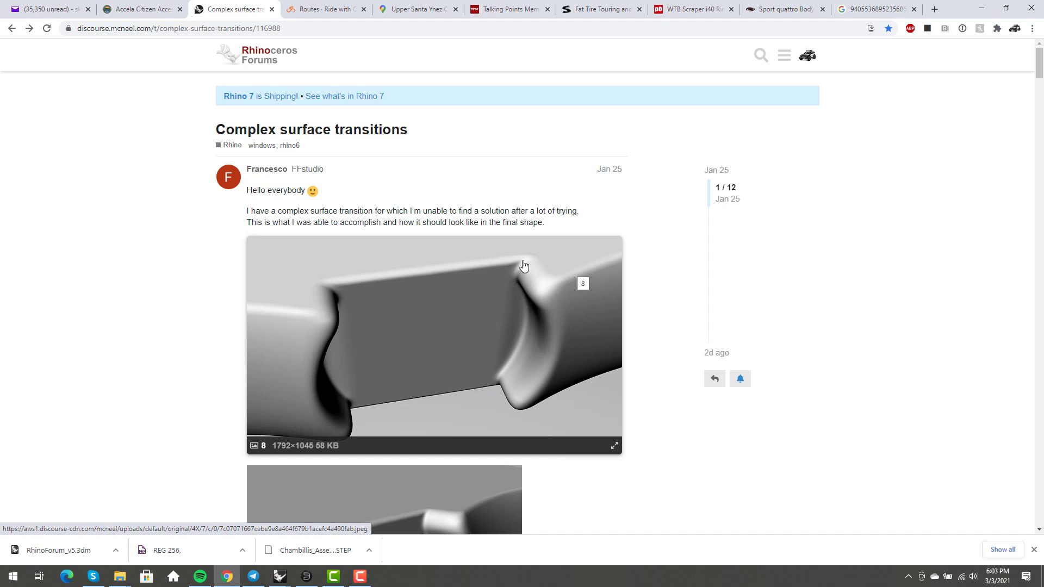
mouse_move(512, 259)
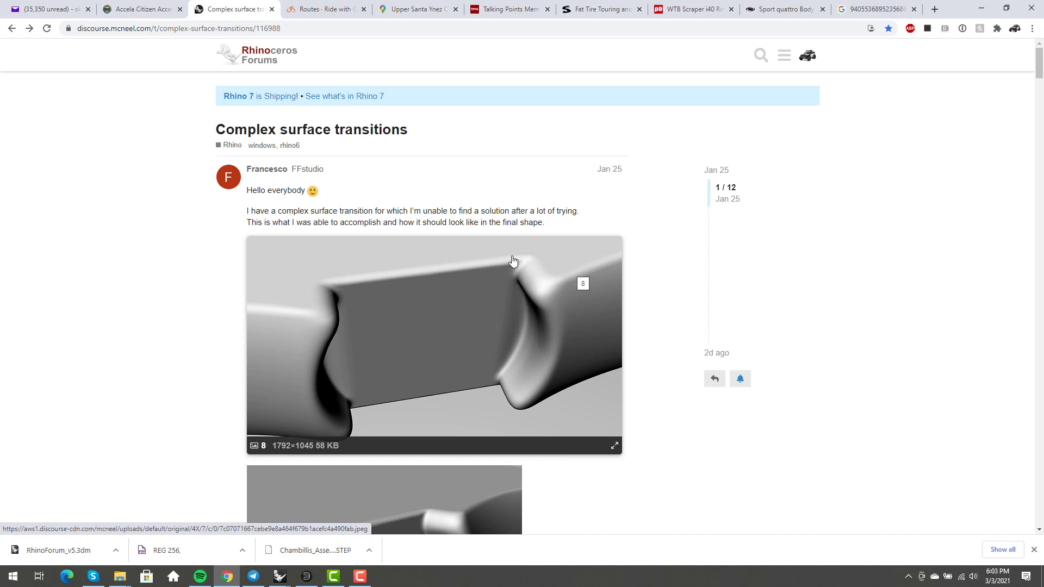
mouse_move(541, 260)
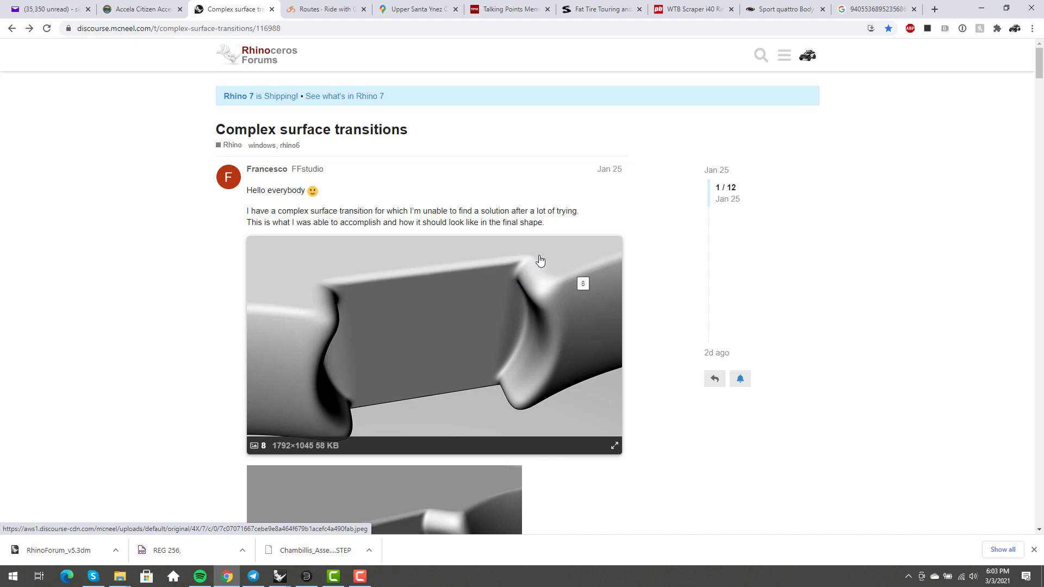
mouse_move(523, 267)
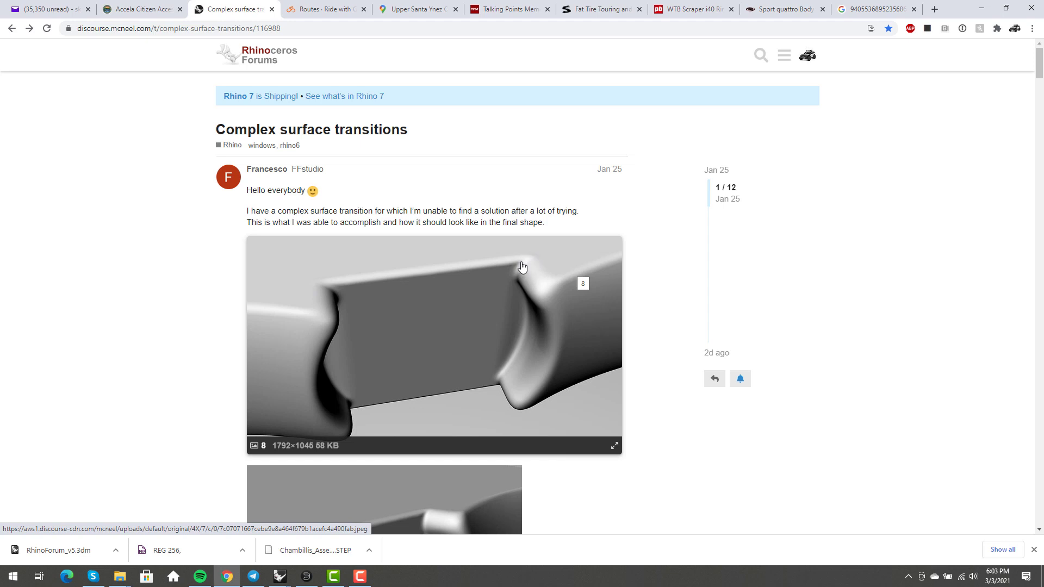
mouse_move(526, 263)
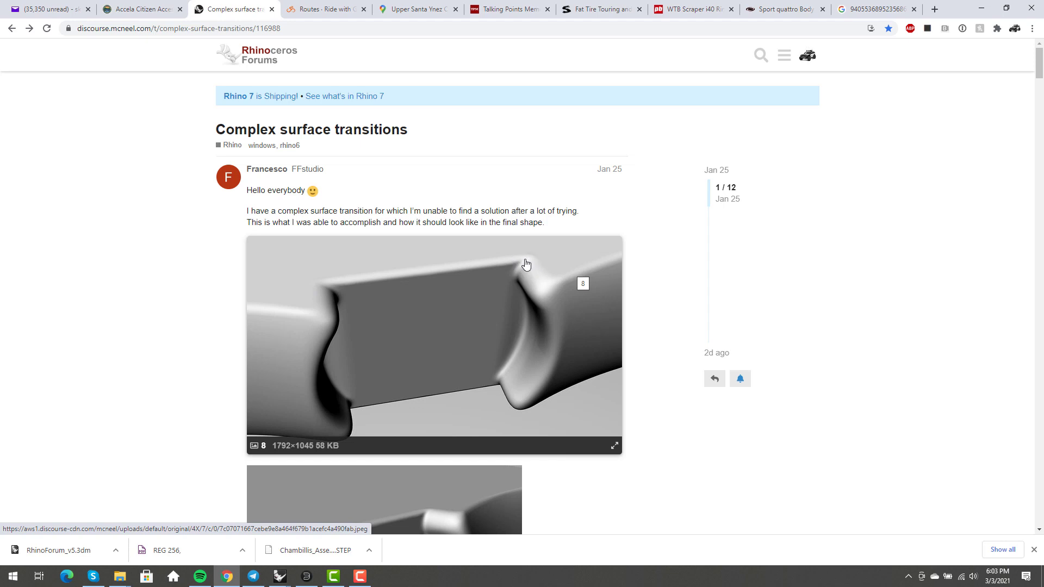
mouse_move(532, 268)
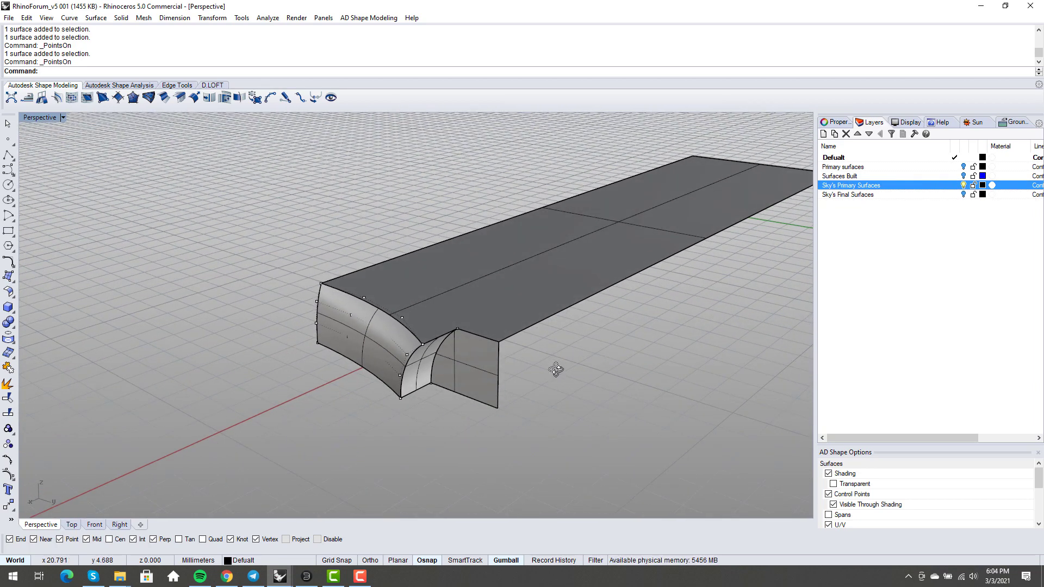
- Orbit the Sky's Primary Surfaces model for a better view of the notch
left_click_drag(554, 370, 560, 373)
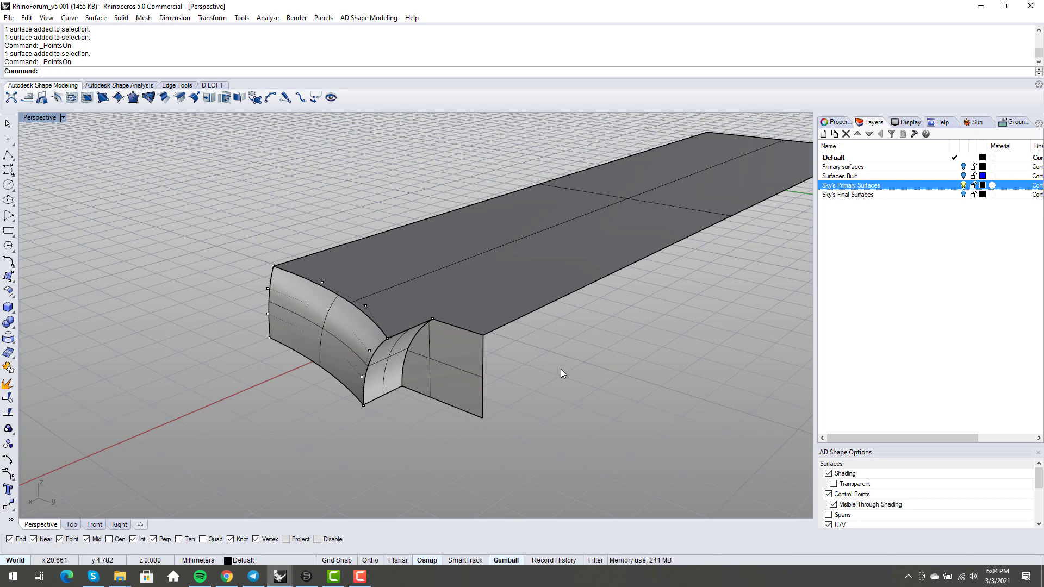
mouse_move(601, 365)
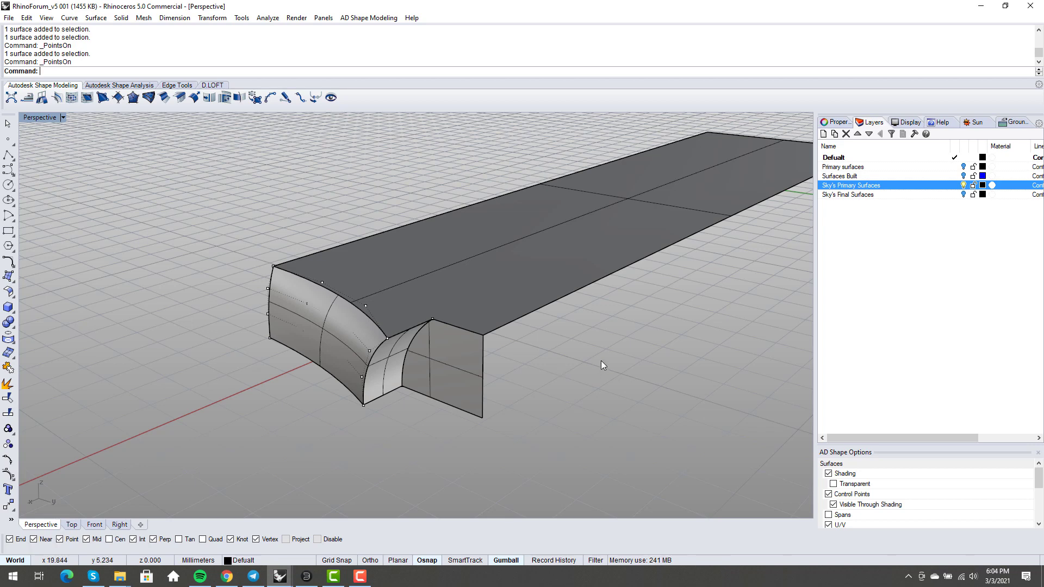
mouse_move(712, 297)
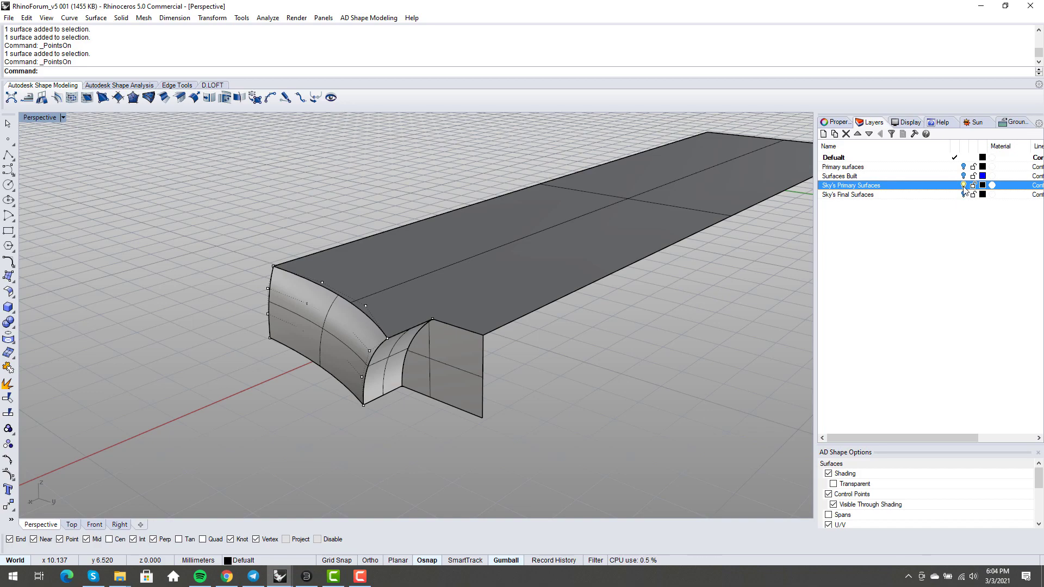
- Show Sky's Final Surfaces layer, zoom to the rounded notch corner and select its corner blend patch
left_click(865, 195)
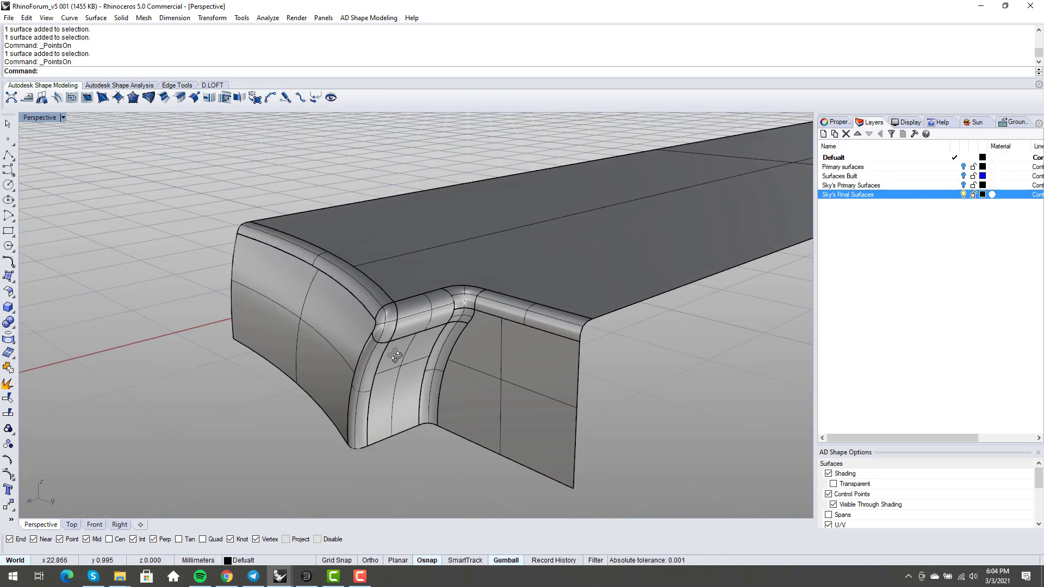
left_click_drag(394, 357, 468, 333)
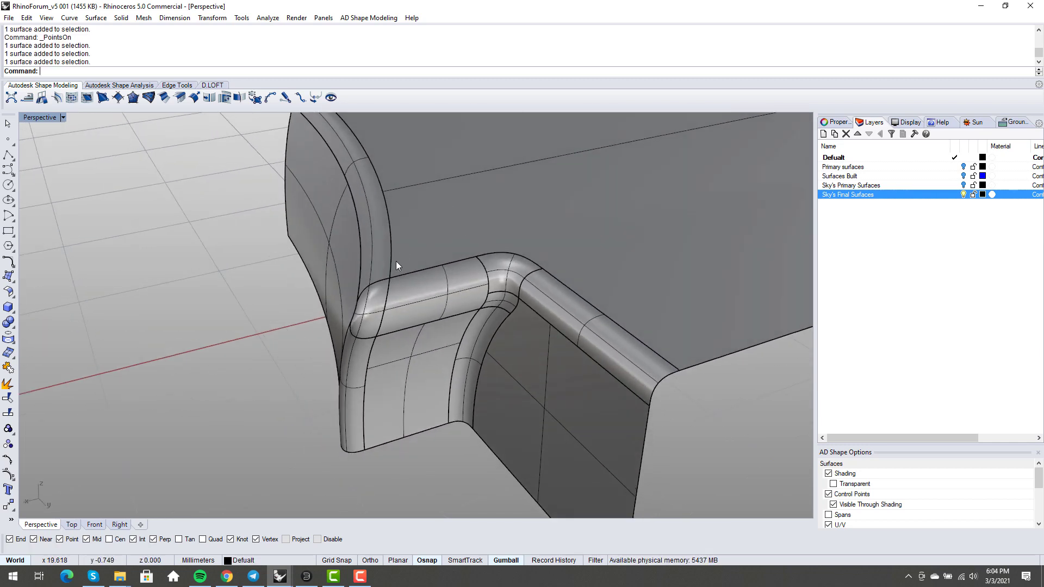
left_click_drag(396, 266, 447, 258)
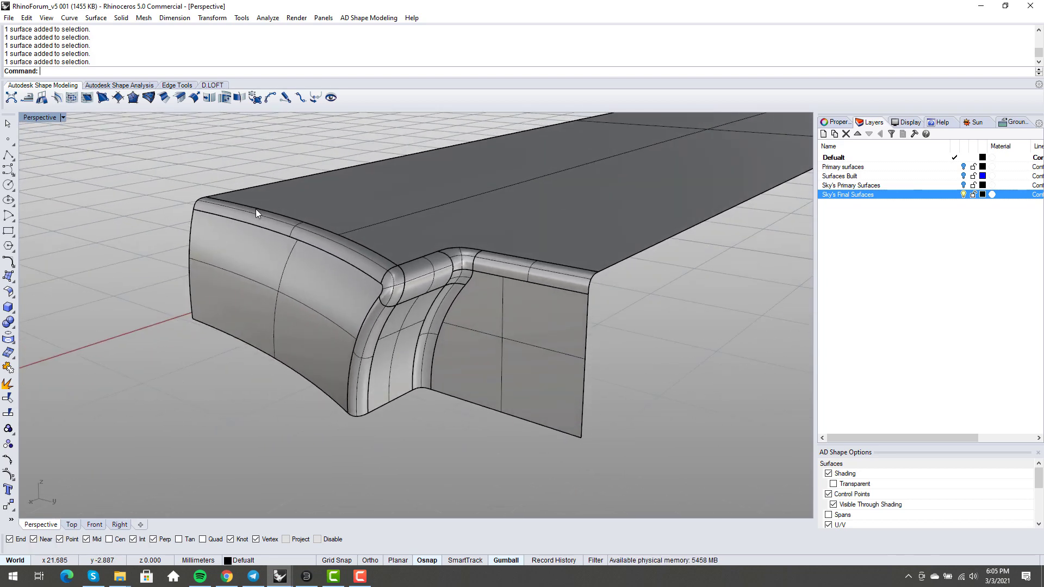
mouse_move(360, 423)
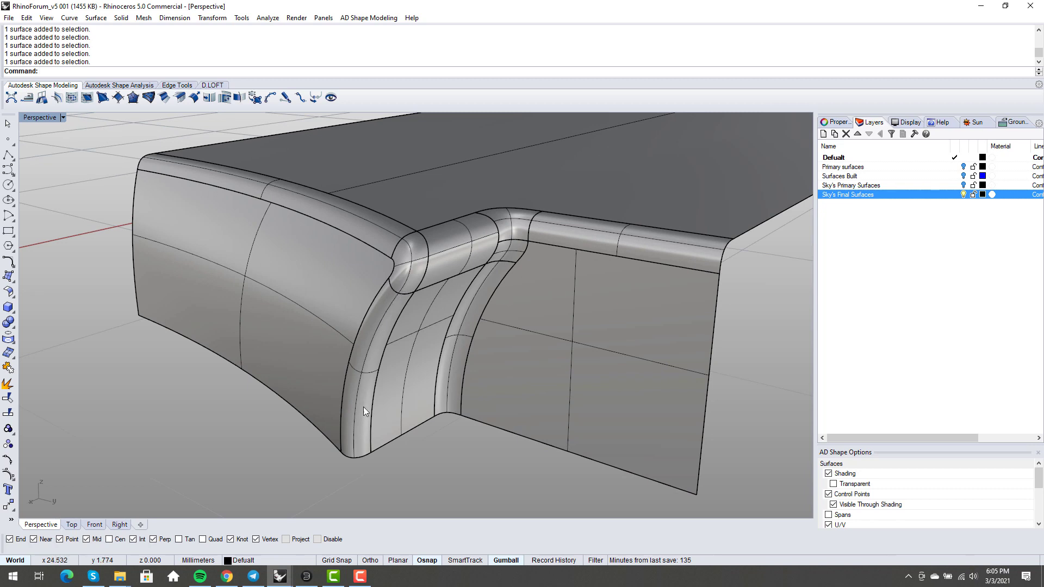
mouse_move(279, 215)
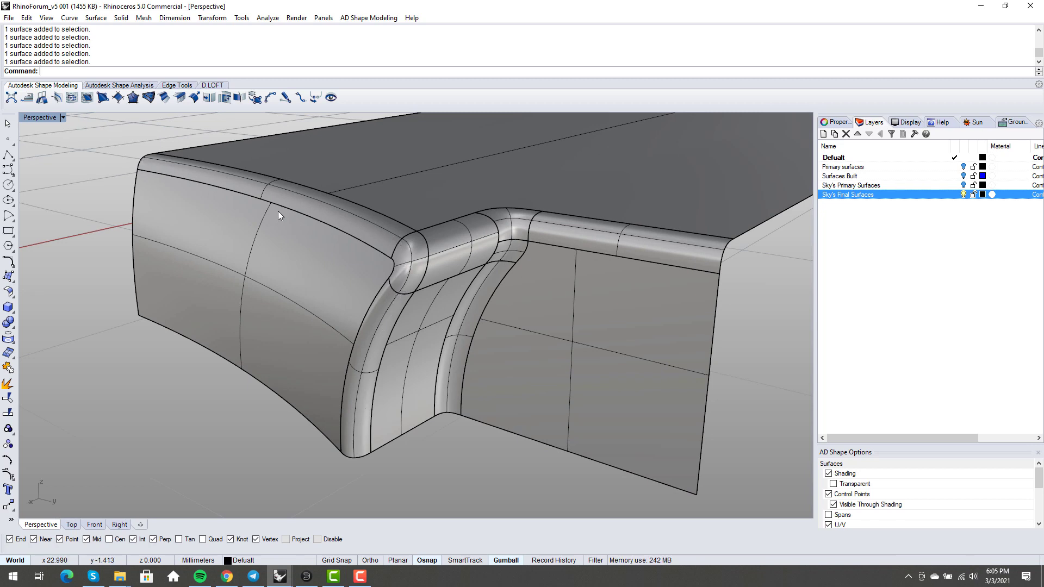
mouse_move(425, 256)
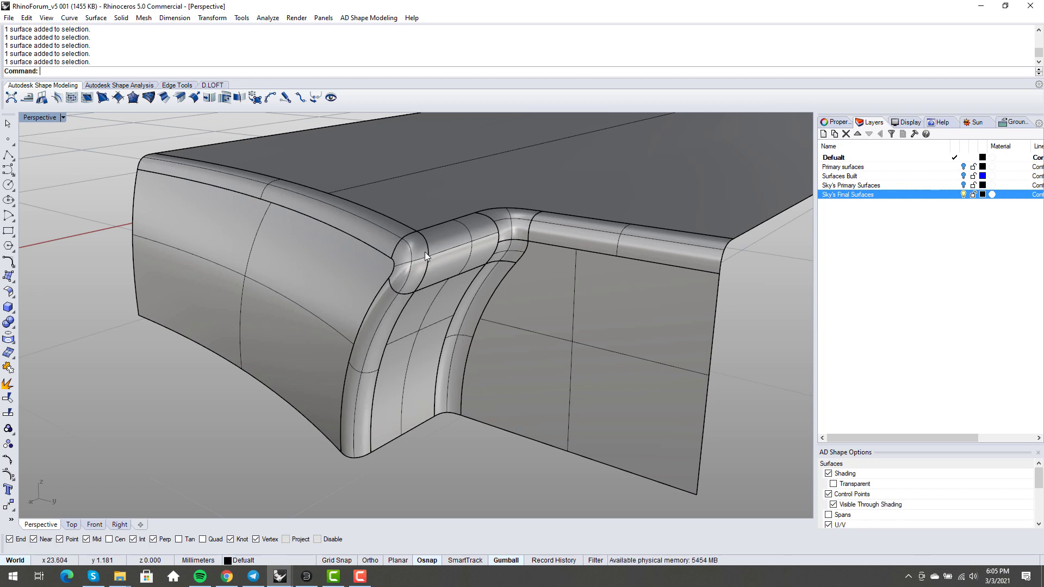
mouse_move(492, 239)
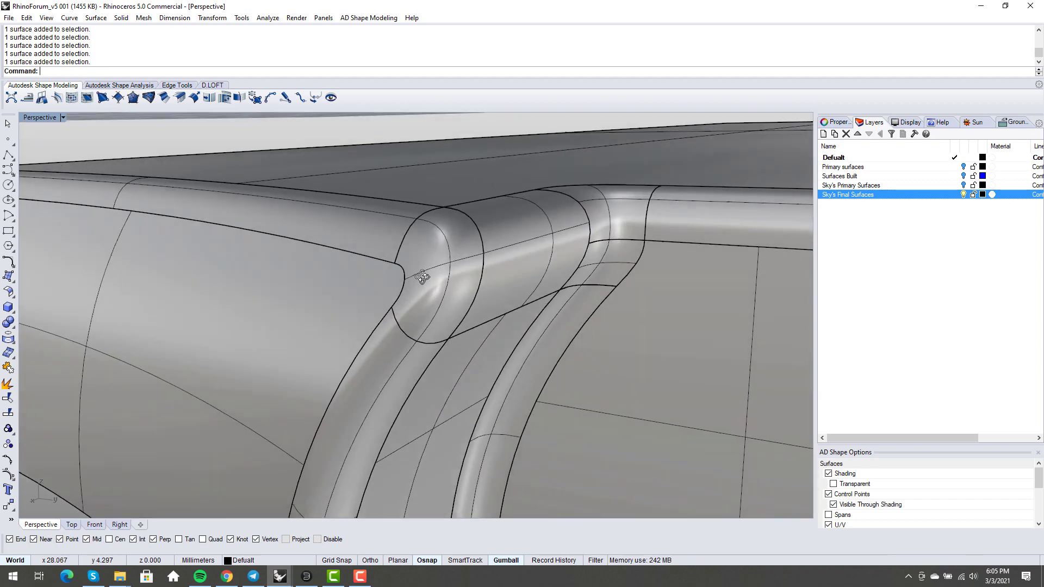
left_click(423, 276)
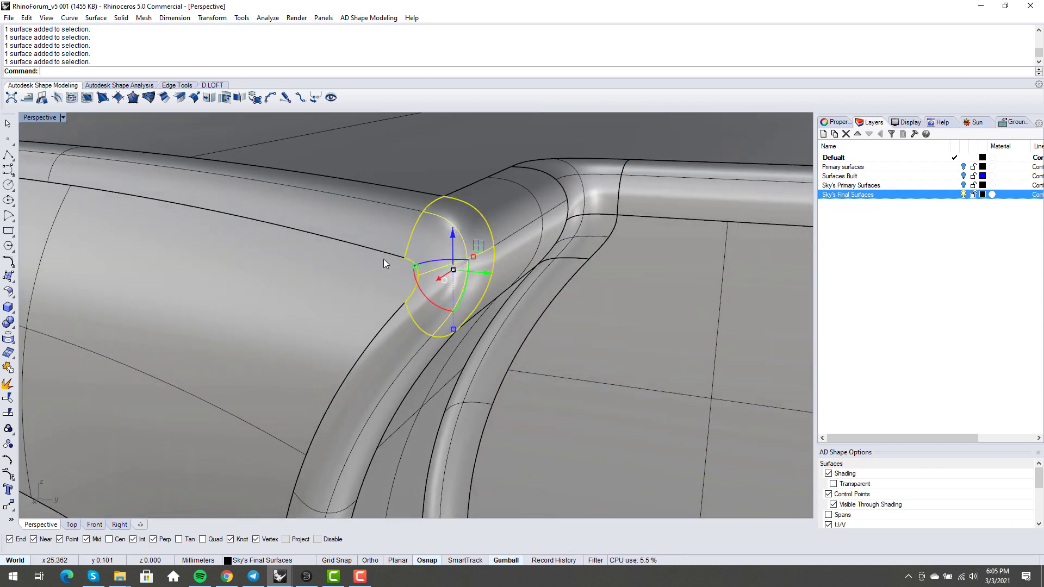
mouse_move(410, 300)
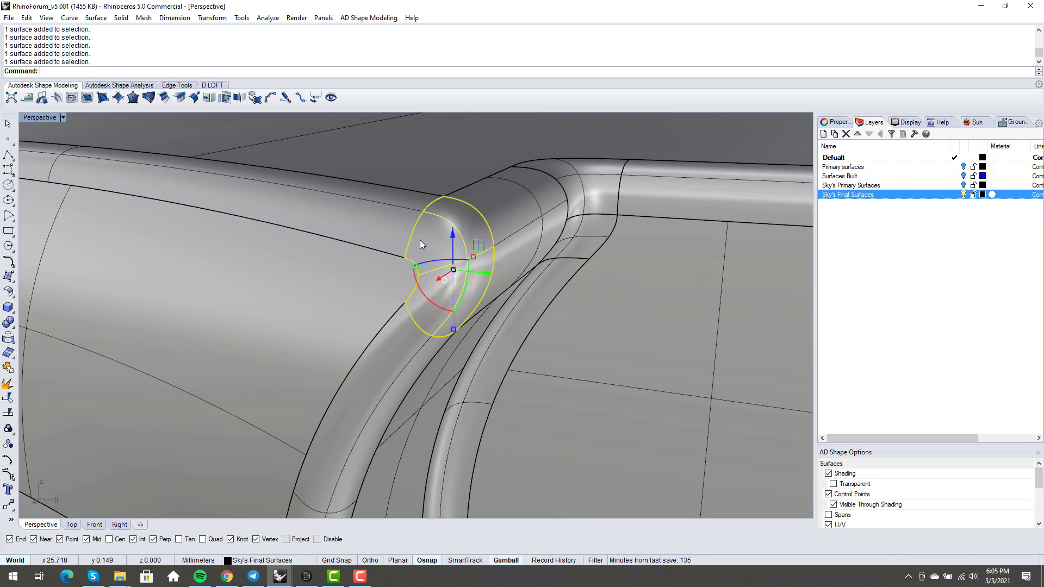
mouse_move(410, 255)
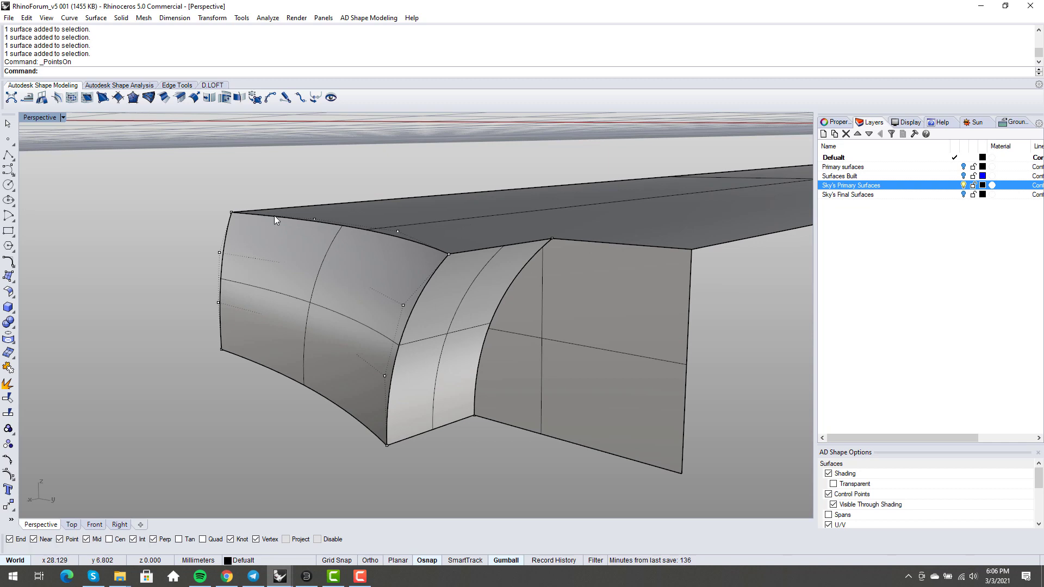
mouse_move(392, 421)
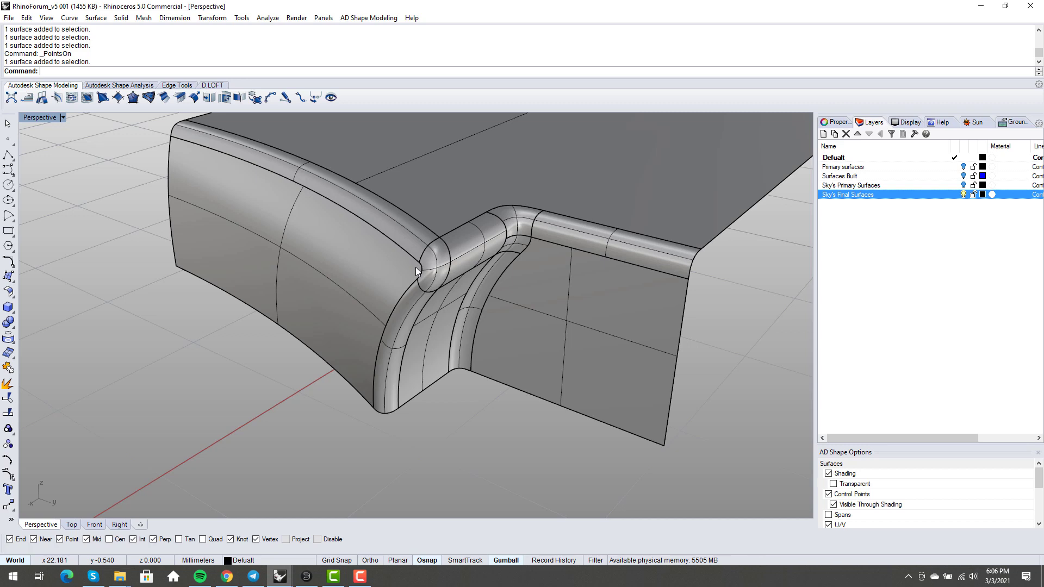
mouse_move(413, 234)
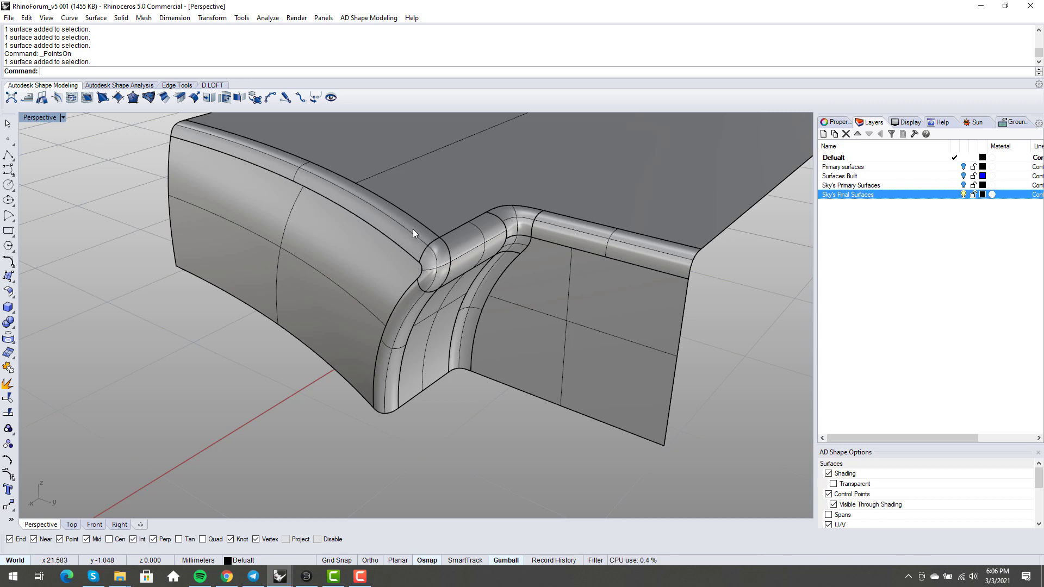
- Orbit around the notch blend to judge its surface from lower angles
left_click_drag(413, 232, 410, 317)
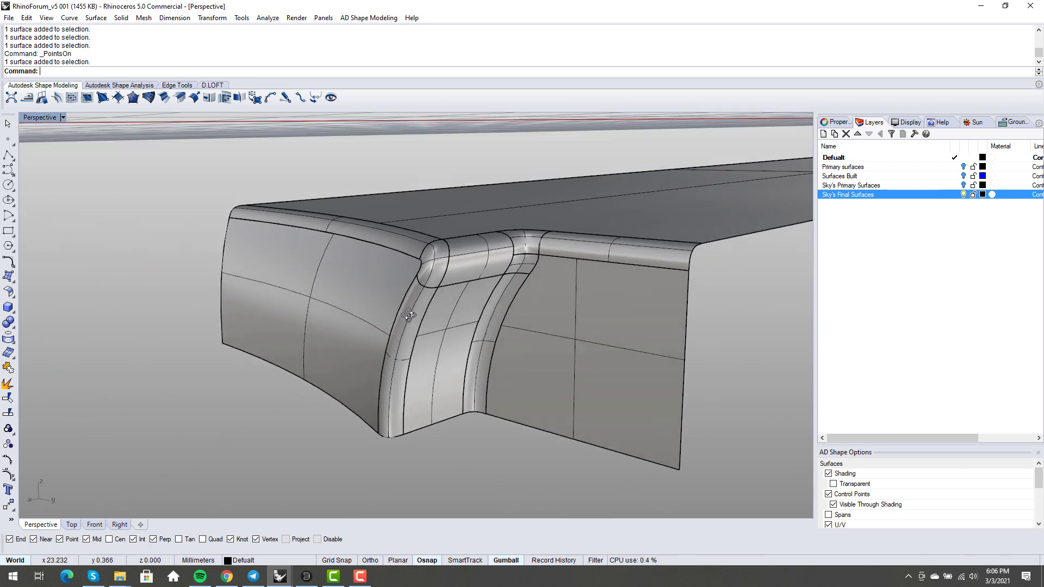
left_click_drag(410, 316, 416, 349)
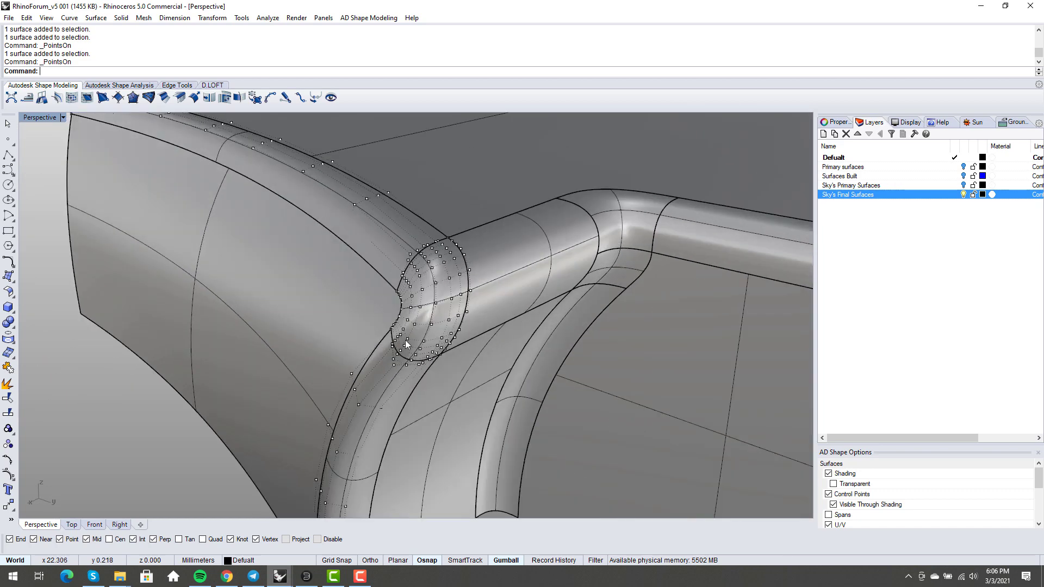
mouse_move(349, 301)
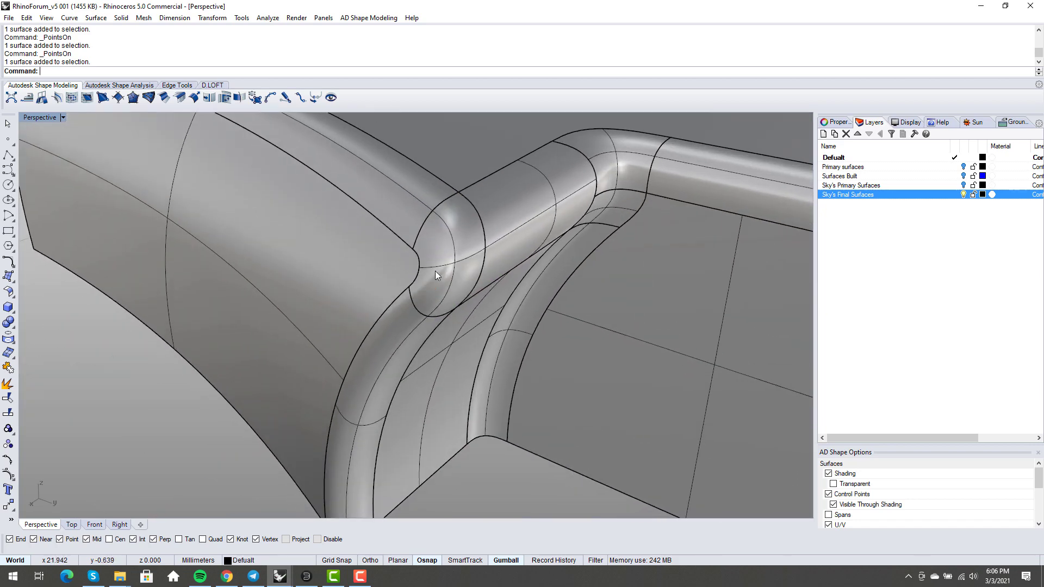
left_click_drag(433, 275, 433, 296)
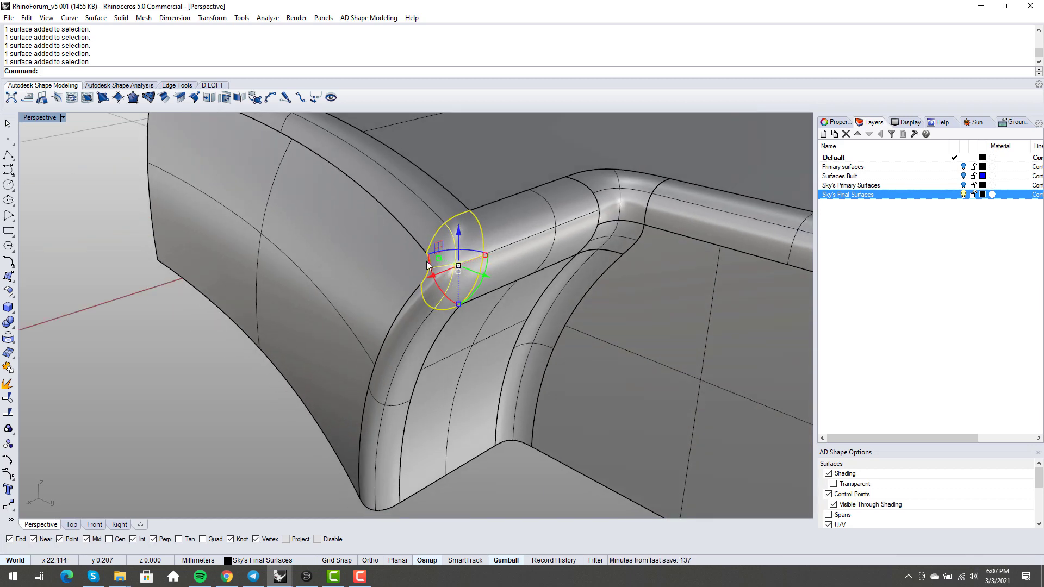
mouse_move(483, 295)
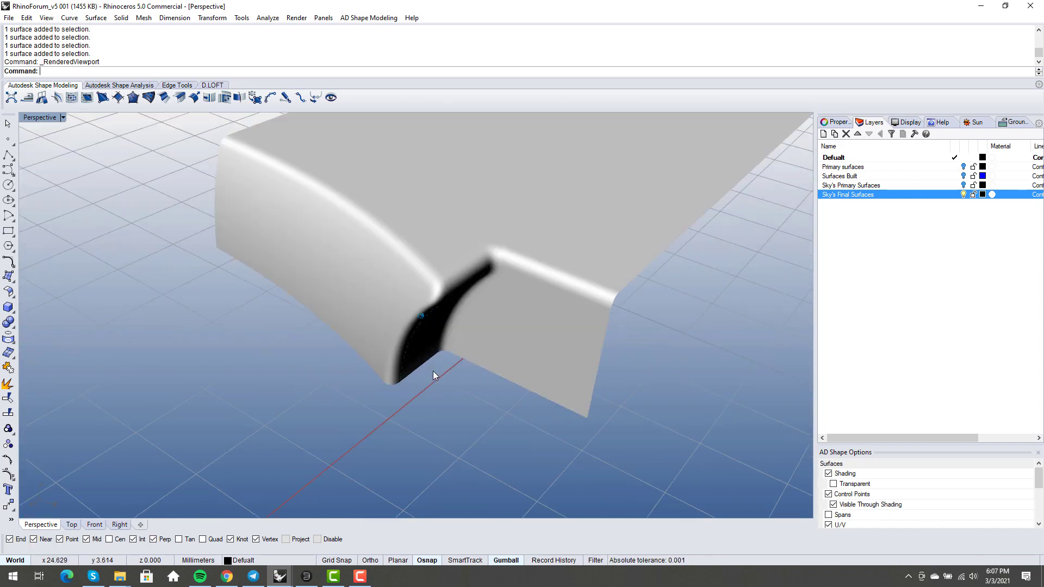
- Orbit around the notch in shaded display and pick a blend patch to inspect
left_click_drag(432, 373, 445, 370)
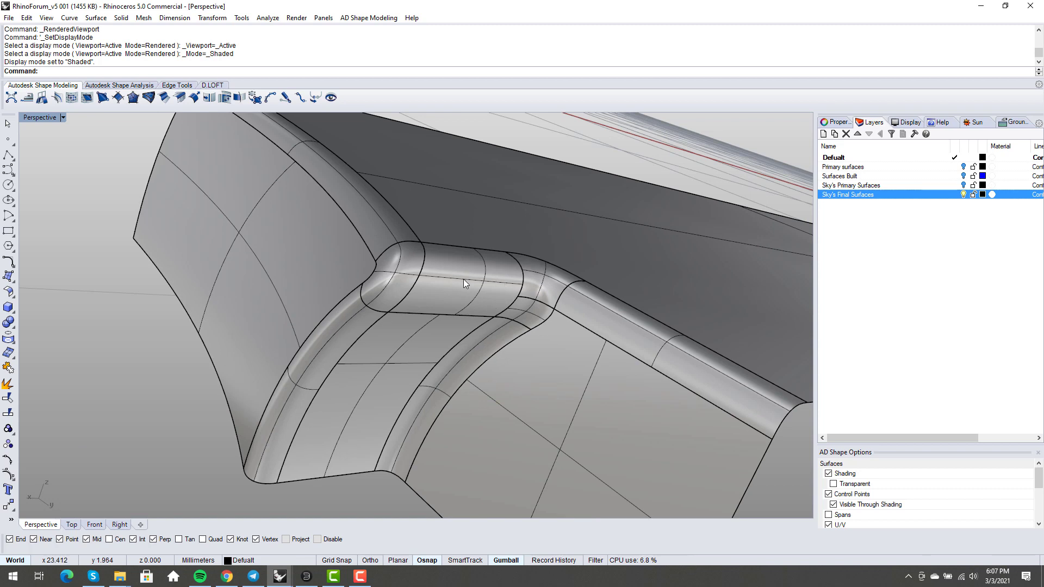
left_click(463, 282)
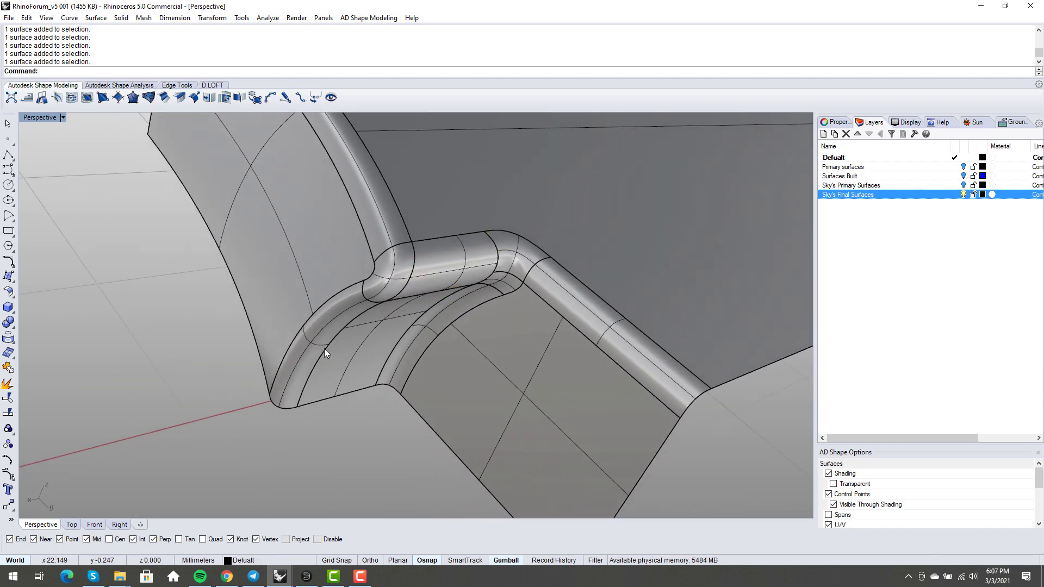
mouse_move(432, 286)
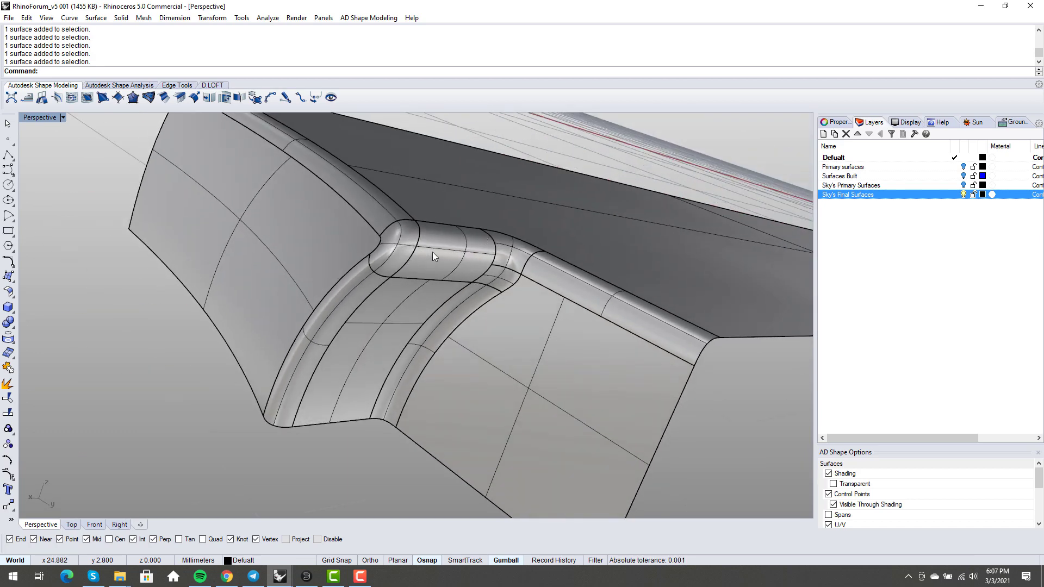
mouse_move(377, 283)
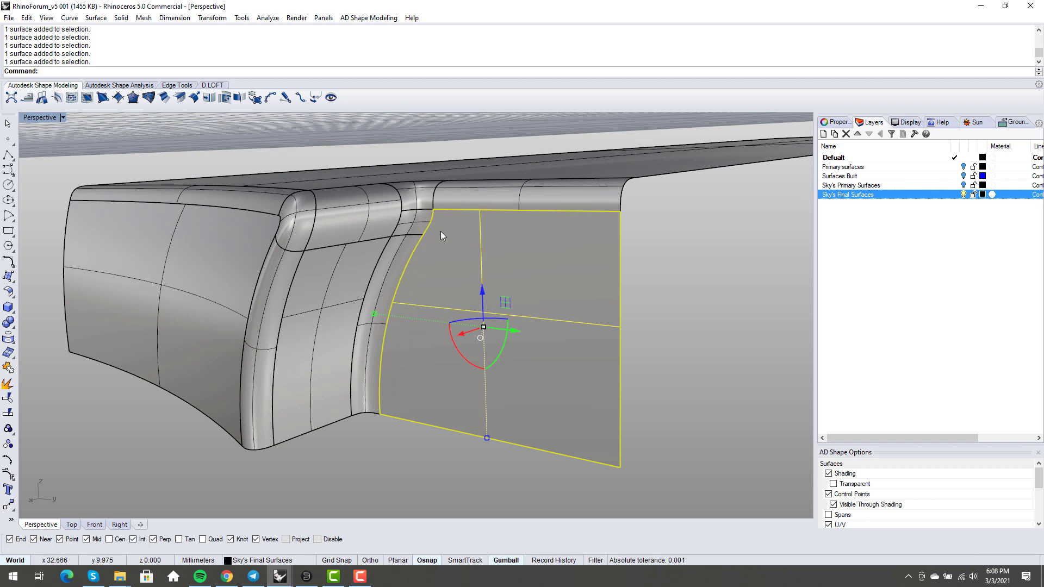
mouse_move(429, 252)
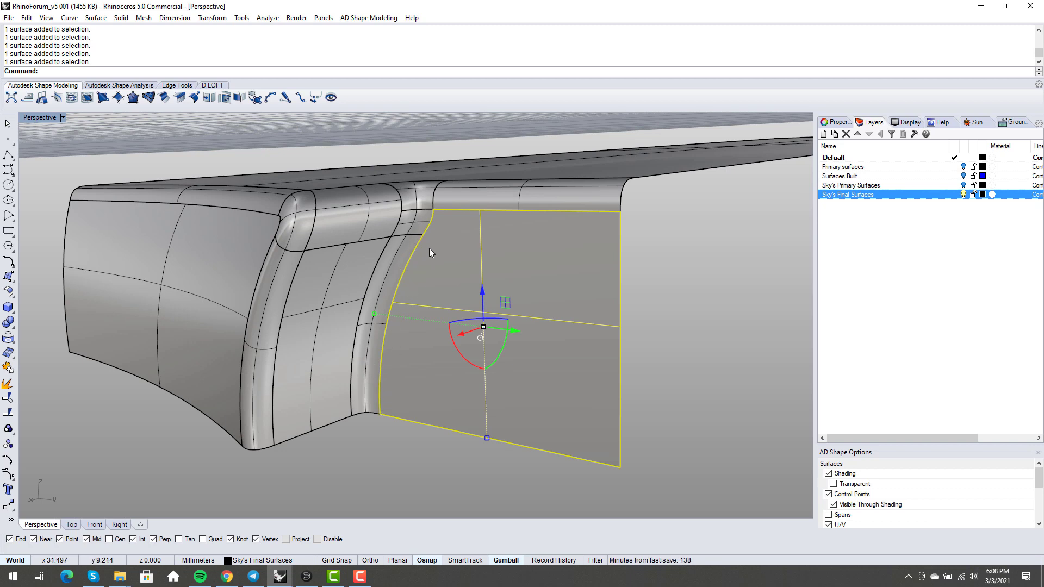
mouse_move(378, 405)
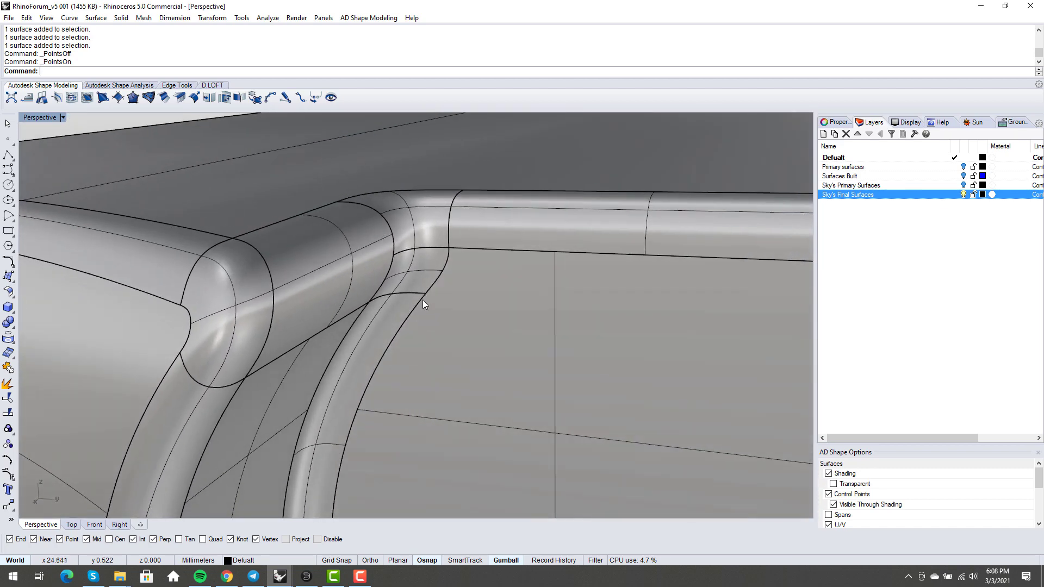
mouse_move(444, 285)
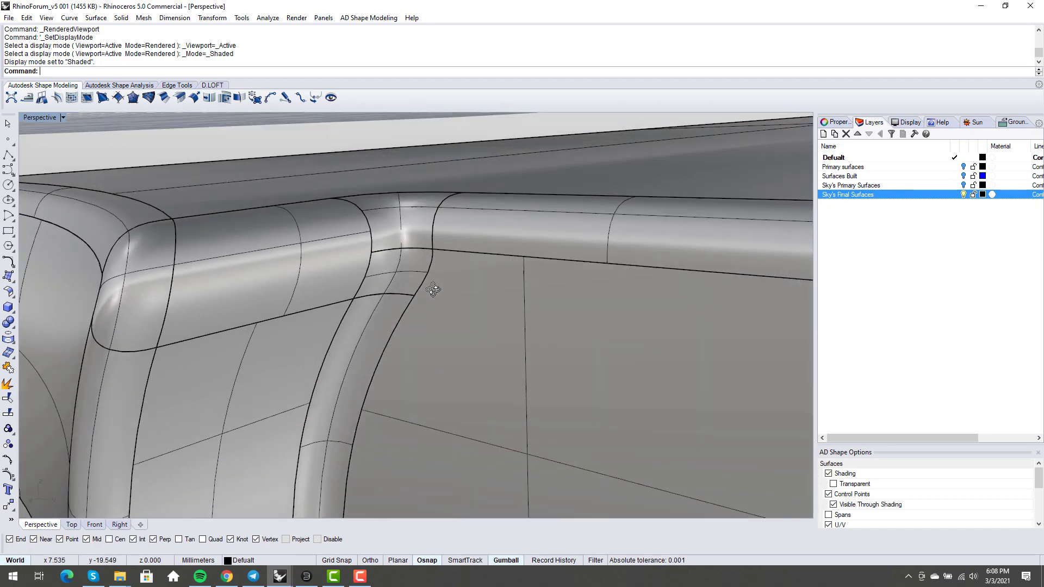
left_click(413, 260)
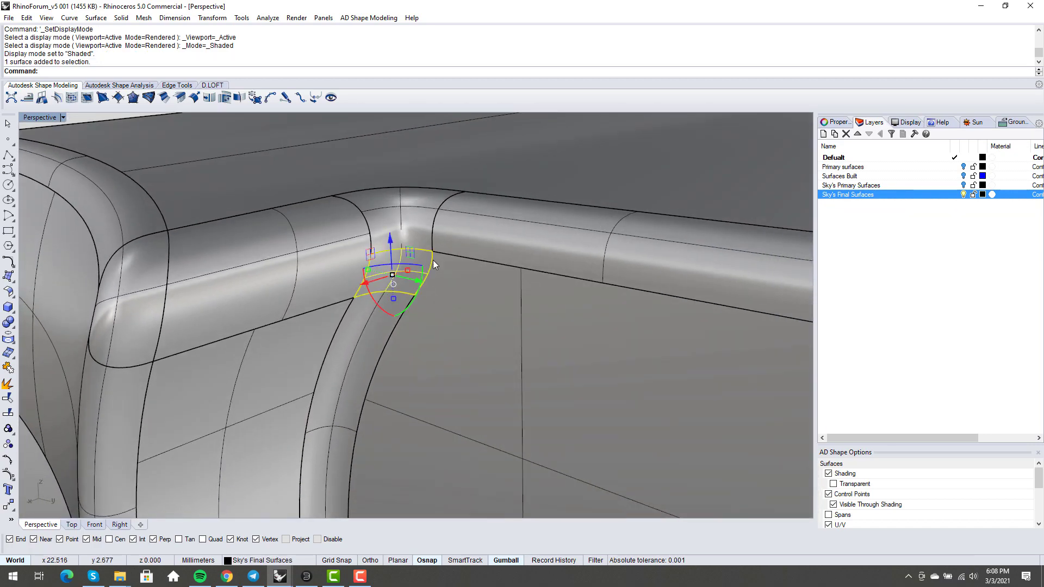
mouse_move(441, 204)
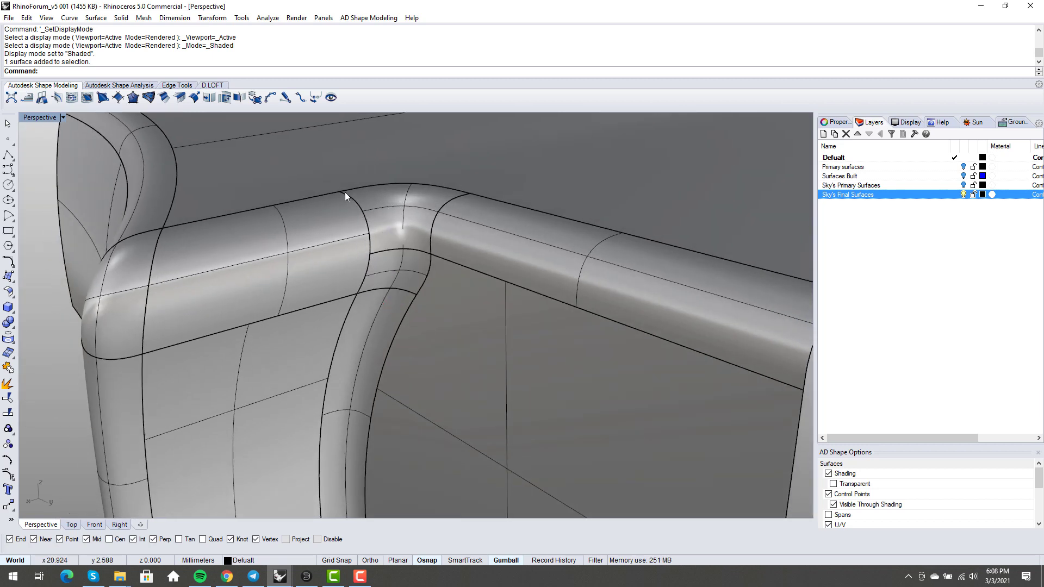
mouse_move(481, 217)
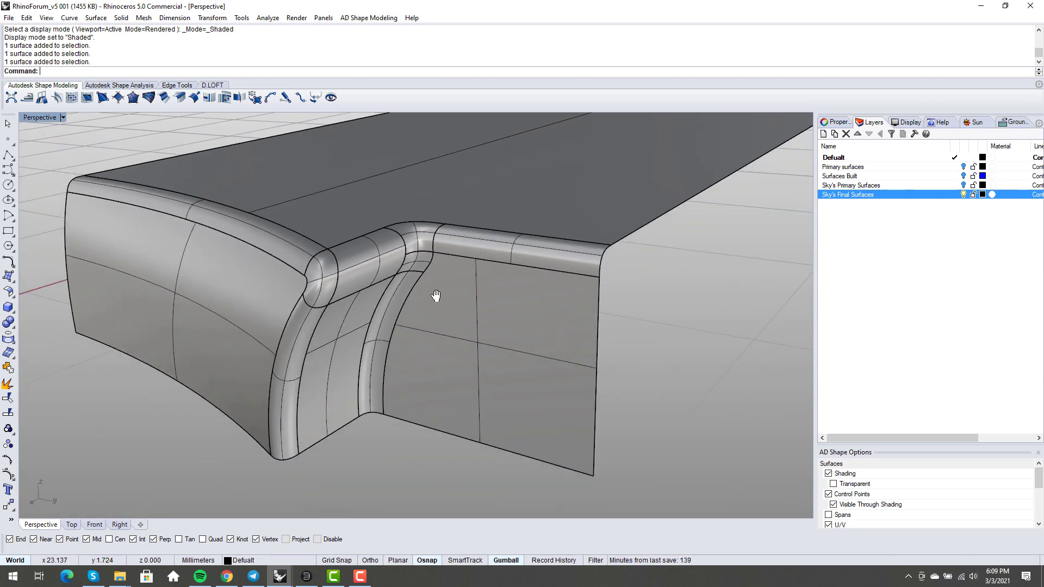
left_click_drag(436, 295, 496, 295)
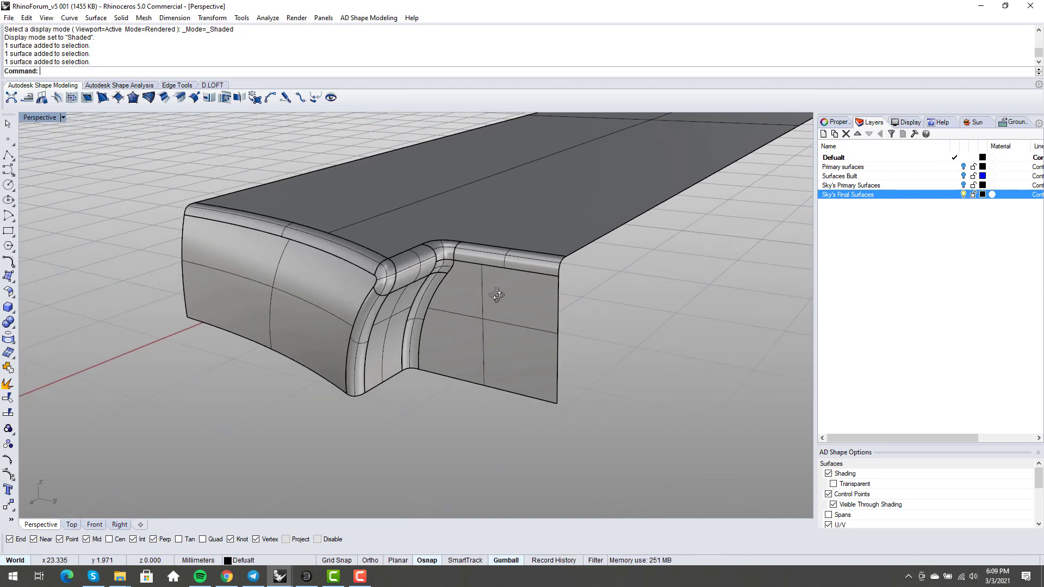
left_click_drag(495, 295, 443, 304)
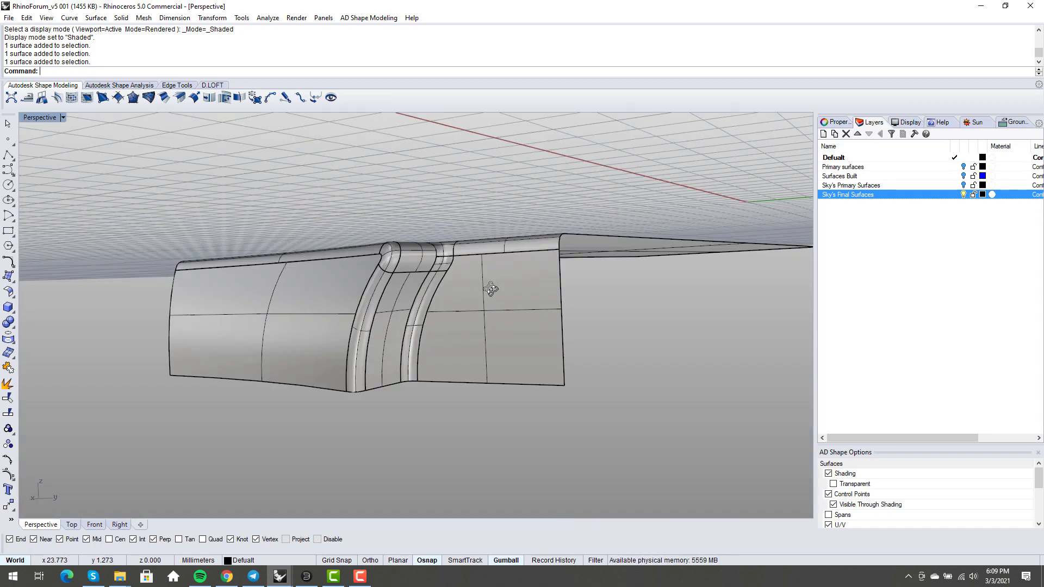
left_click_drag(492, 289, 404, 389)
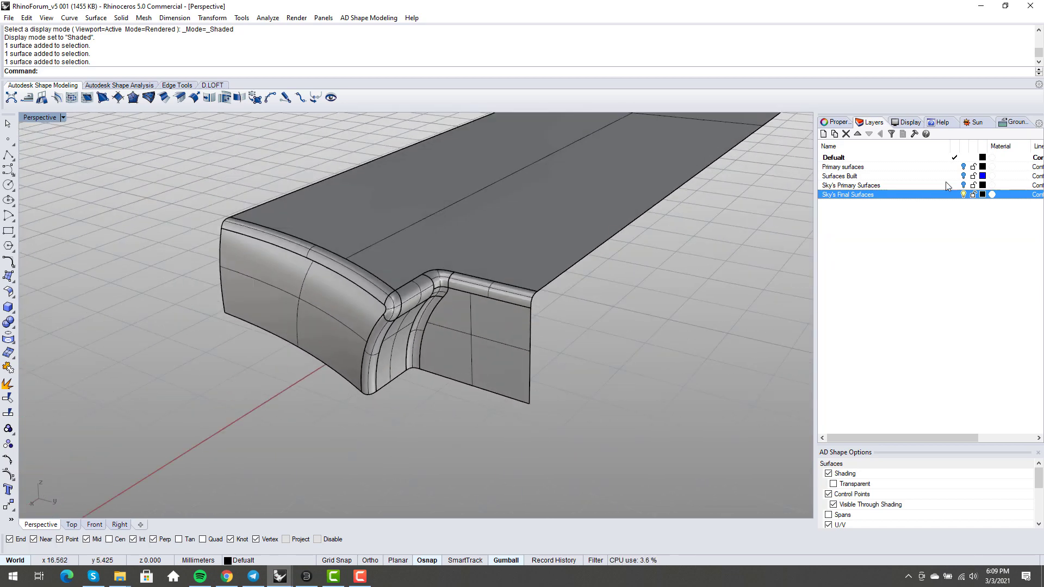
left_click(963, 185)
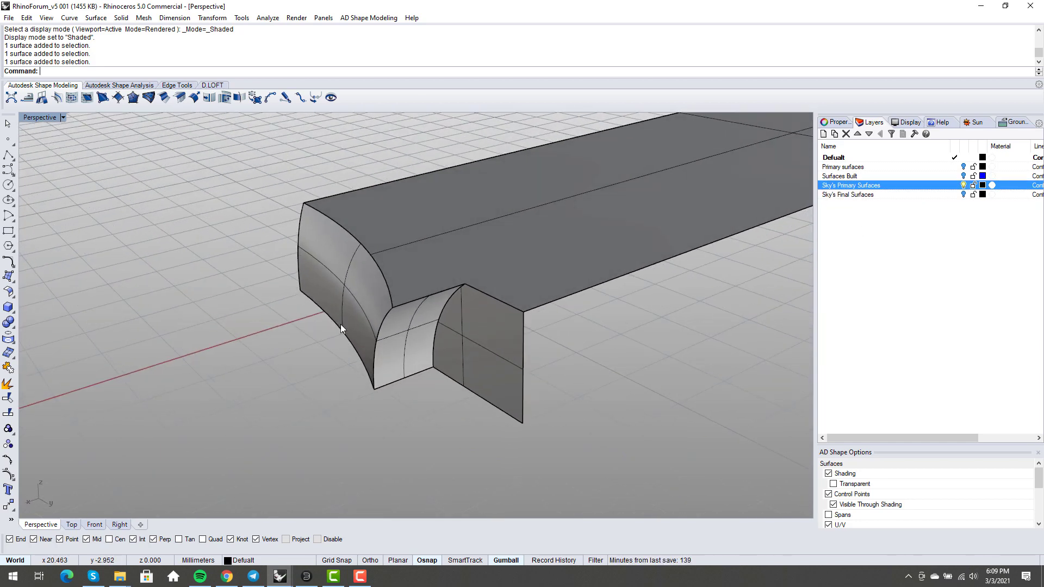
left_click_drag(343, 329, 491, 238)
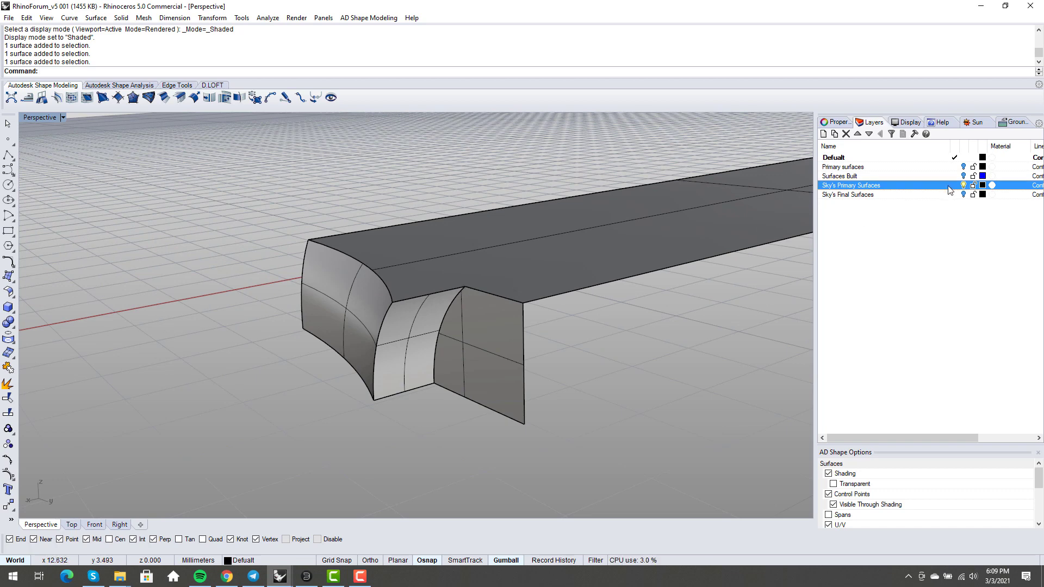
left_click(847, 194)
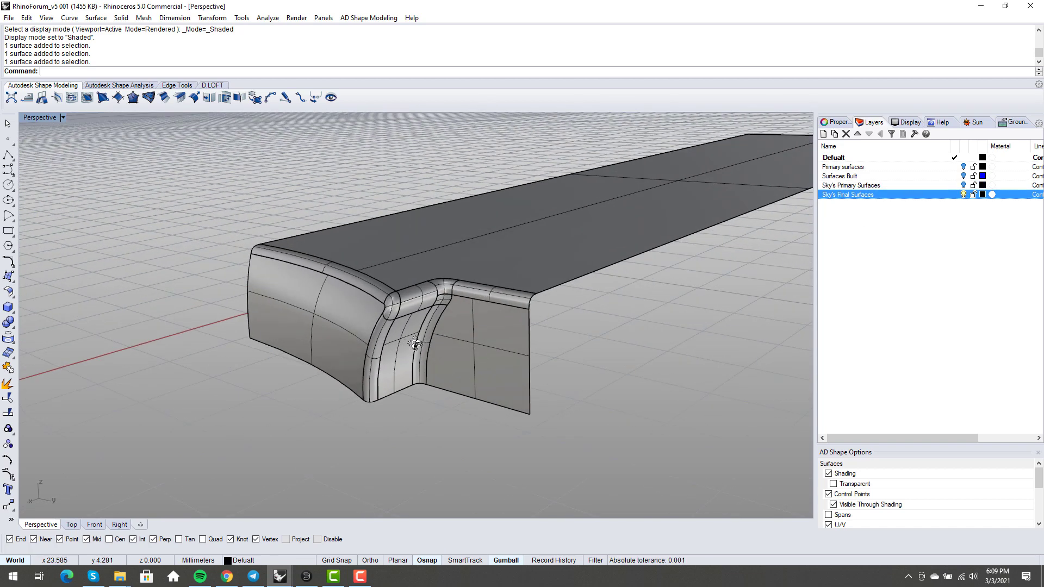
left_click_drag(413, 345, 426, 339)
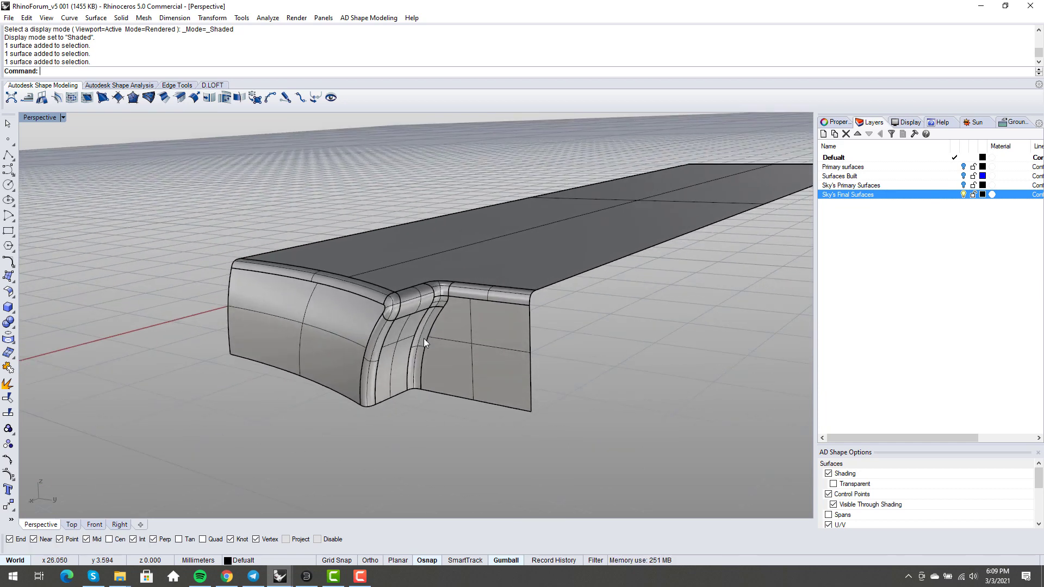
left_click_drag(426, 343, 443, 396)
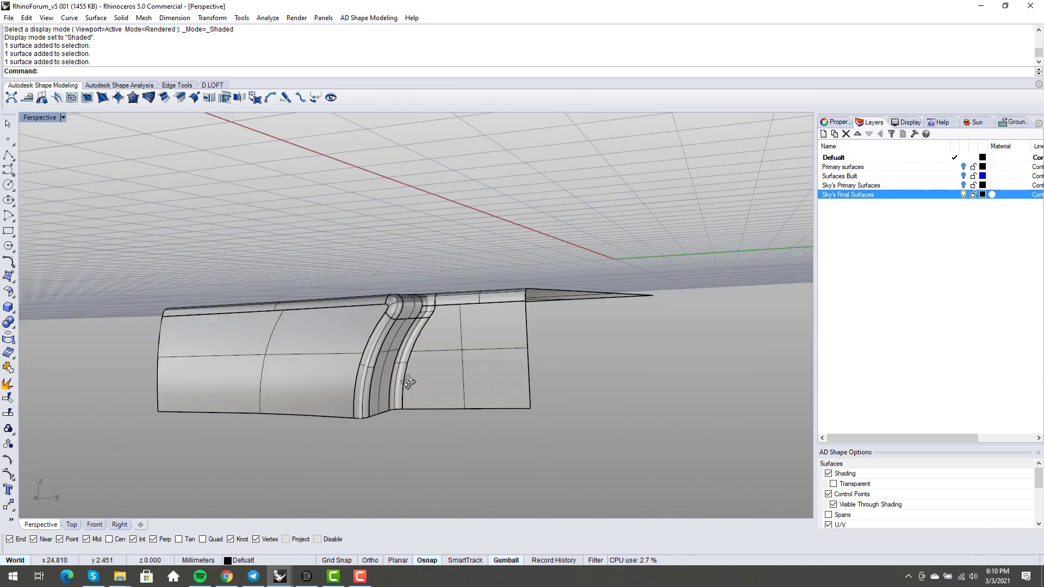
left_click_drag(410, 383, 452, 389)
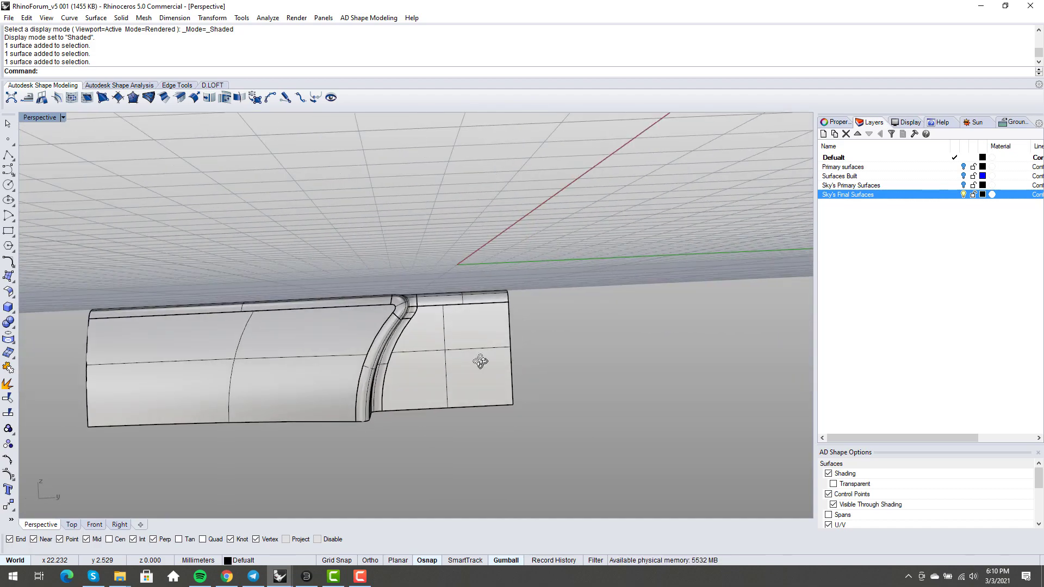
left_click_drag(481, 361, 428, 338)
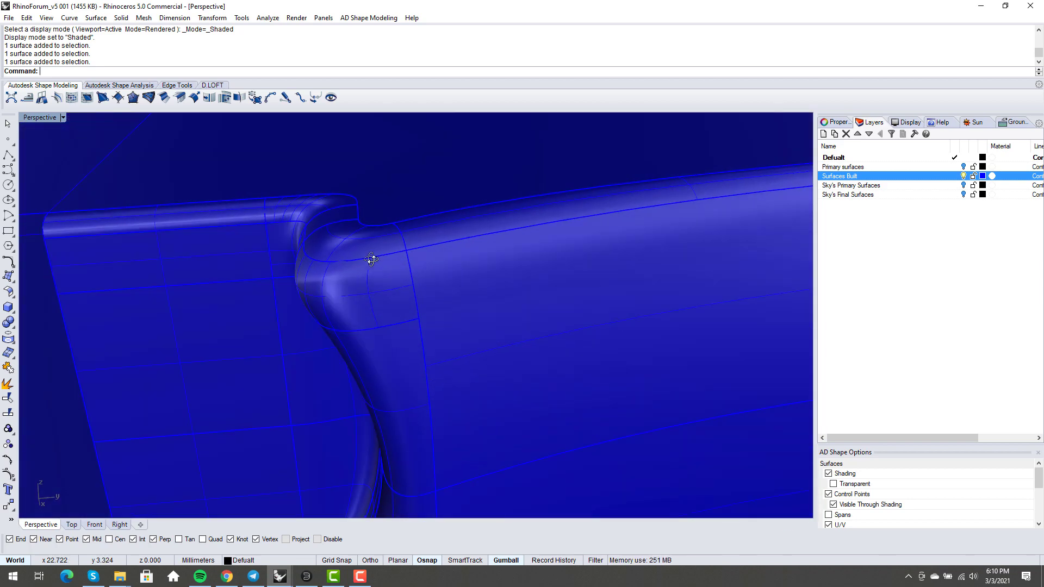
- Orbit the blue Surfaces Built notch and select a patch along its side fillet
left_click_drag(372, 260, 402, 248)
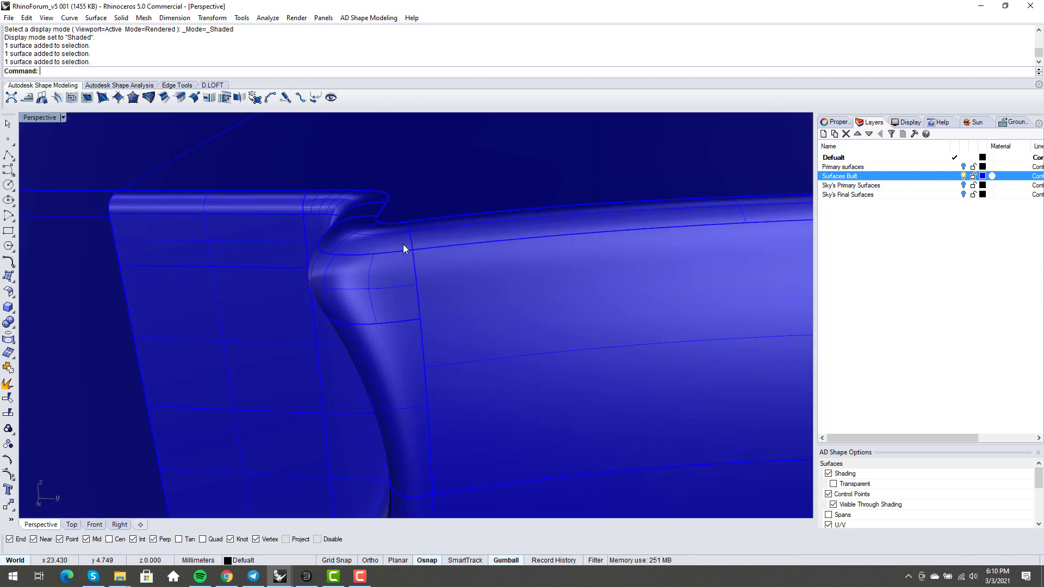
mouse_move(366, 275)
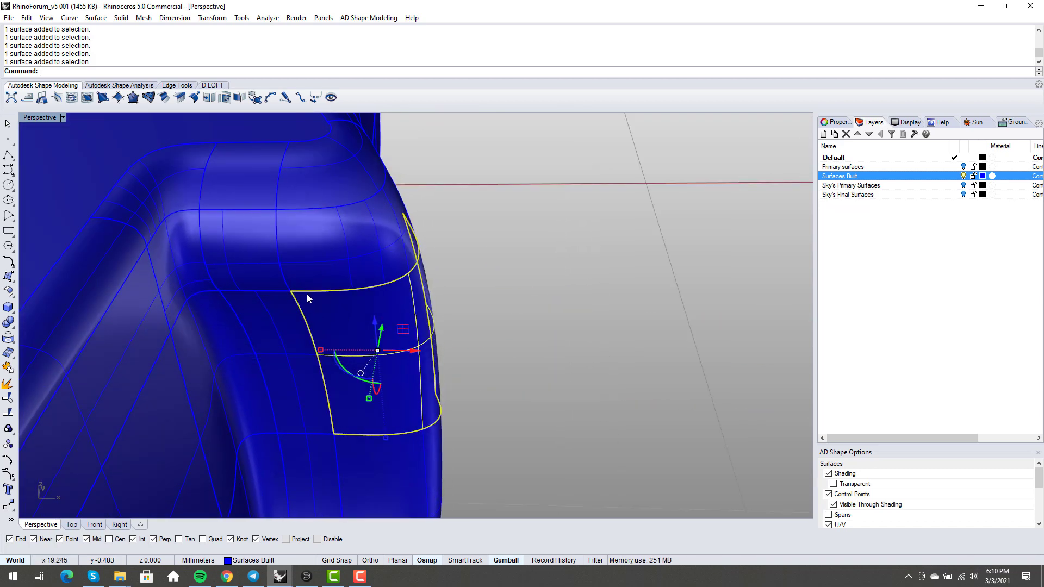
mouse_move(352, 295)
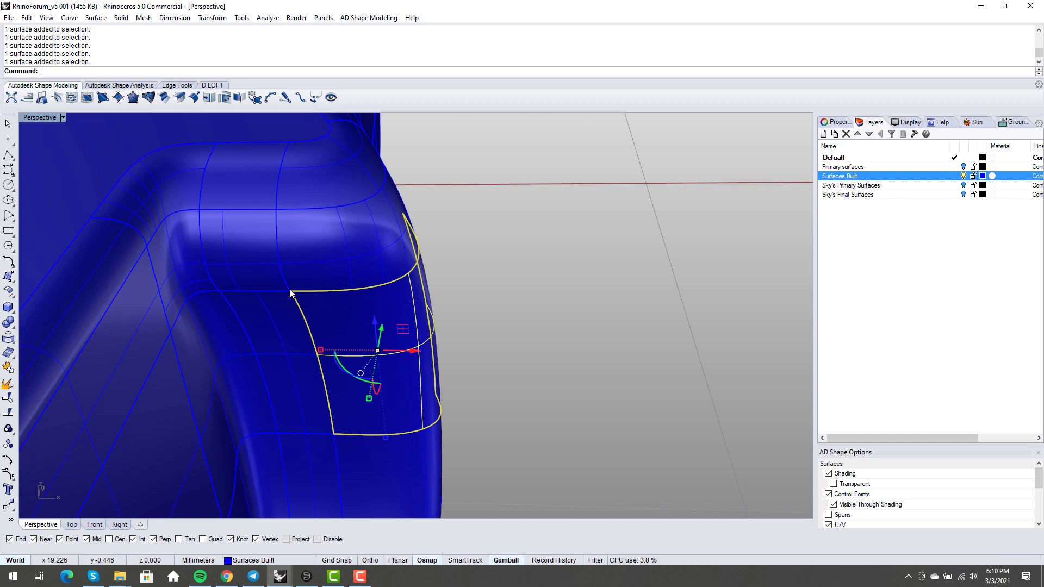
mouse_move(310, 290)
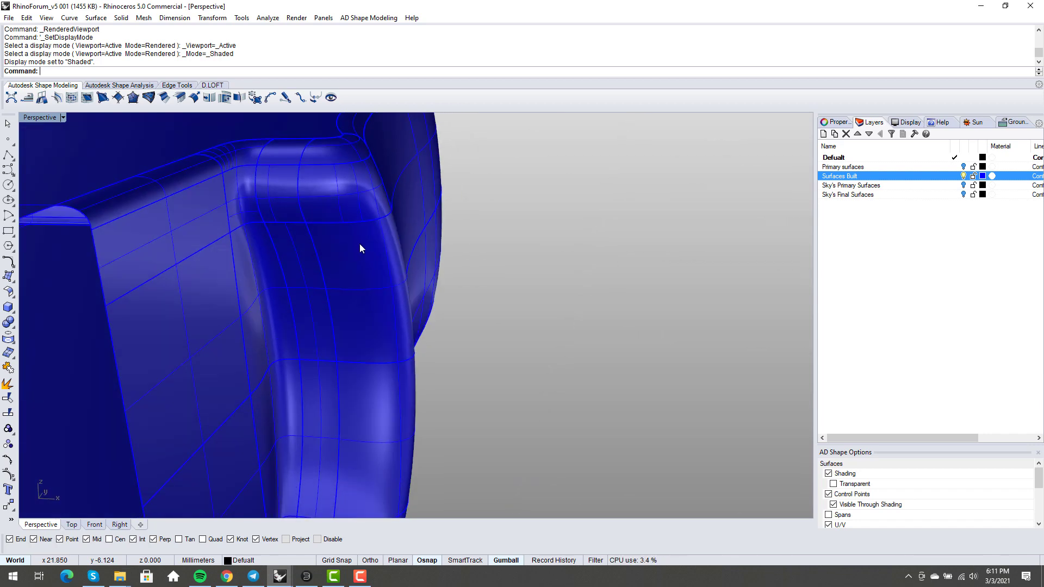
left_click_drag(360, 248, 304, 268)
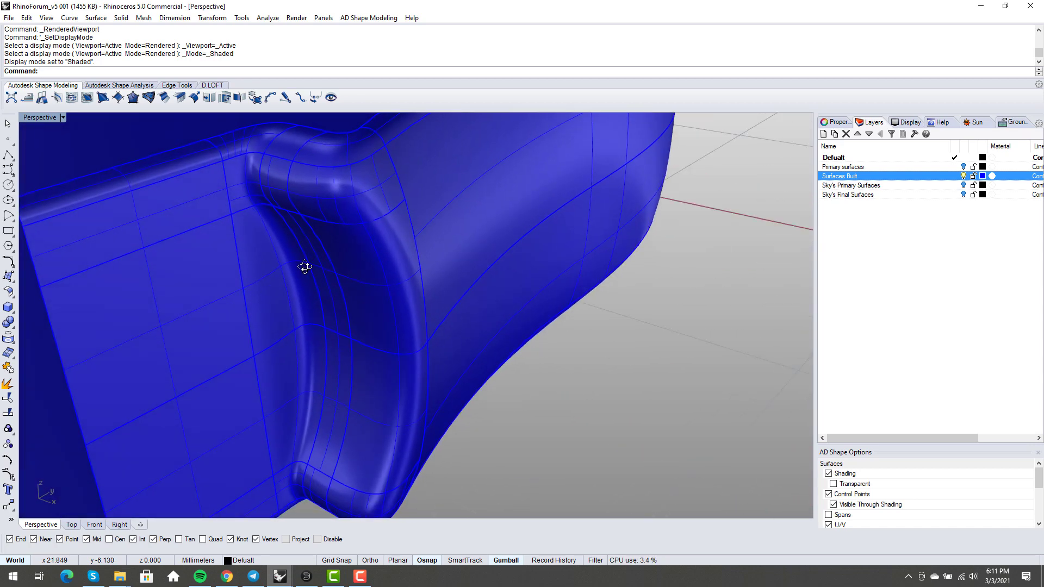
left_click(303, 266)
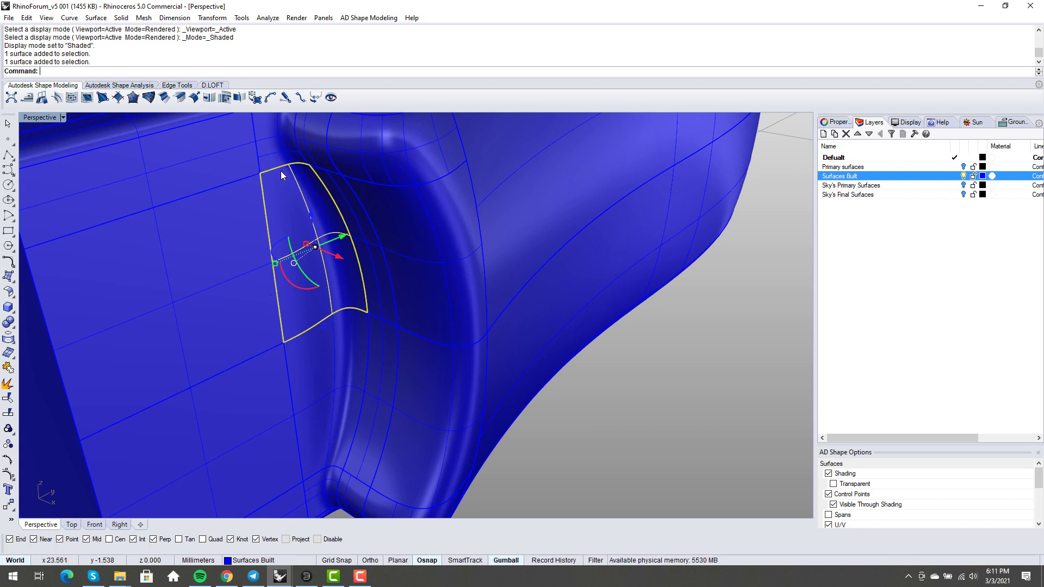
mouse_move(310, 229)
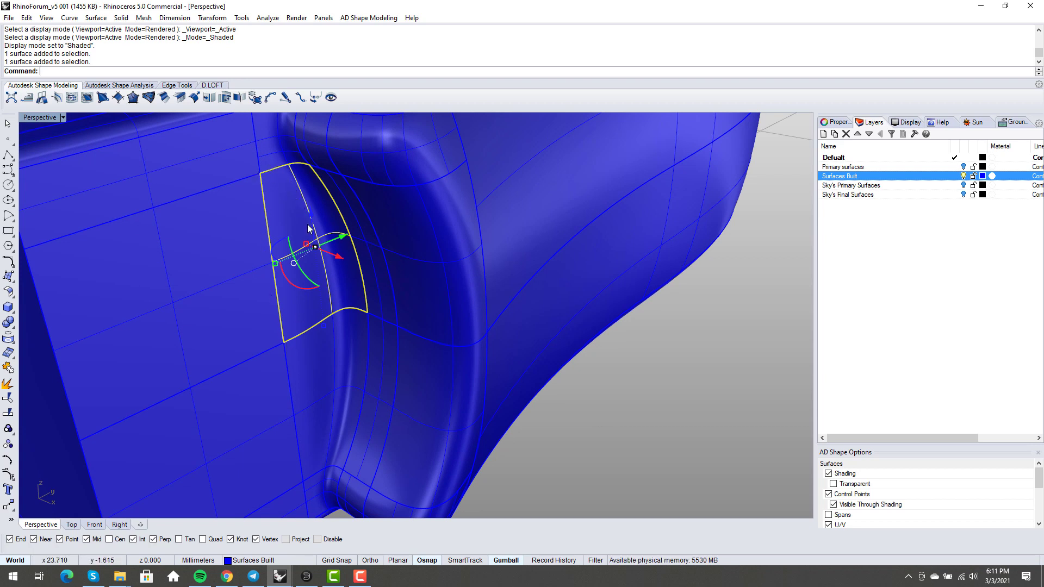